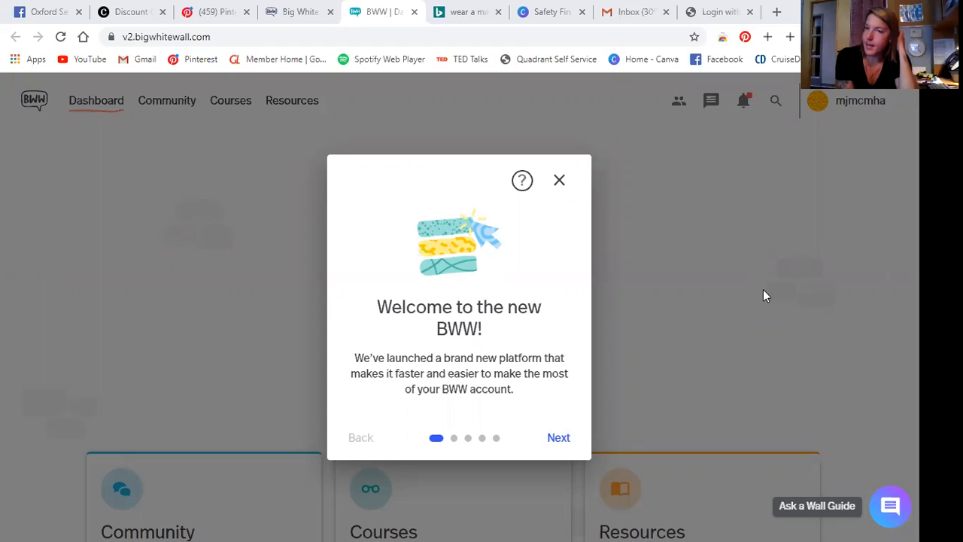
mouse_move(733, 270)
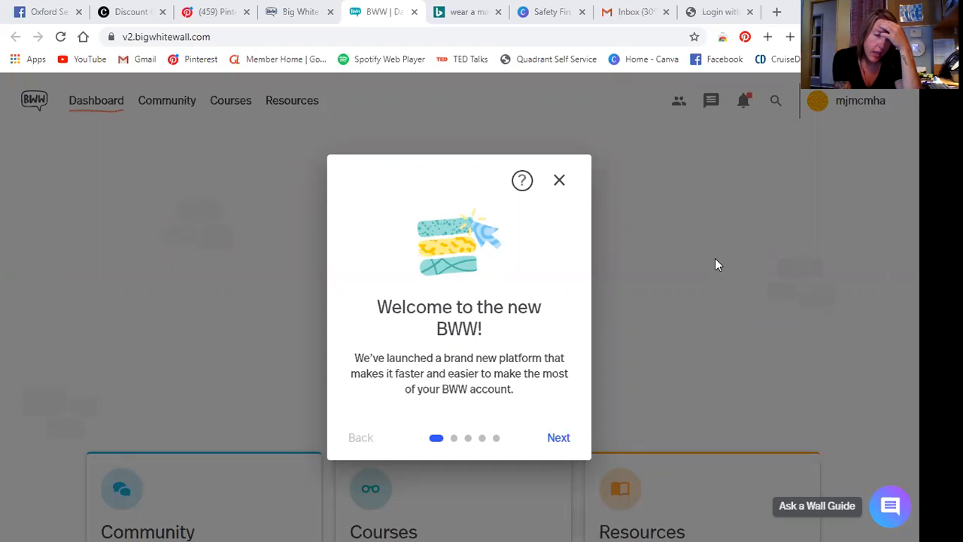
mouse_move(704, 252)
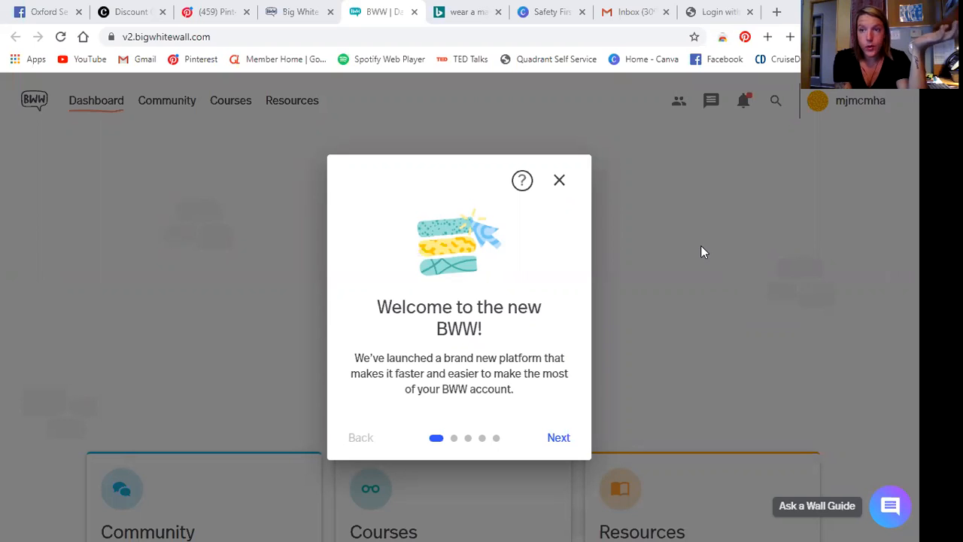
mouse_move(681, 235)
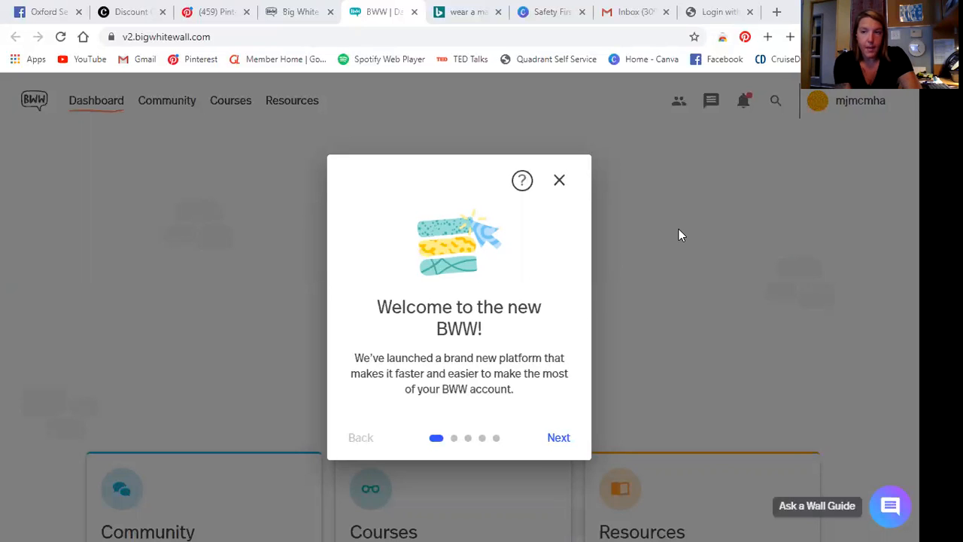
mouse_move(241, 184)
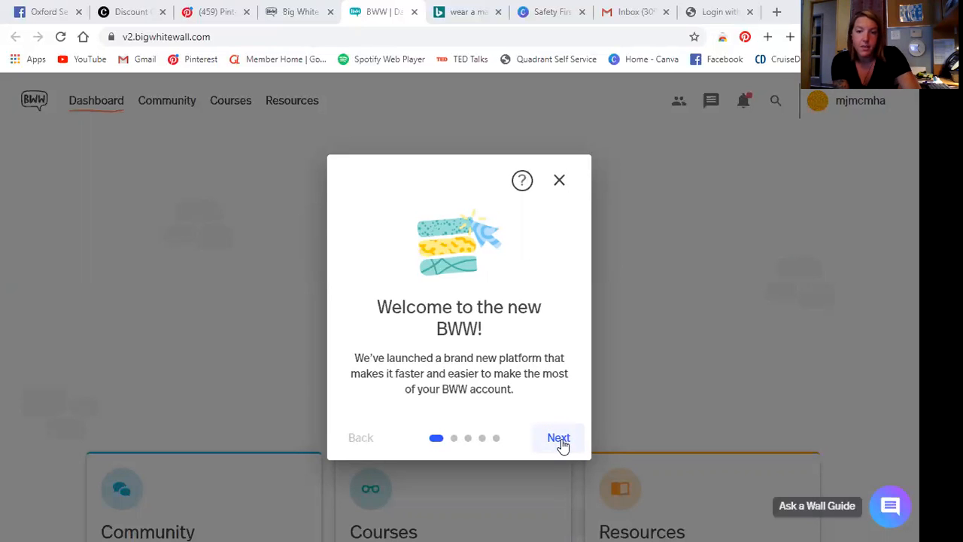
- Advance the welcome tour past Community to the 'Introducing Courses' slide
click(559, 438)
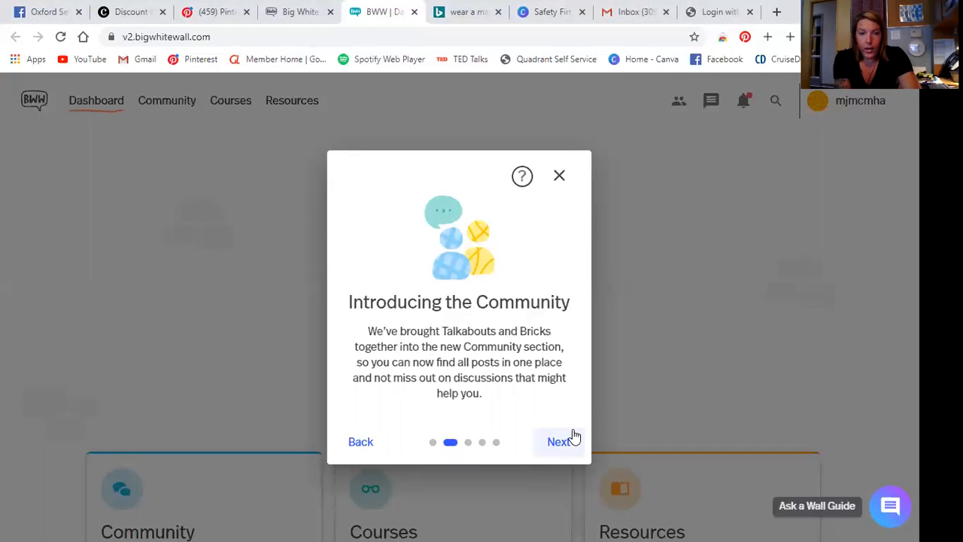
mouse_move(557, 408)
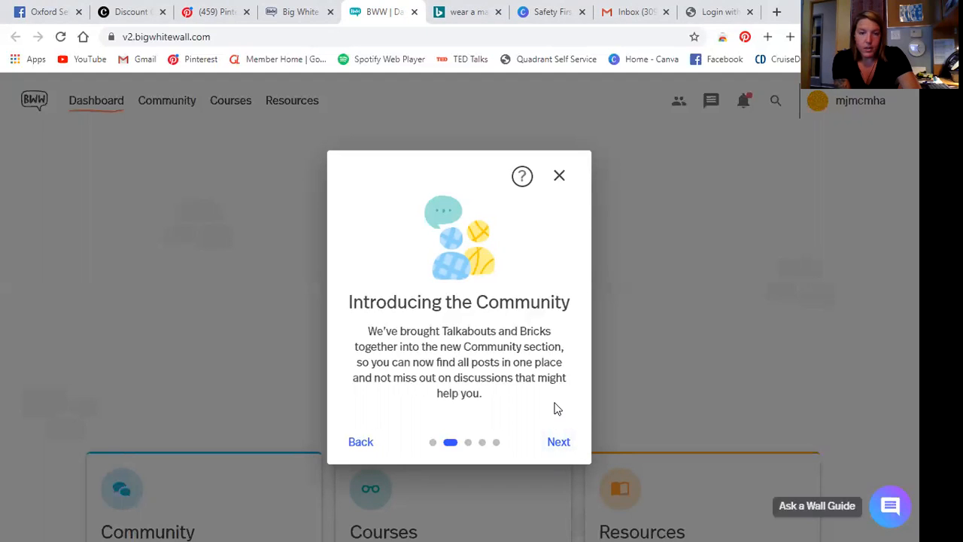
mouse_move(542, 401)
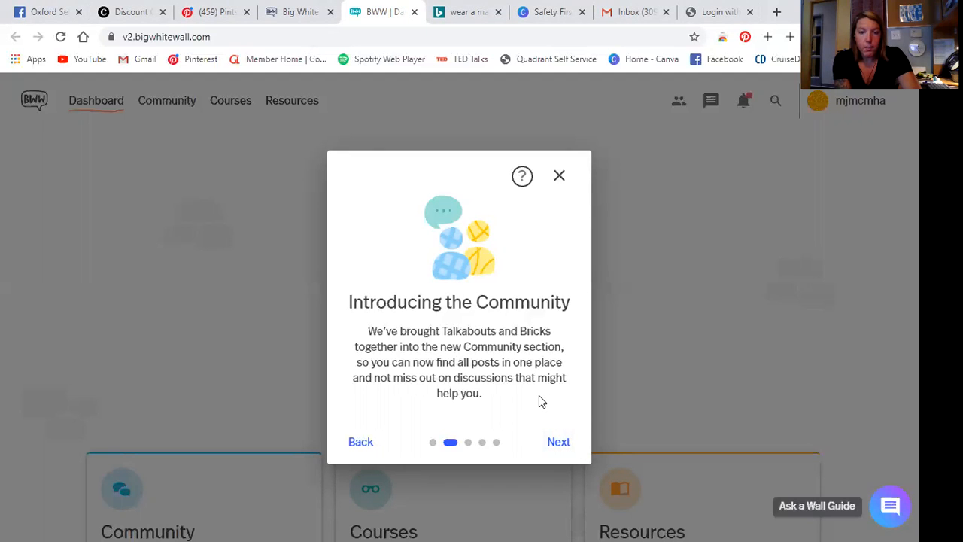
mouse_move(546, 407)
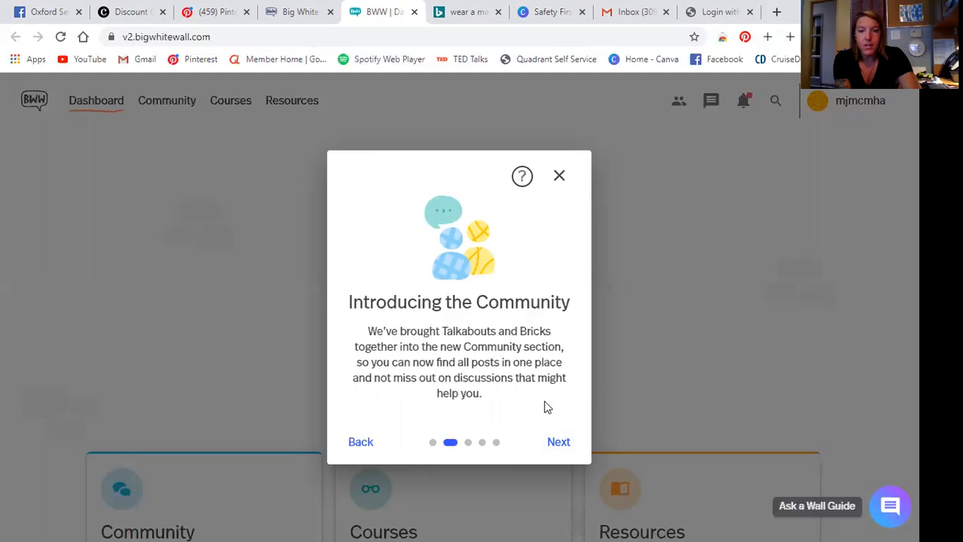
mouse_move(655, 384)
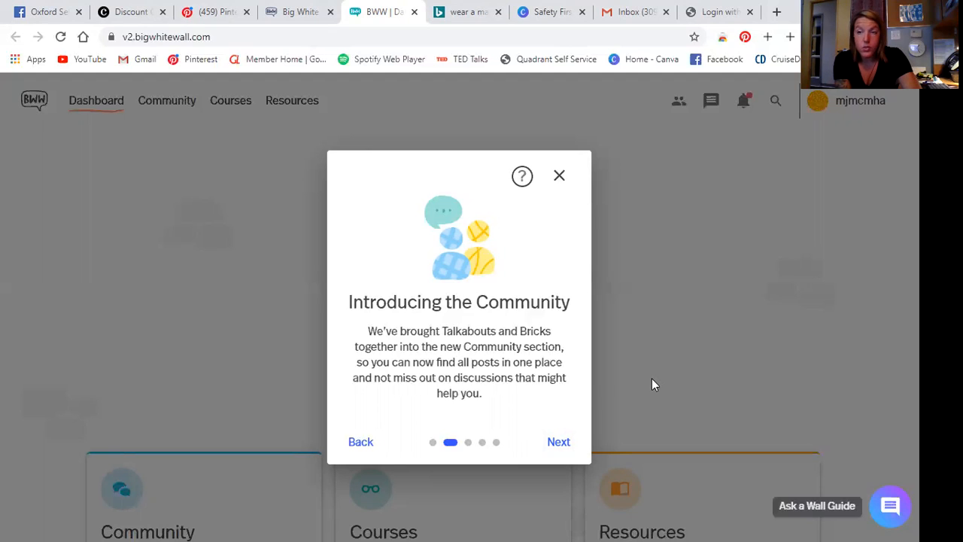
mouse_move(500, 323)
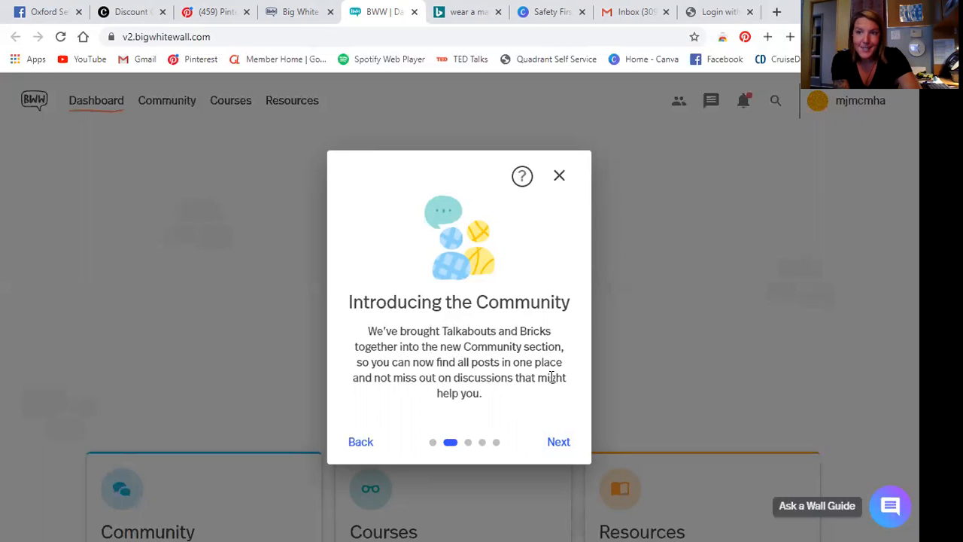
click(558, 442)
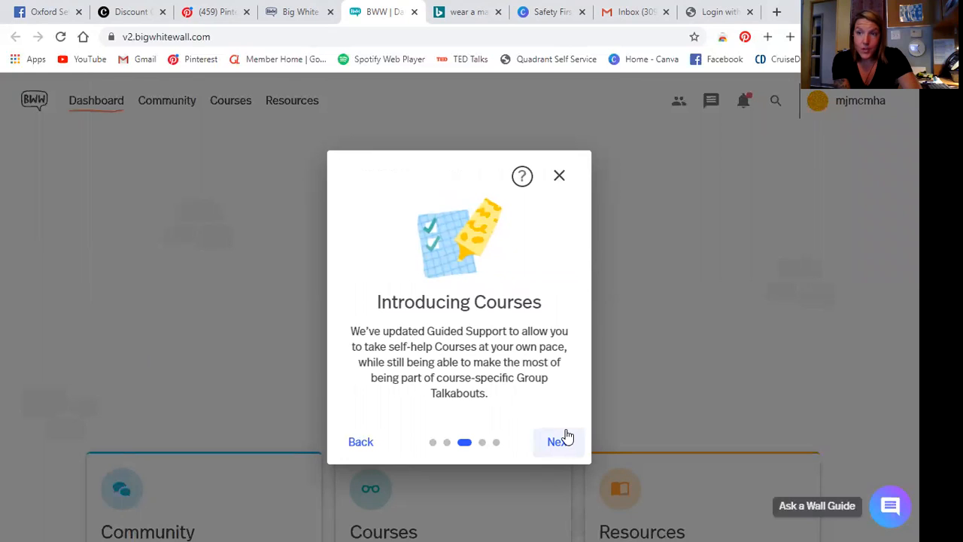
mouse_move(568, 431)
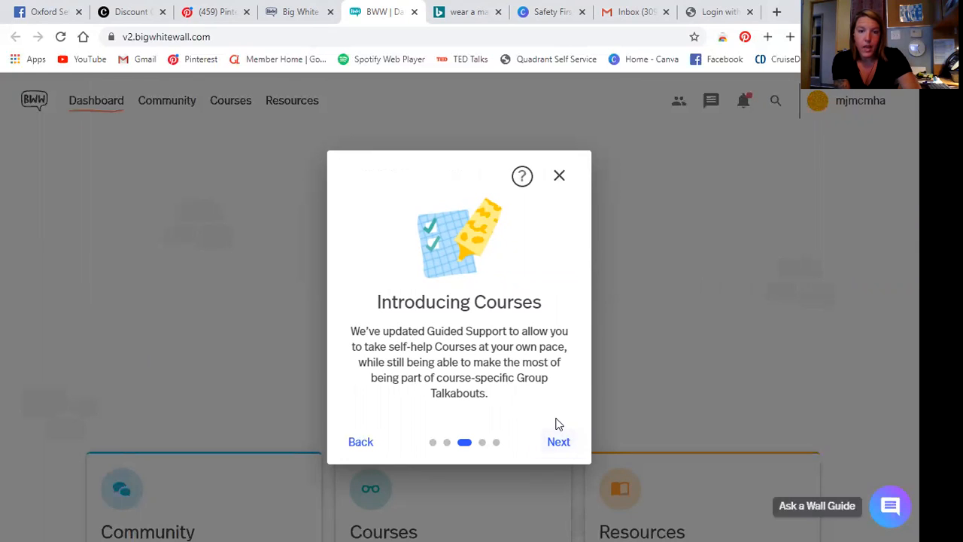
mouse_move(649, 419)
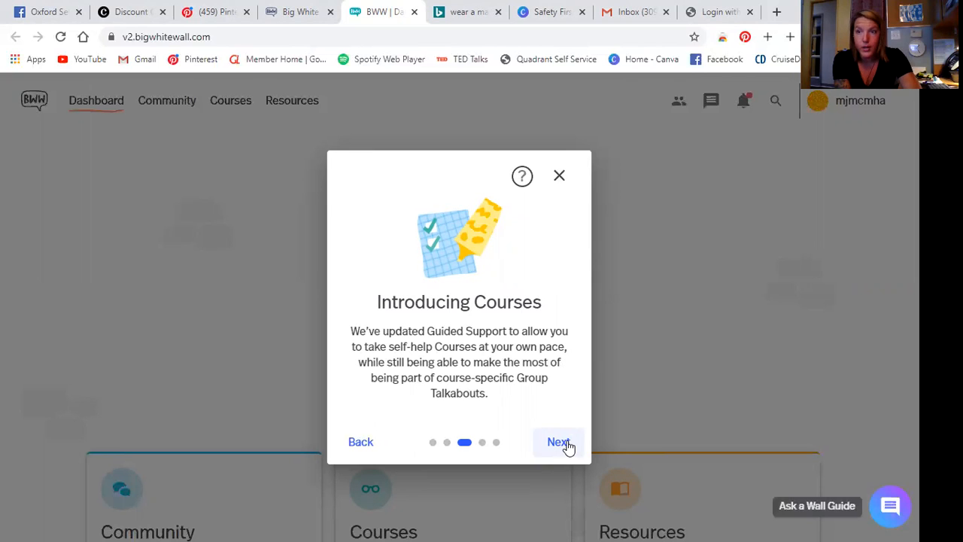
- Advance past the Resources slide to 'Supported by Wall Guides 24/7'
click(559, 442)
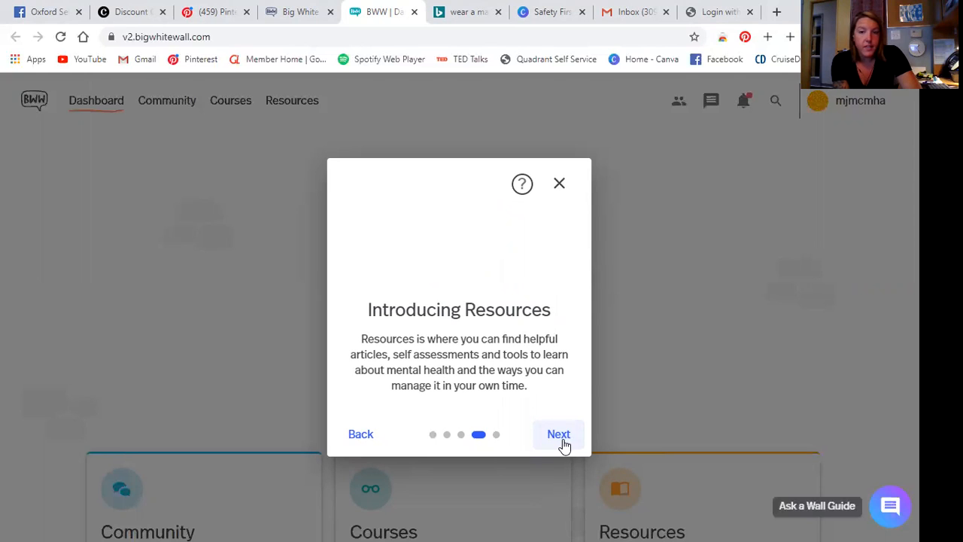
mouse_move(567, 438)
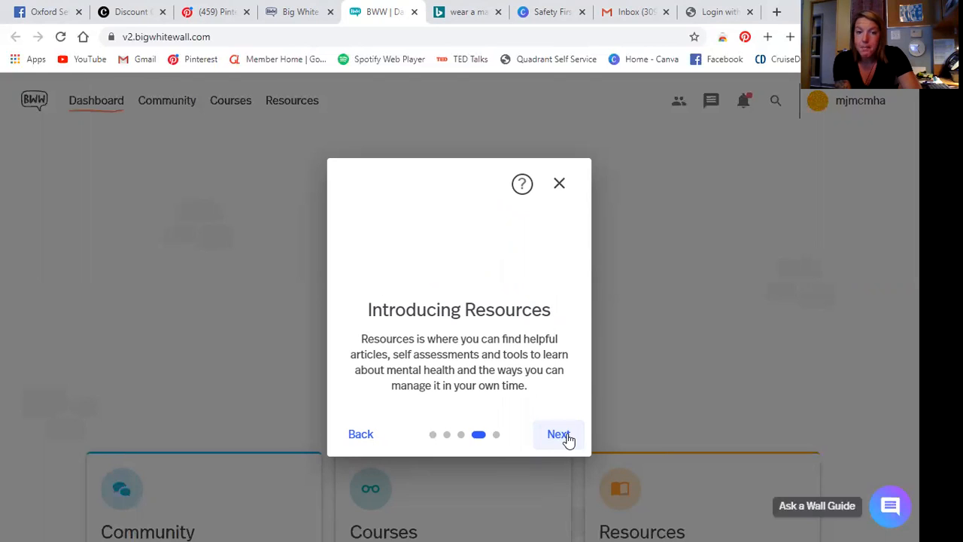
mouse_move(567, 441)
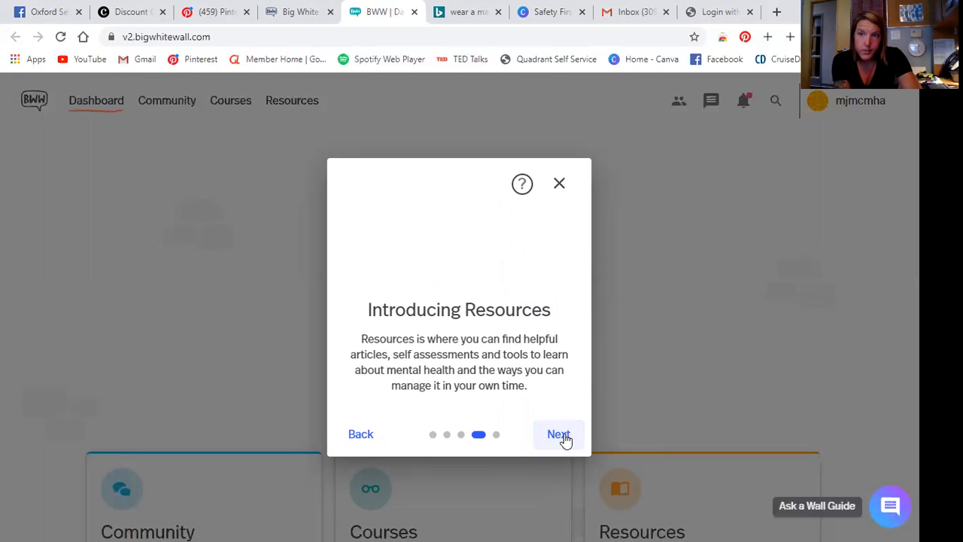
mouse_move(579, 467)
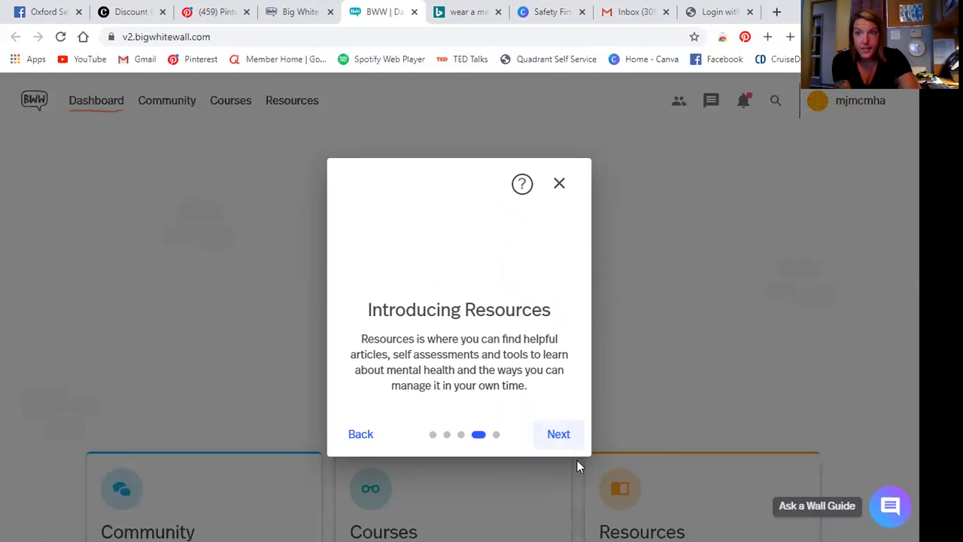
mouse_move(558, 434)
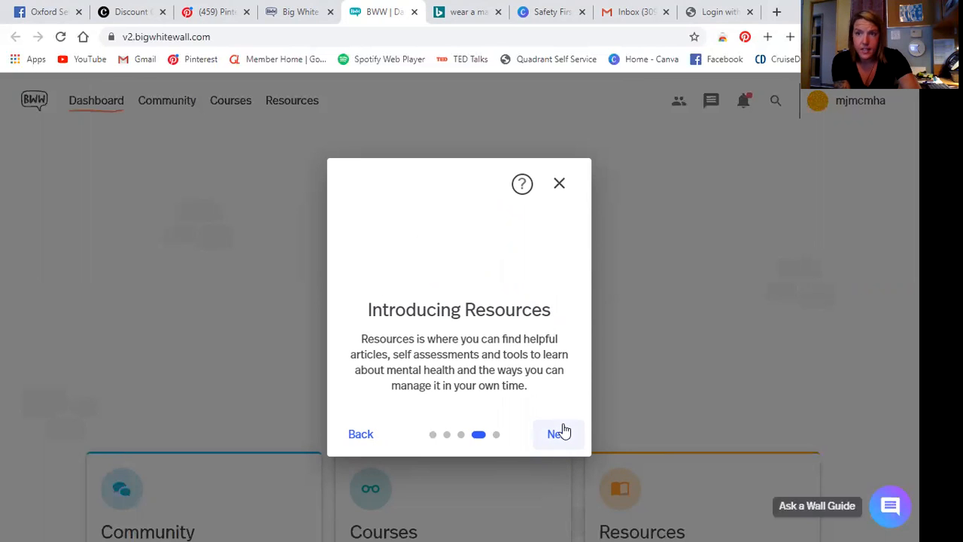
mouse_move(559, 440)
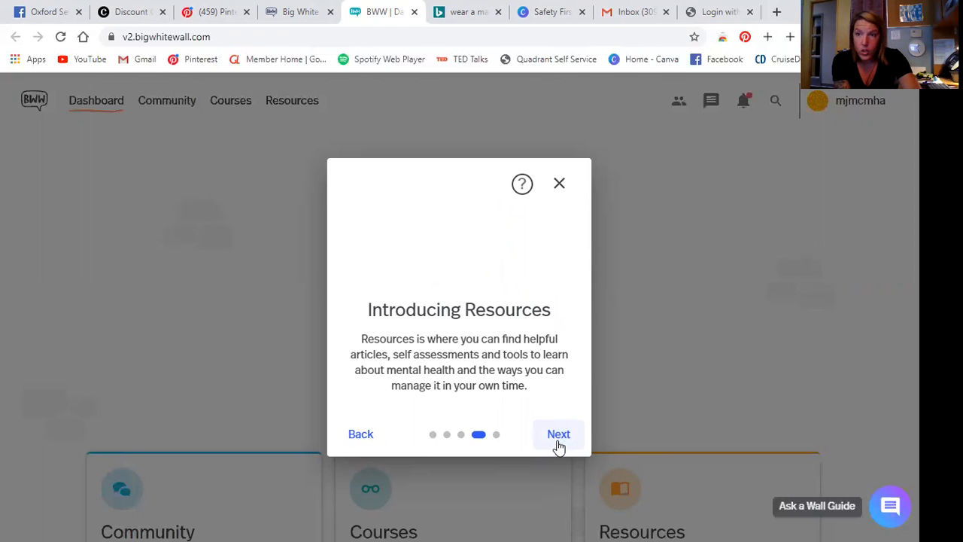
click(559, 434)
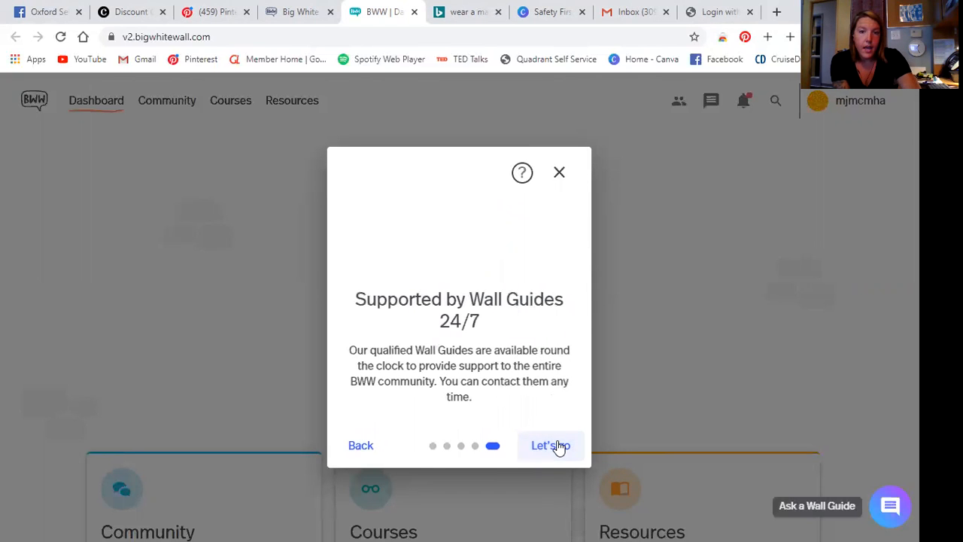
mouse_move(551, 339)
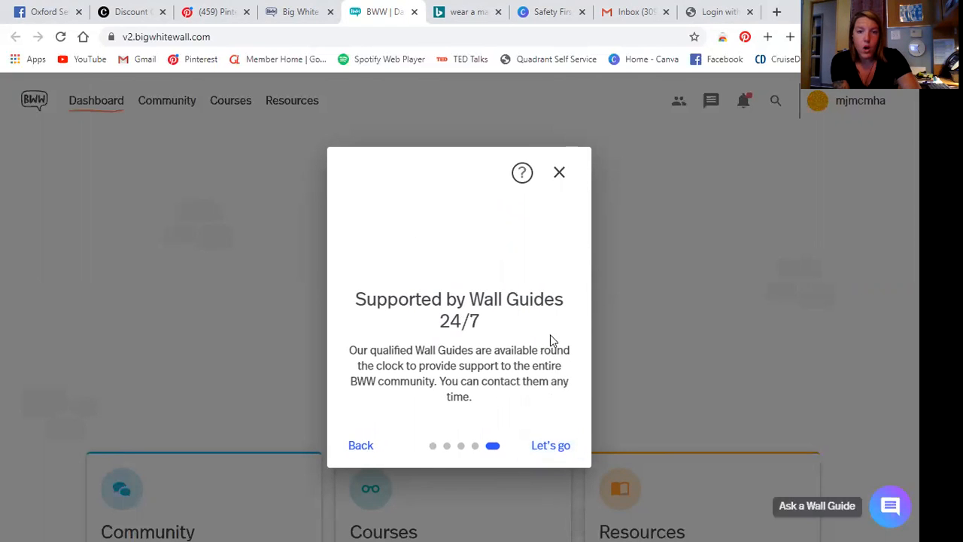
mouse_move(508, 380)
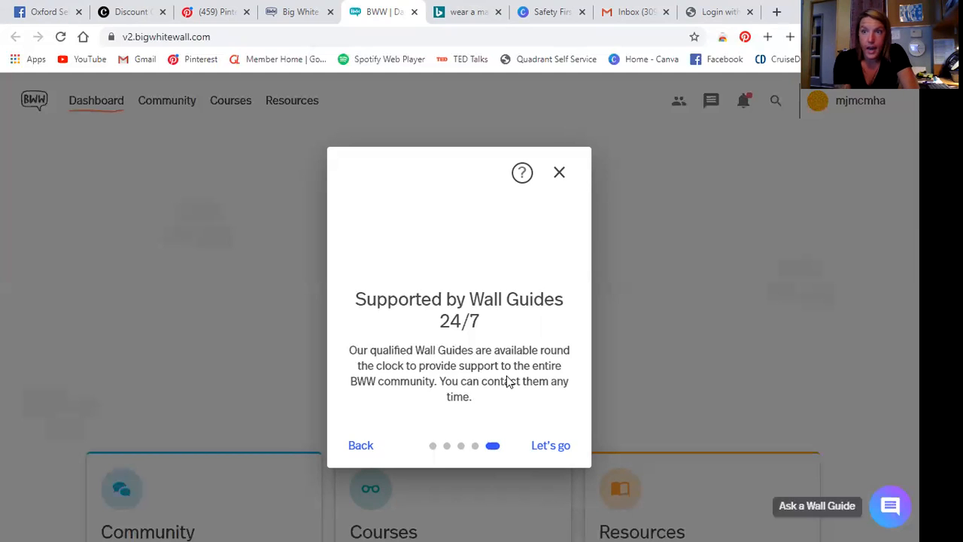
mouse_move(538, 461)
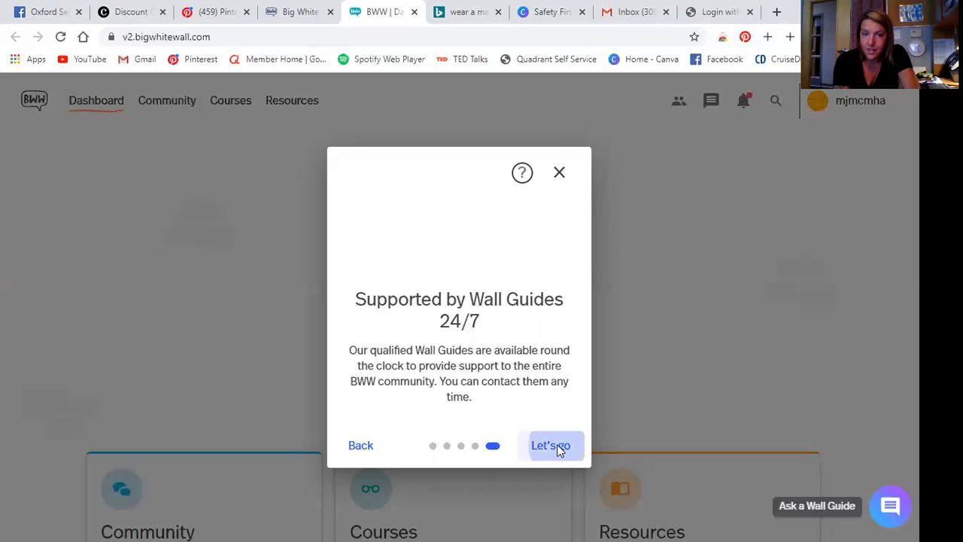
- Close the welcome tour and record today's mood as the thinking-face emoji
click(551, 444)
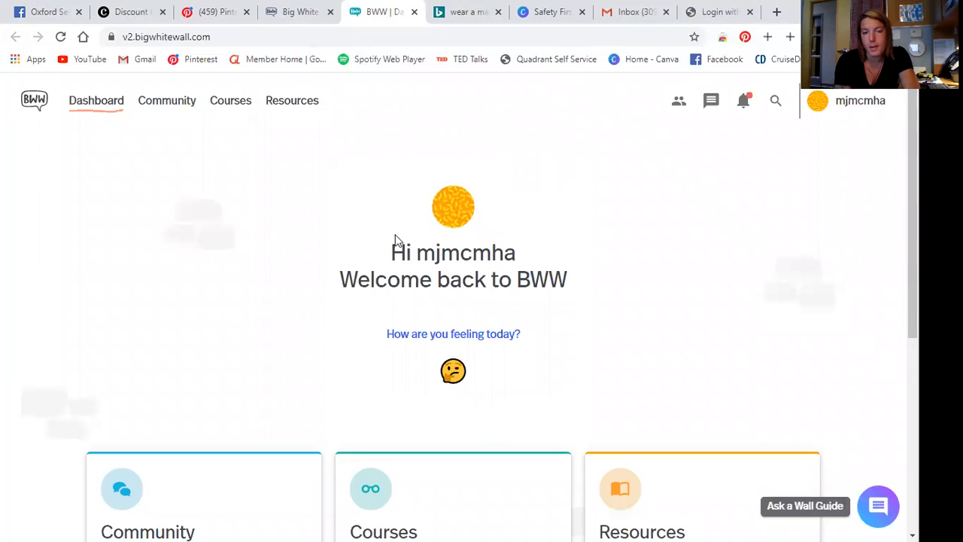
mouse_move(598, 294)
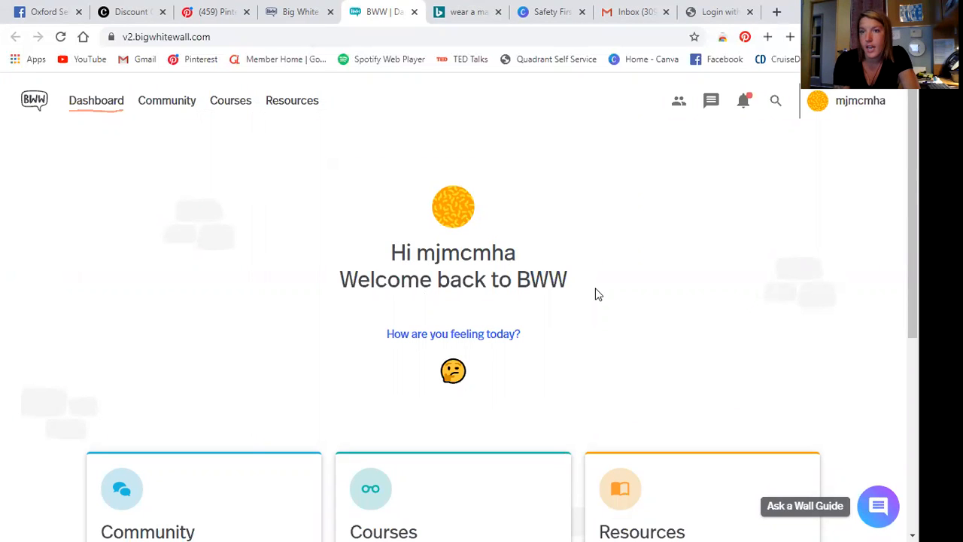
mouse_move(636, 337)
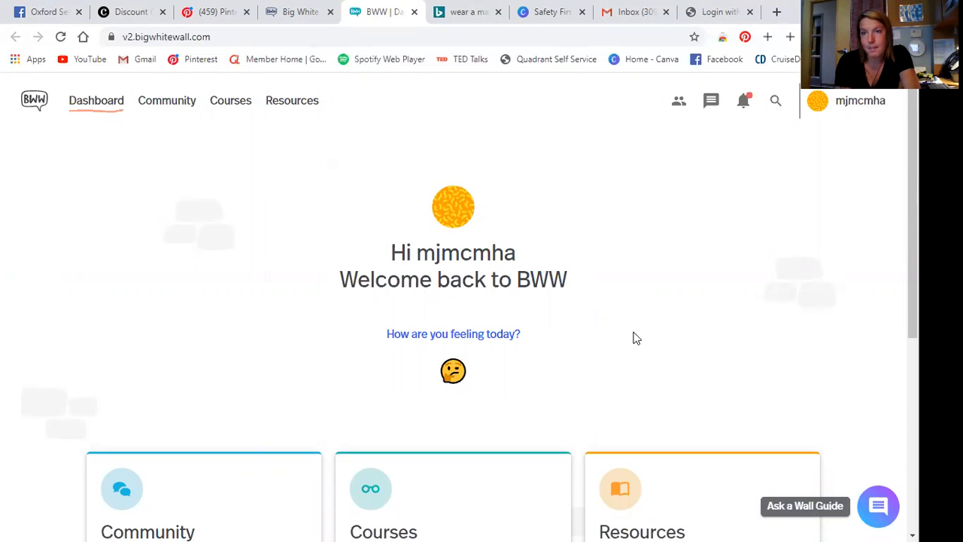
mouse_move(653, 420)
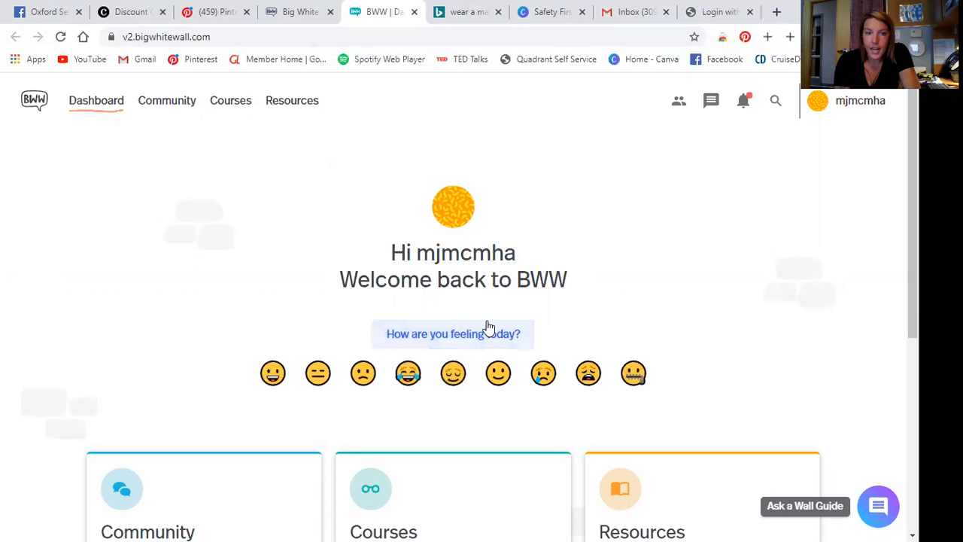
mouse_move(508, 400)
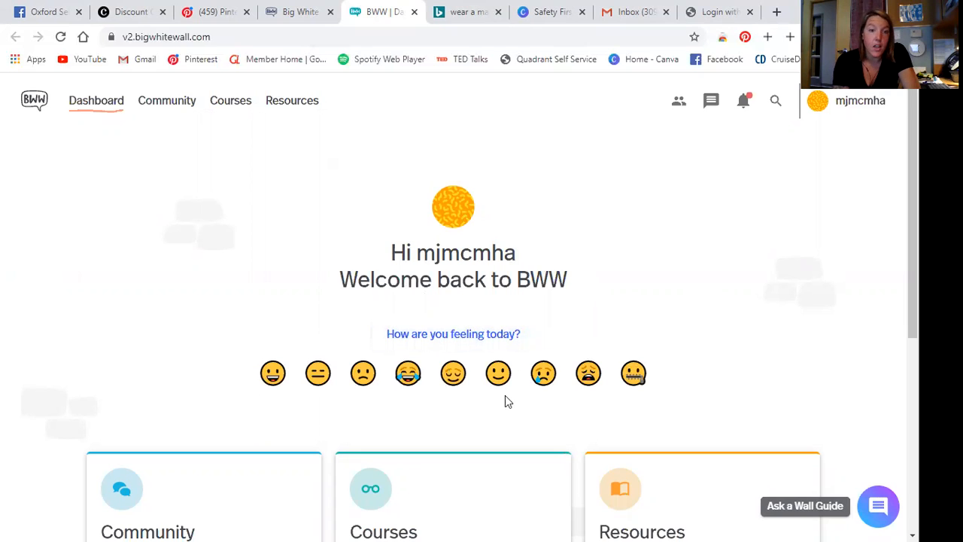
mouse_move(503, 439)
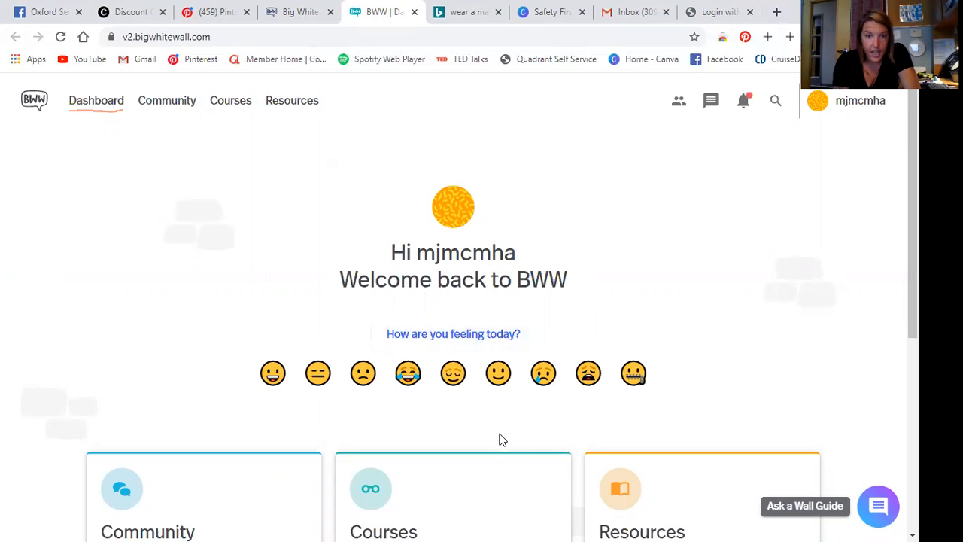
mouse_move(482, 427)
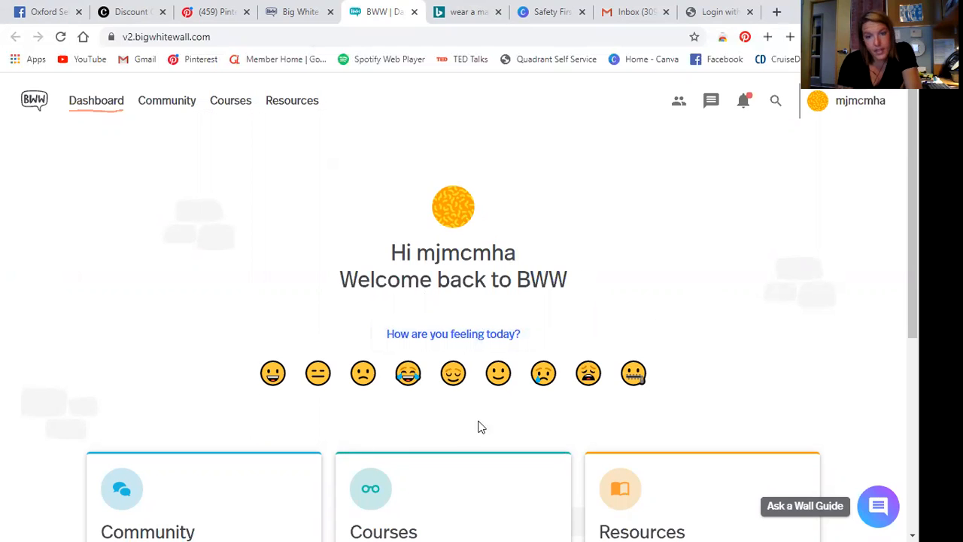
click(453, 372)
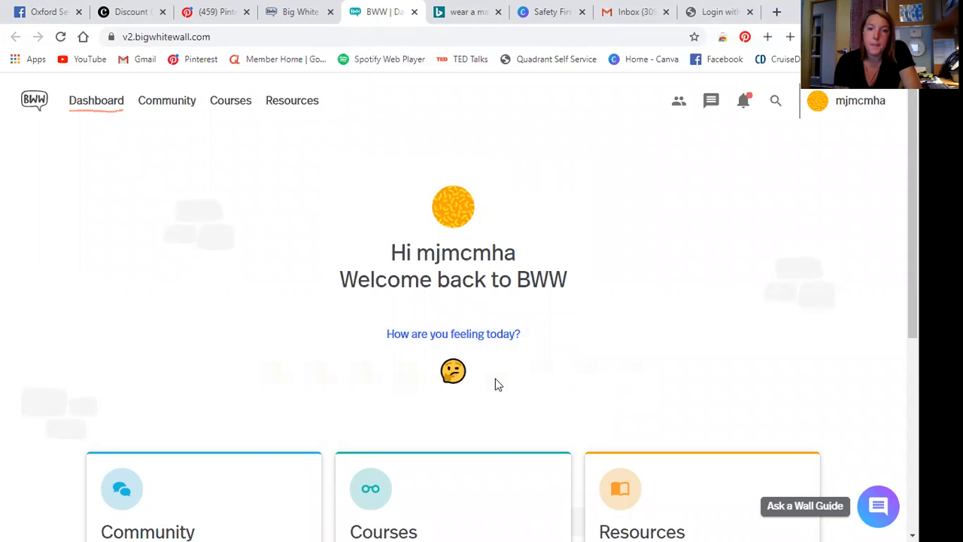
mouse_move(595, 297)
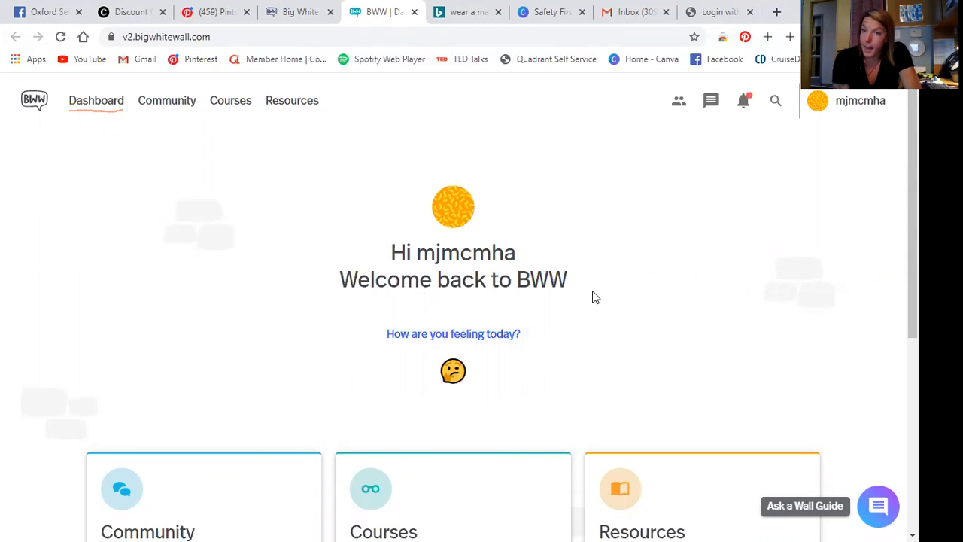
scroll(down, 3)
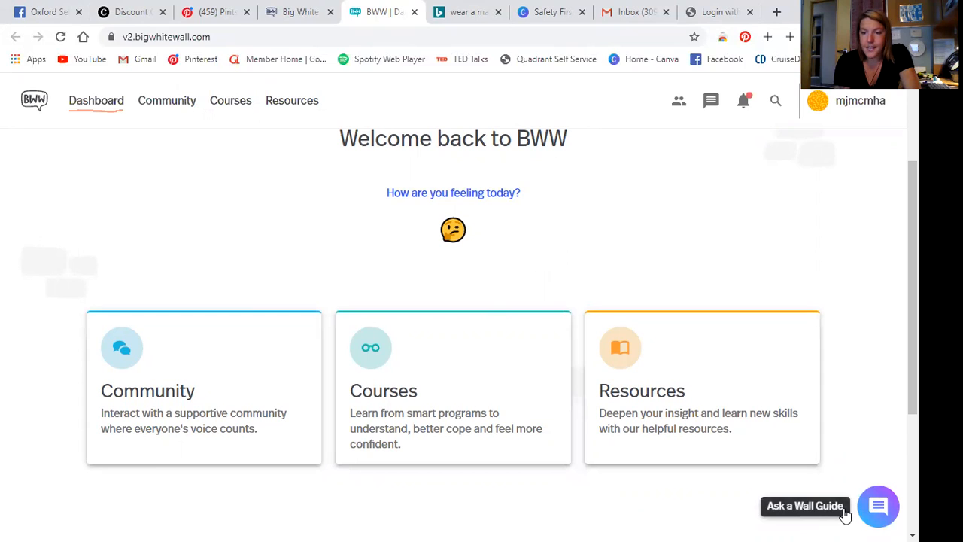
mouse_move(659, 402)
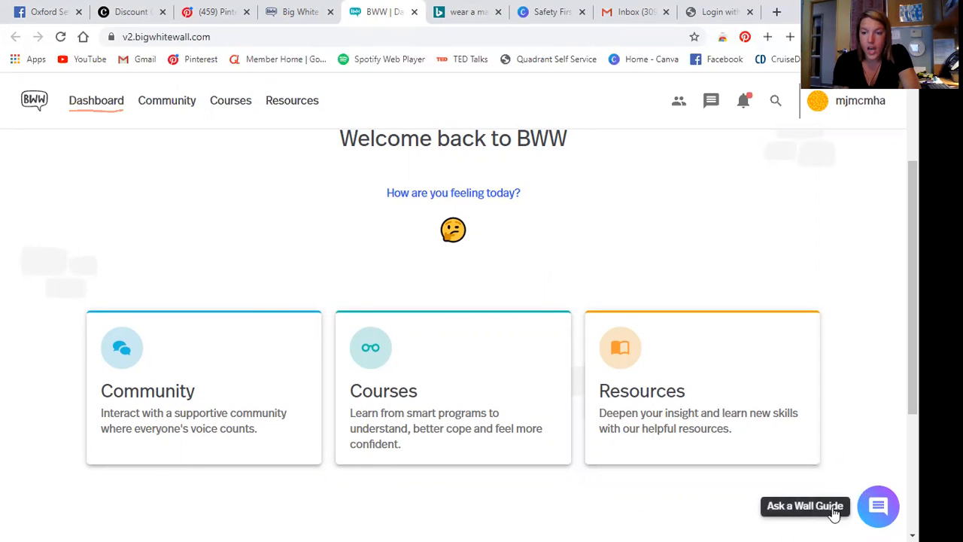
mouse_move(277, 369)
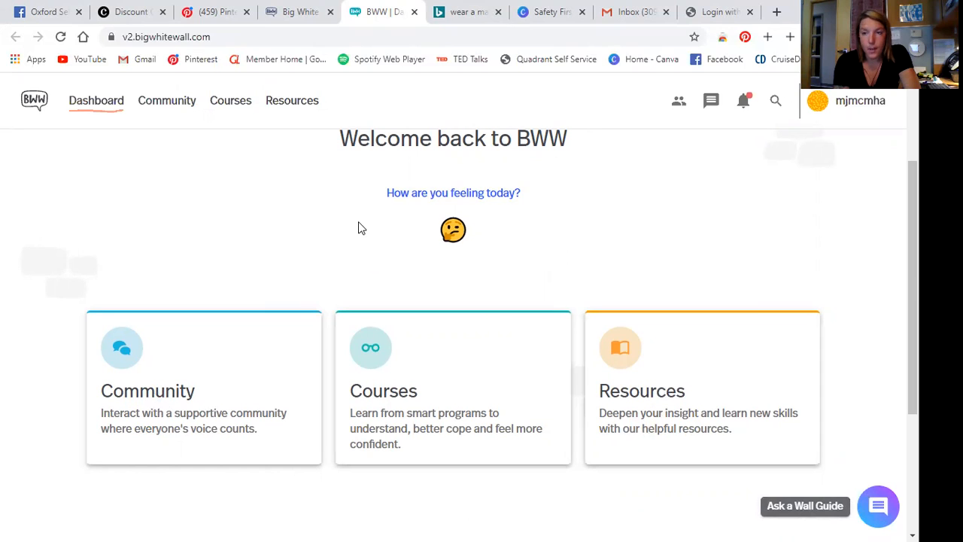
mouse_move(339, 237)
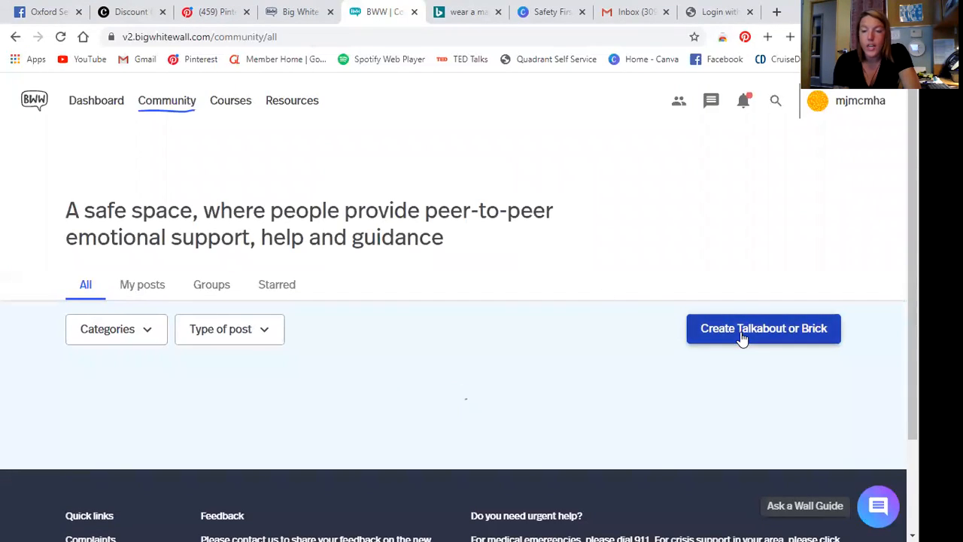
- Start a new post from 'Create Talkabout or Brick' on the failing Community page
click(763, 328)
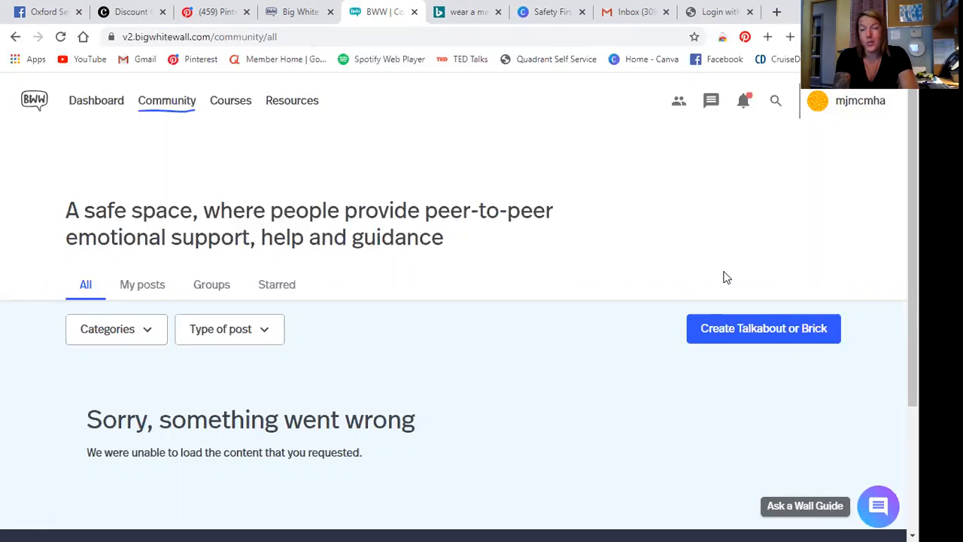
mouse_move(601, 267)
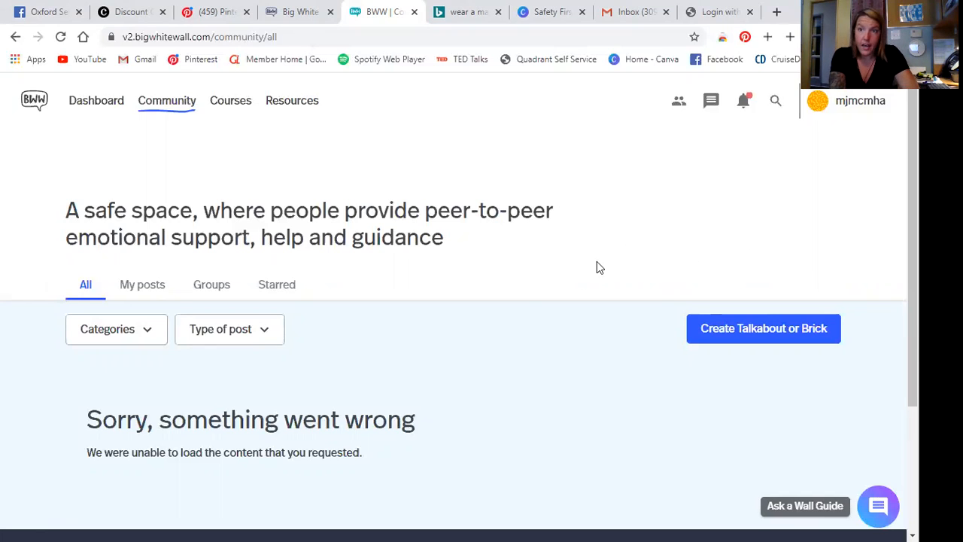
mouse_move(766, 391)
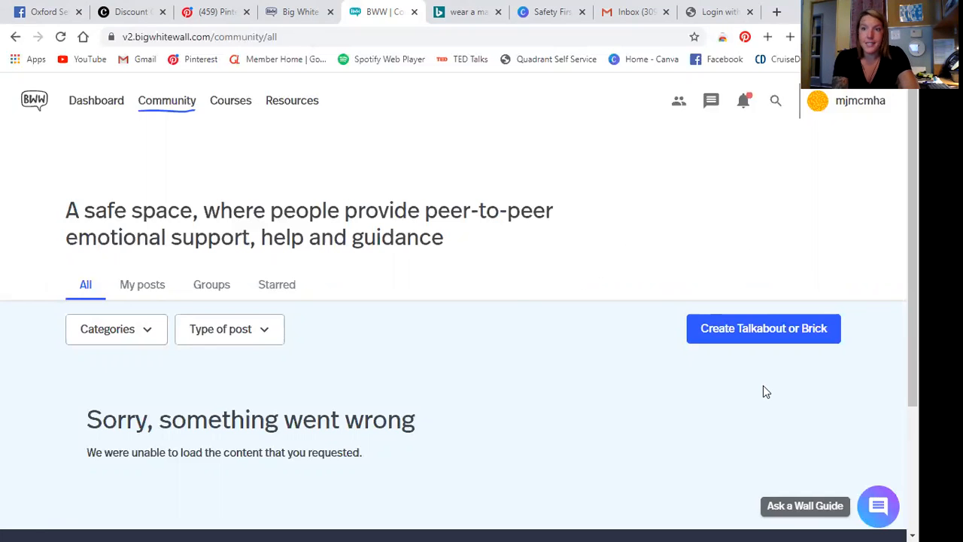
mouse_move(713, 389)
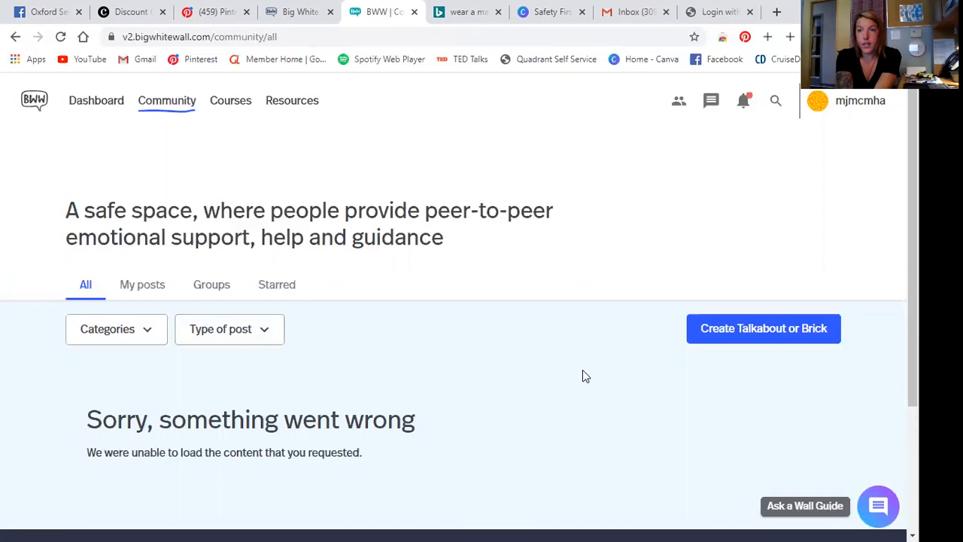
mouse_move(623, 389)
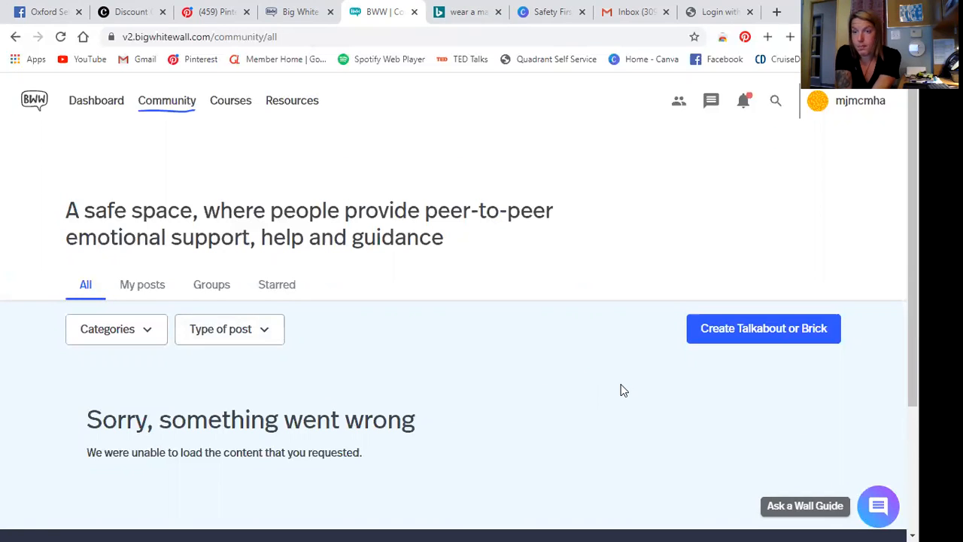
mouse_move(644, 348)
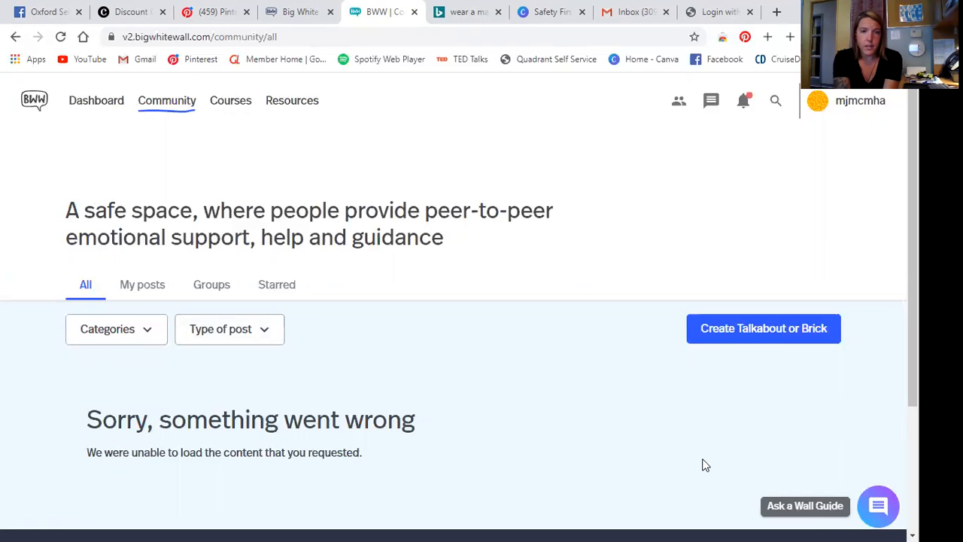
- Choose the Brick post type to get a blank Brick editor
click(763, 328)
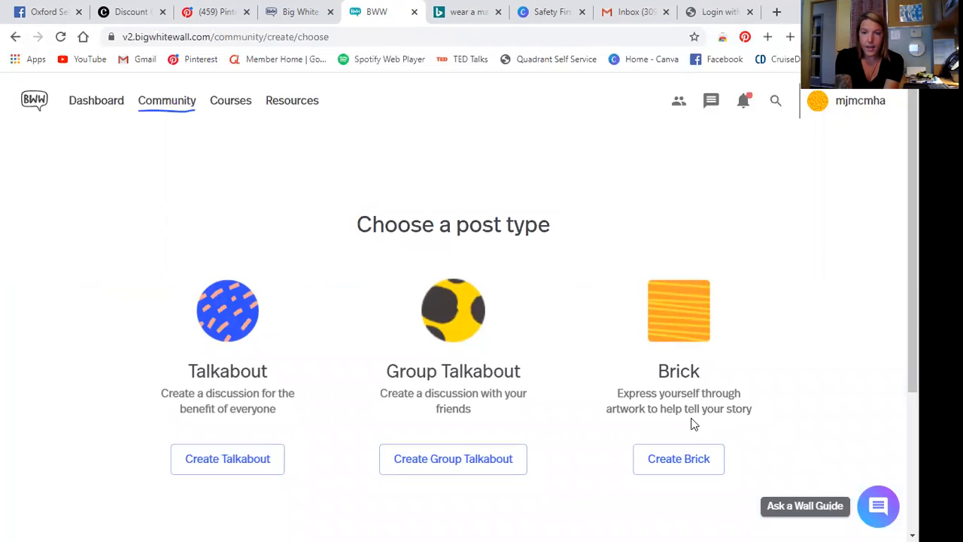
mouse_move(734, 357)
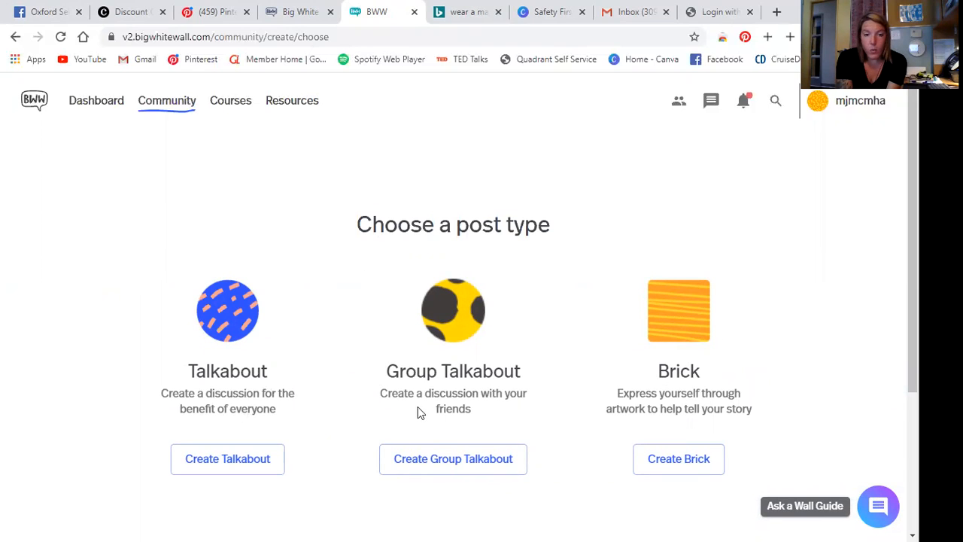
mouse_move(440, 434)
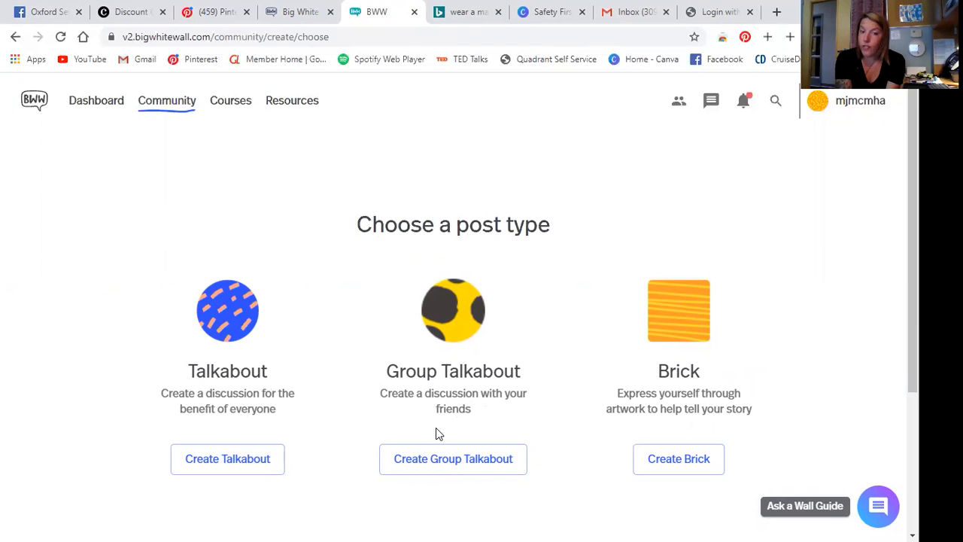
mouse_move(670, 433)
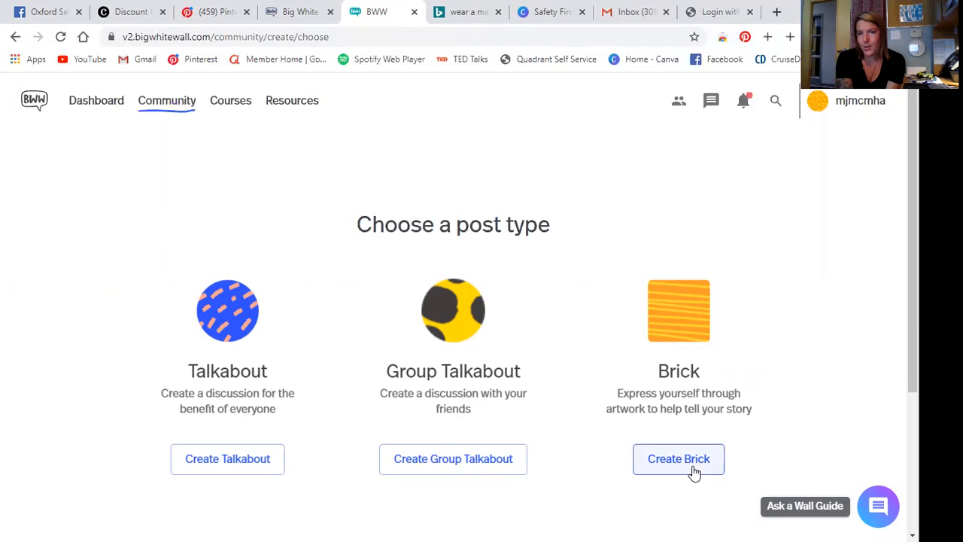
click(678, 458)
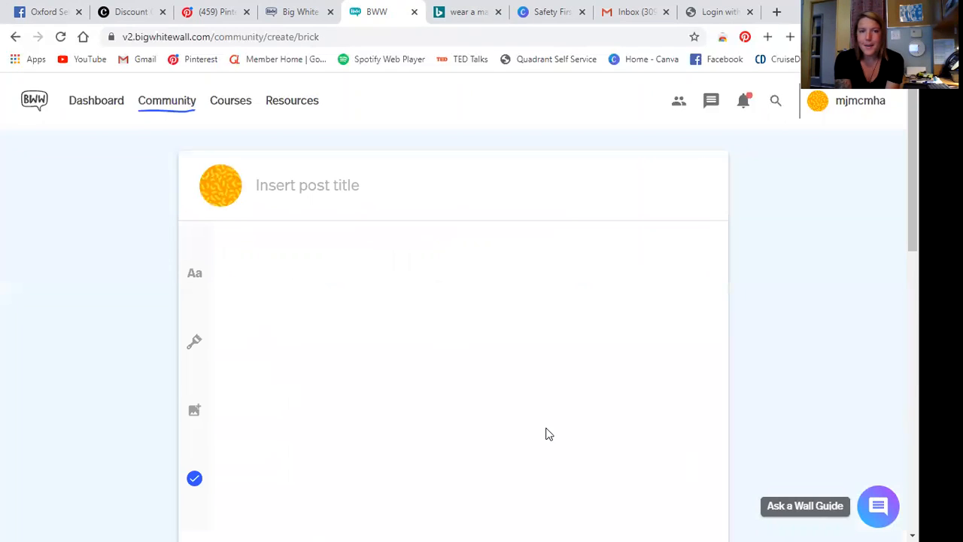
- Title the Brick post 'Testing for online instructional video'
click(331, 185)
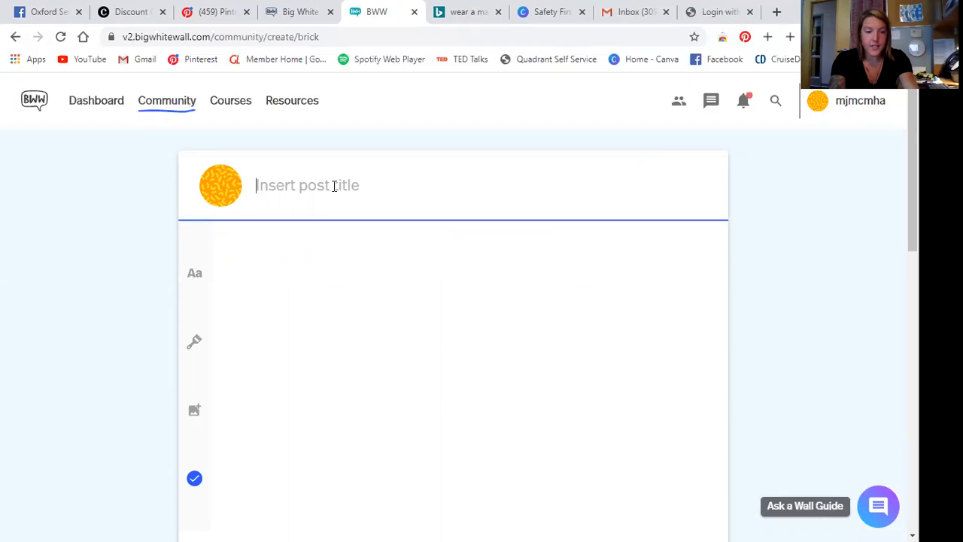
text(Testing for)
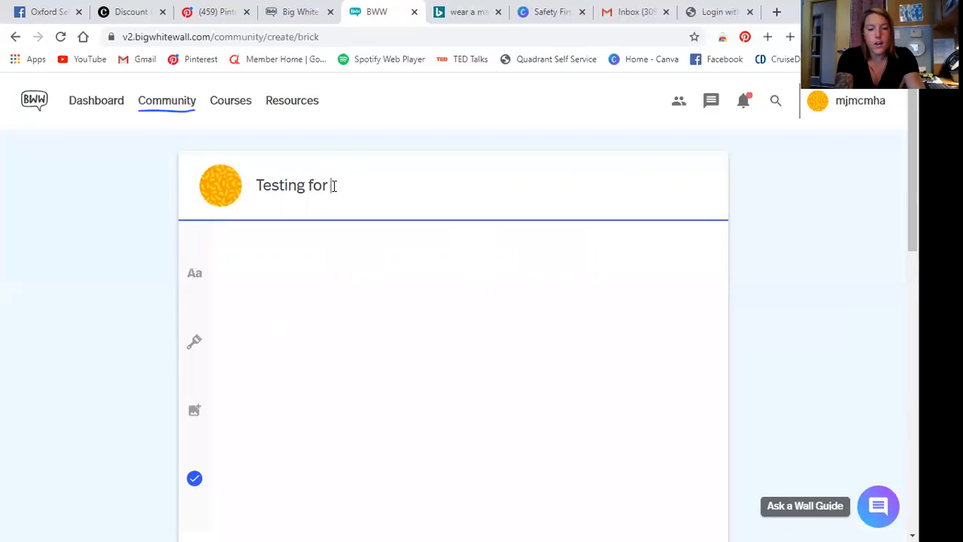
text(online)
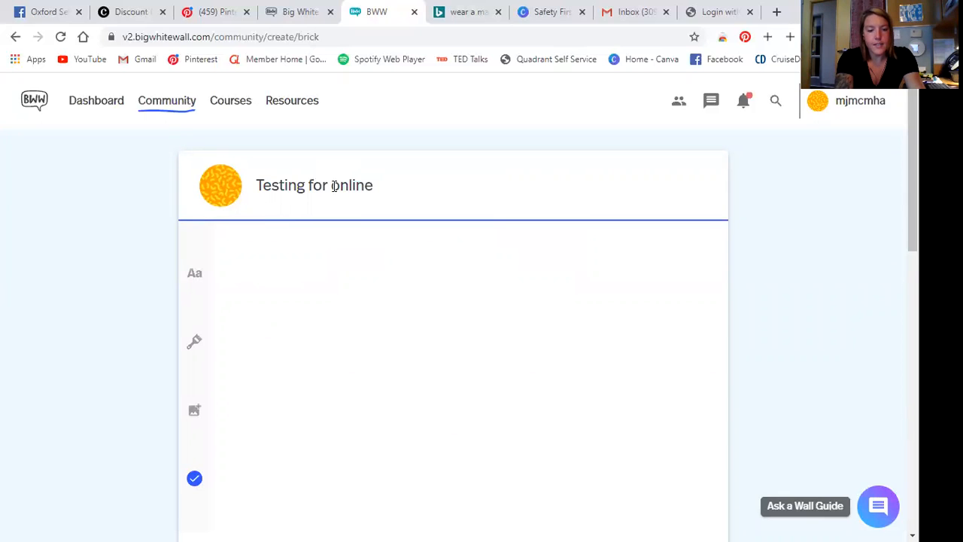
text(instru)
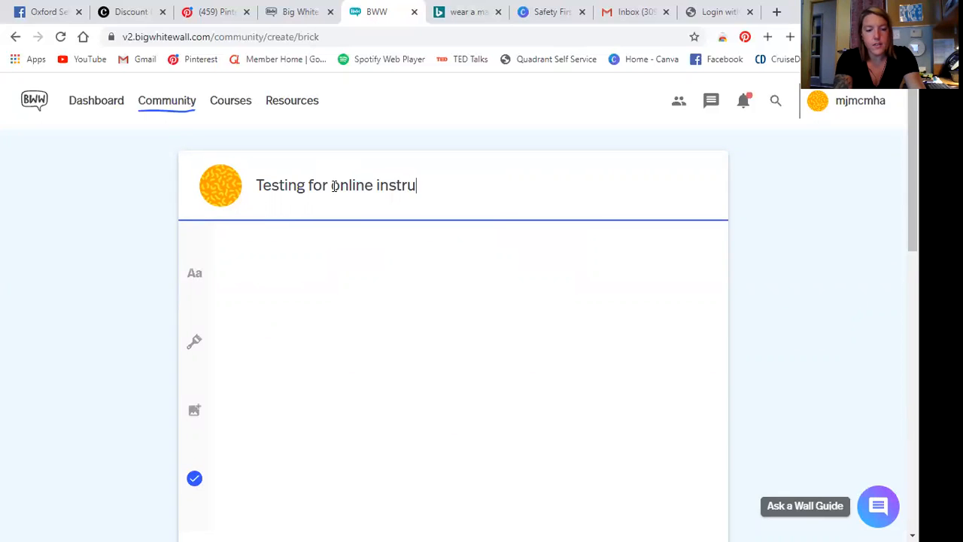
text(ctional video)
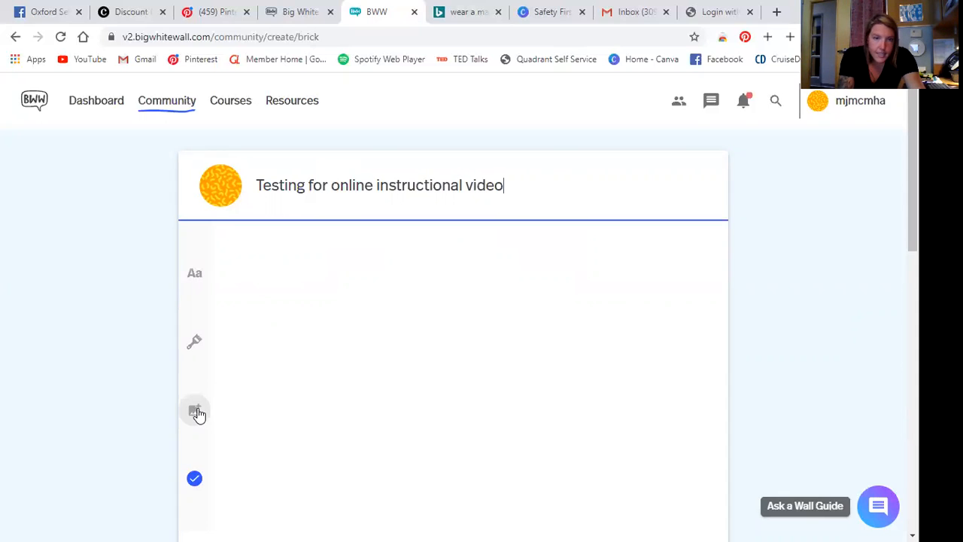
- Draw yellow lettering on the Brick canvas with an enlarged speckled spray brush
click(194, 410)
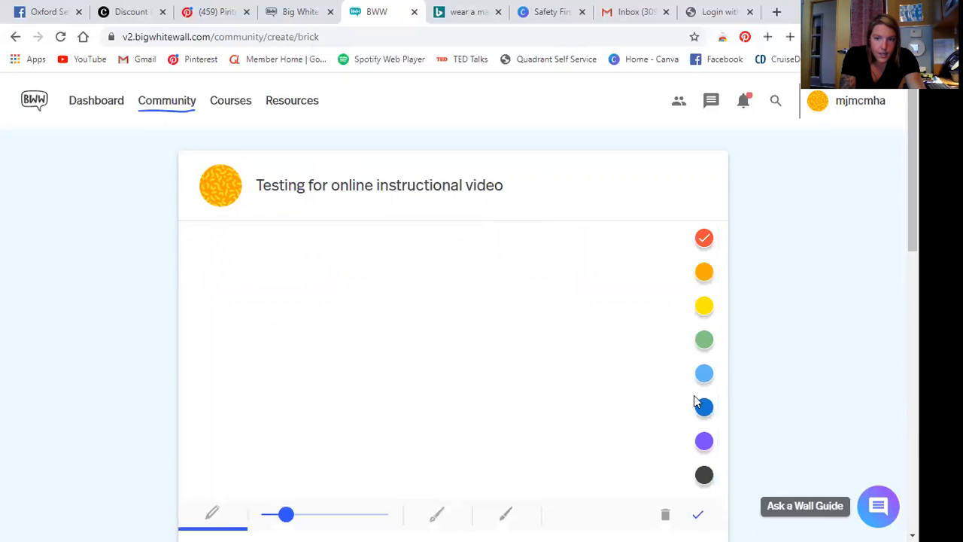
click(704, 305)
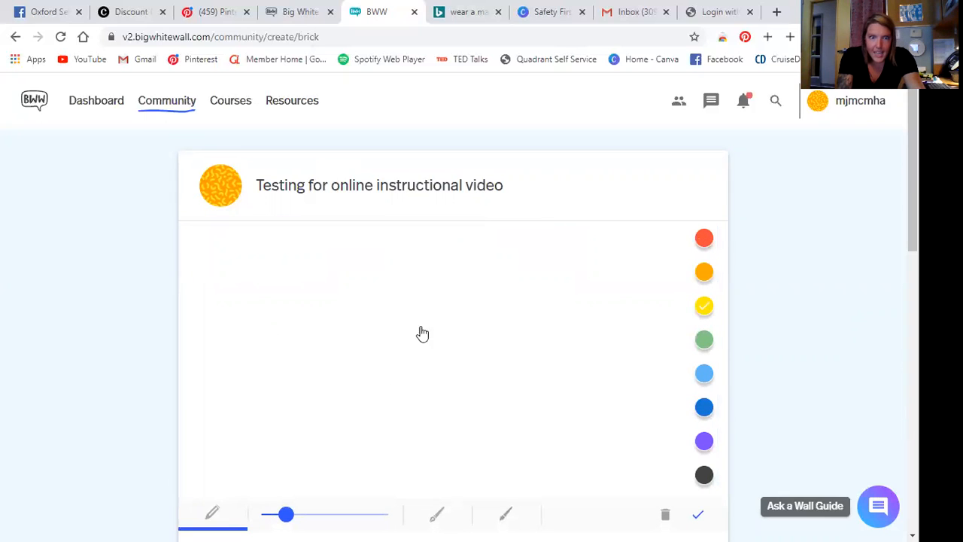
click(283, 514)
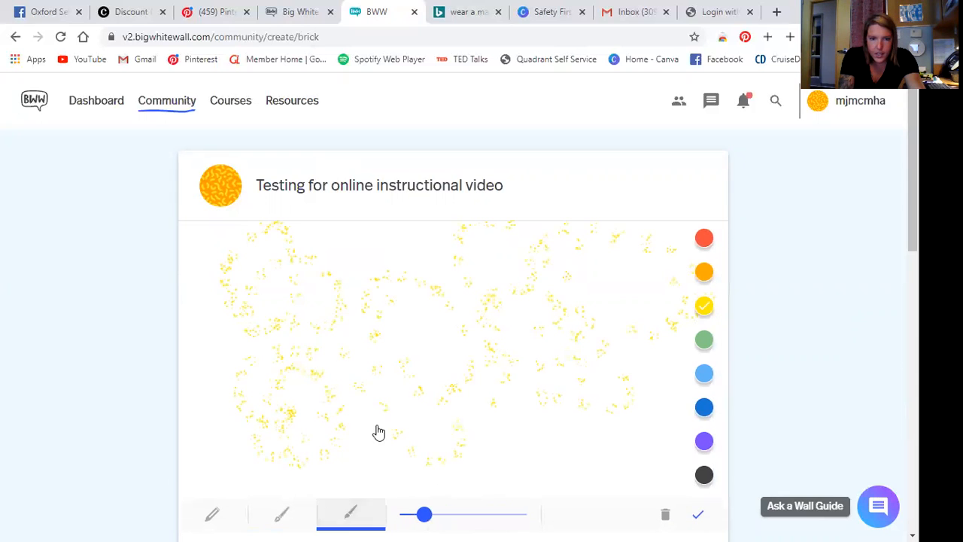
drag(425, 514, 493, 514)
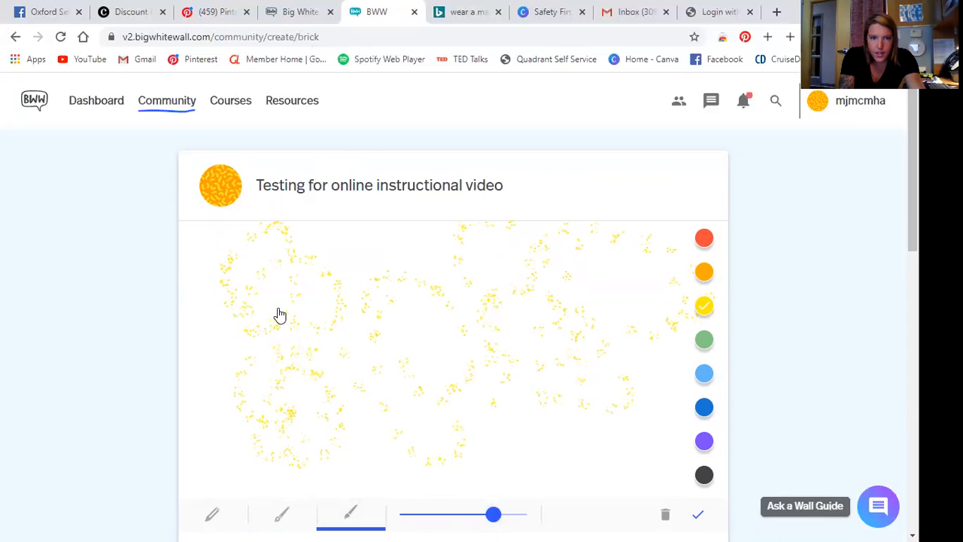
drag(280, 312, 561, 379)
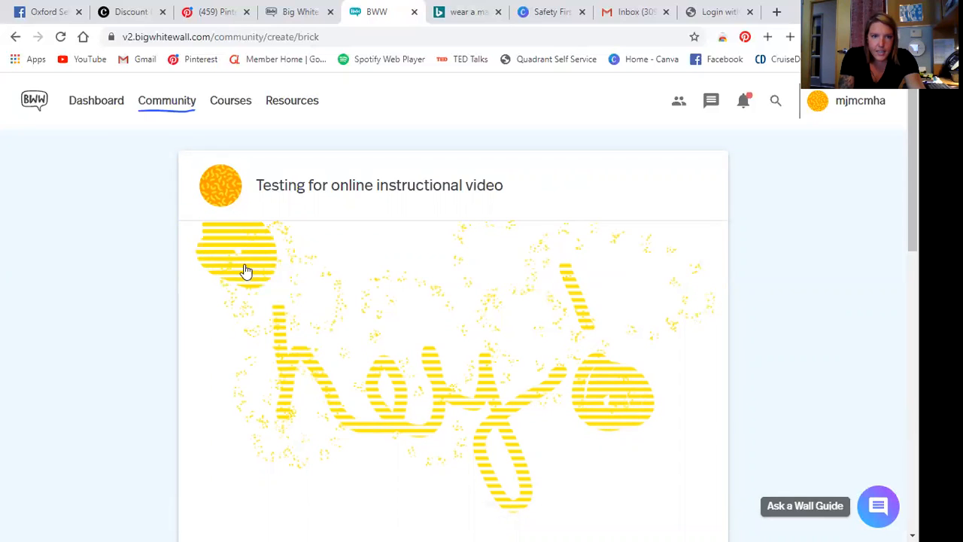
mouse_move(210, 255)
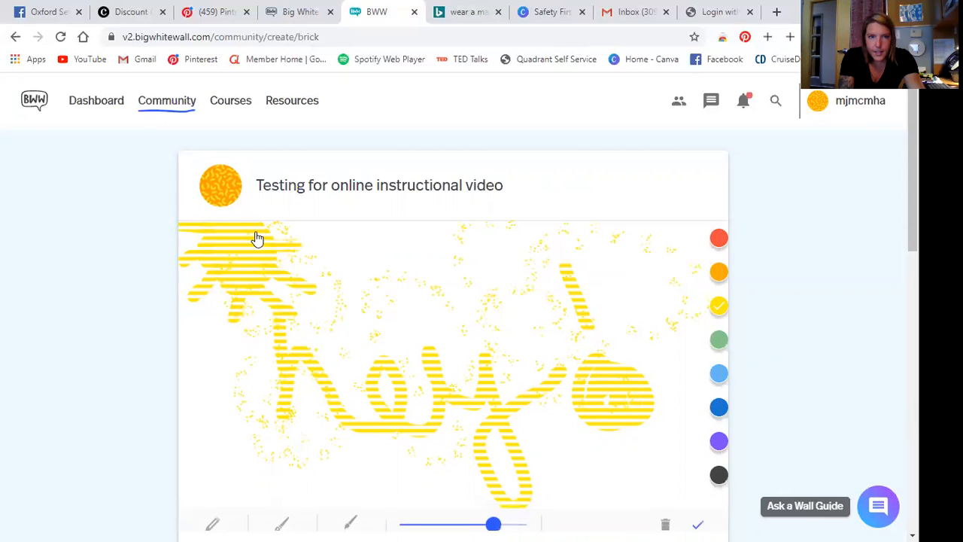
- Show all categories and tick Happiness for the Brick
scroll(down, 3)
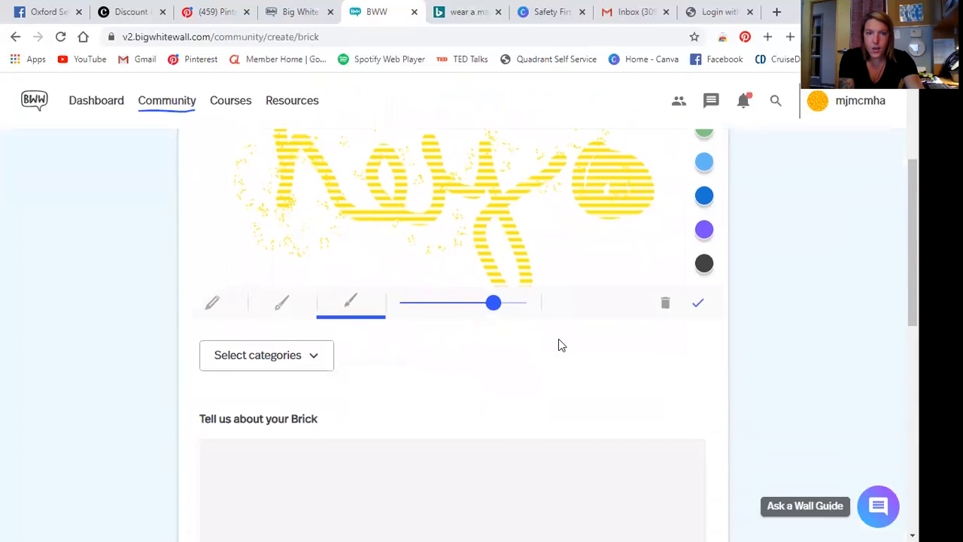
click(266, 355)
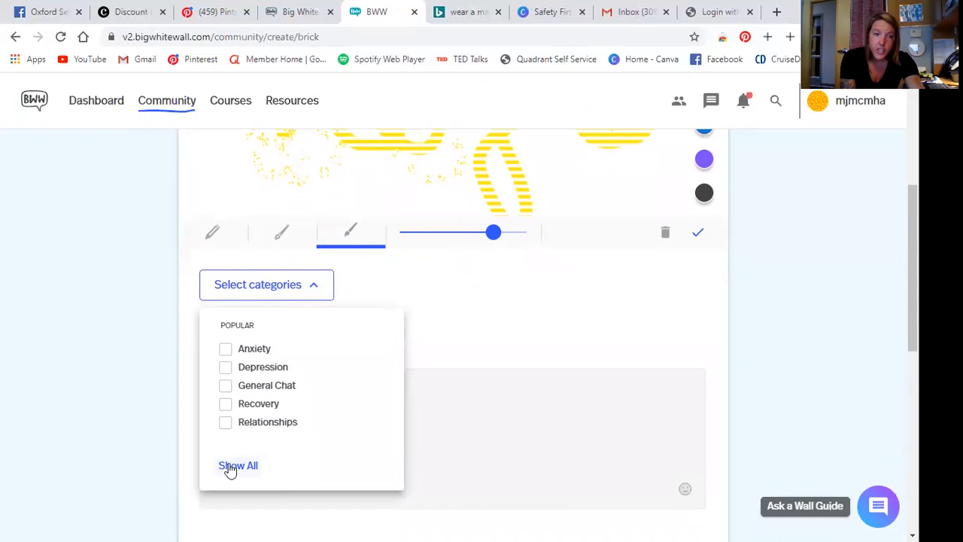
click(238, 465)
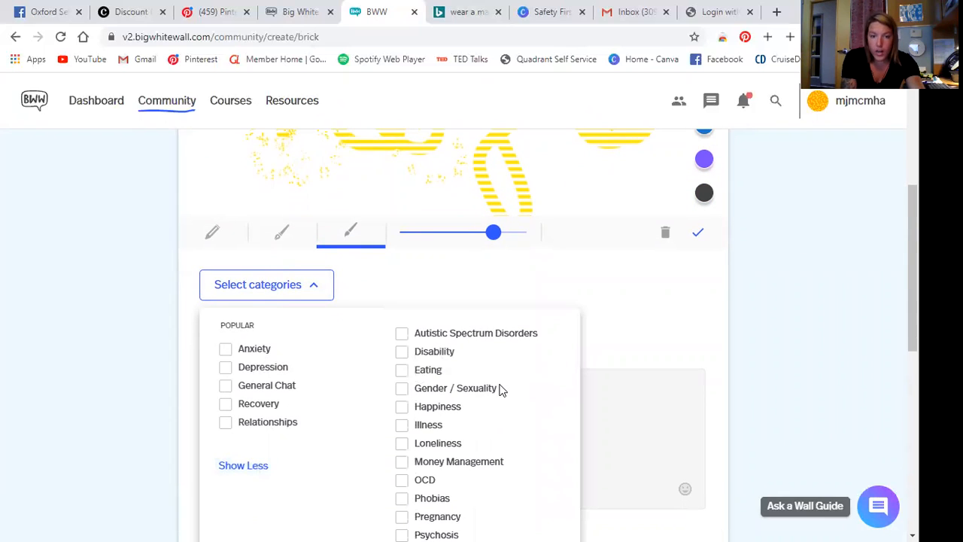
scroll(down, 3)
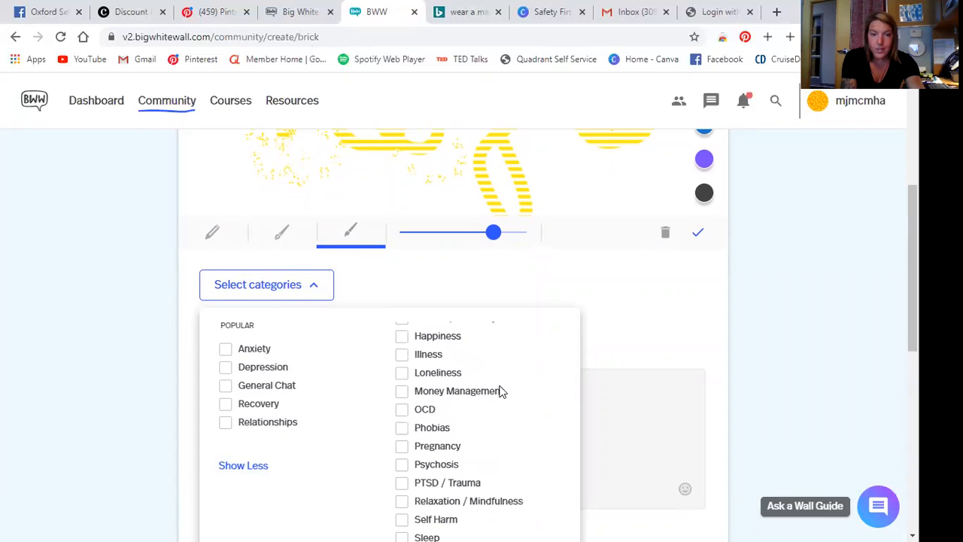
scroll(down, 3)
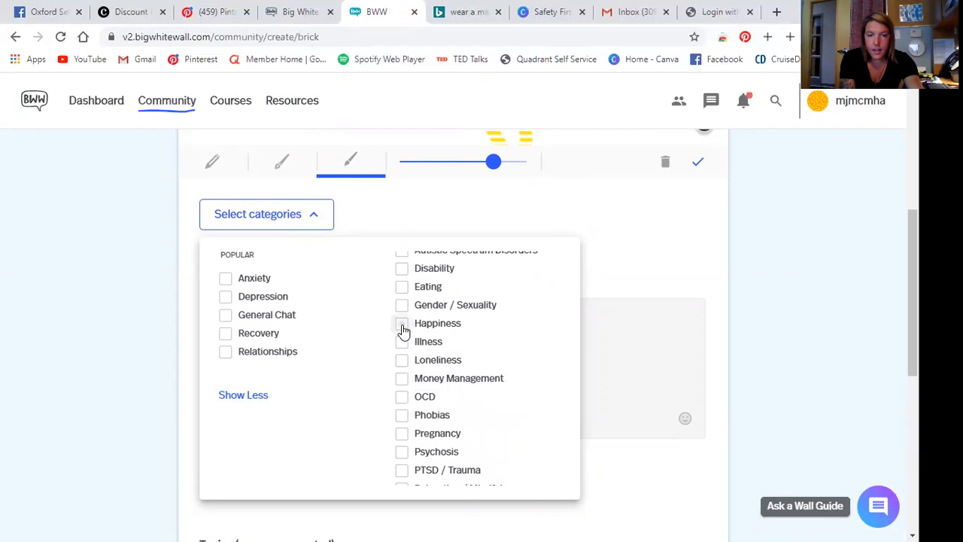
click(401, 323)
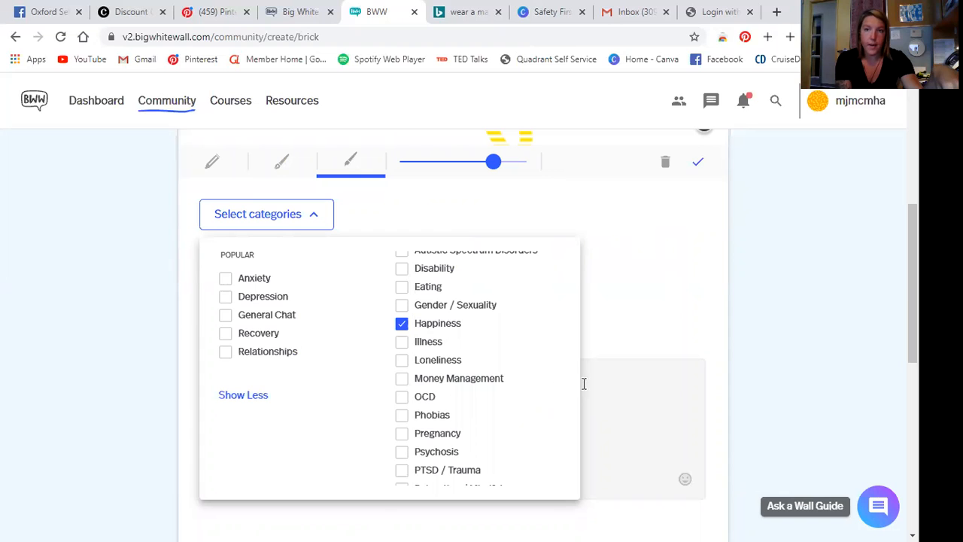
mouse_move(607, 357)
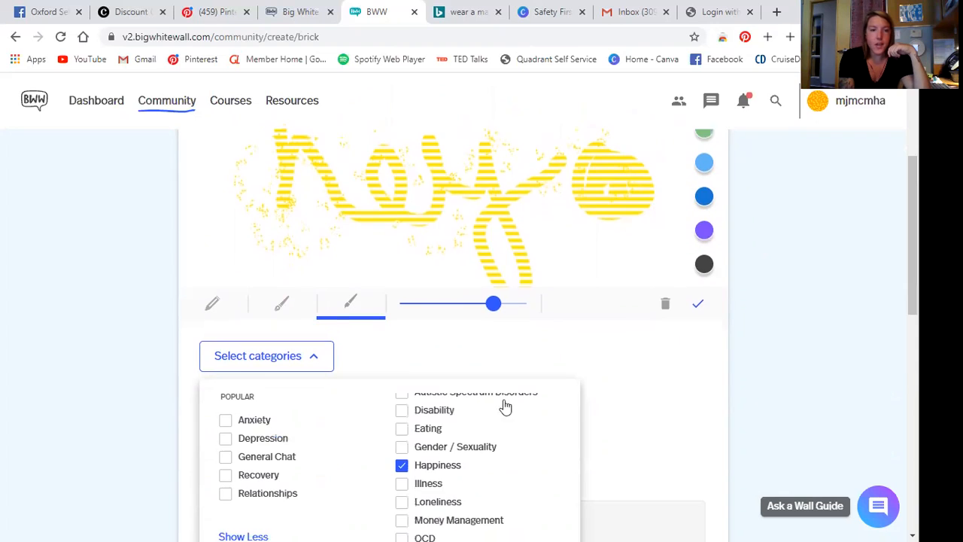
- Enter 'I feel happy today!' in the Brick's Topics field
scroll(down, 3)
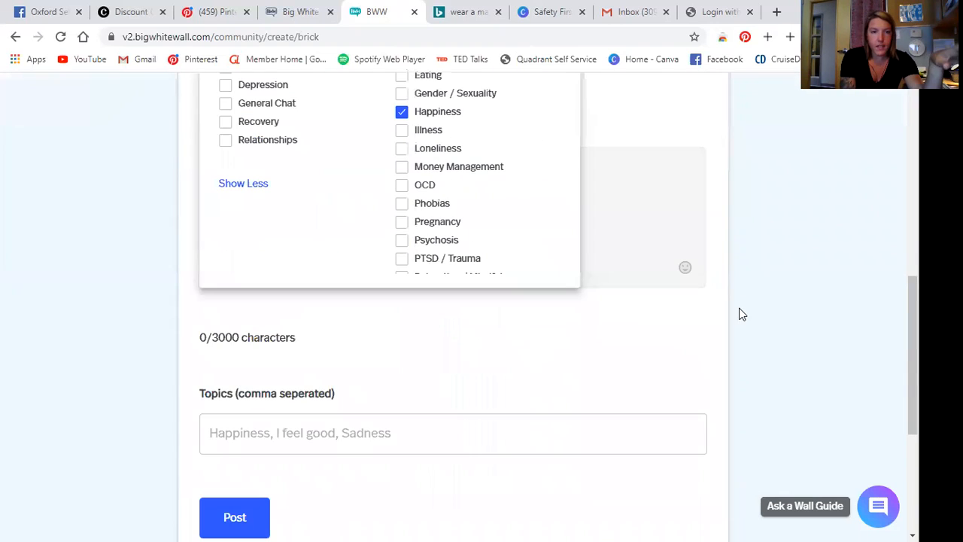
click(452, 433)
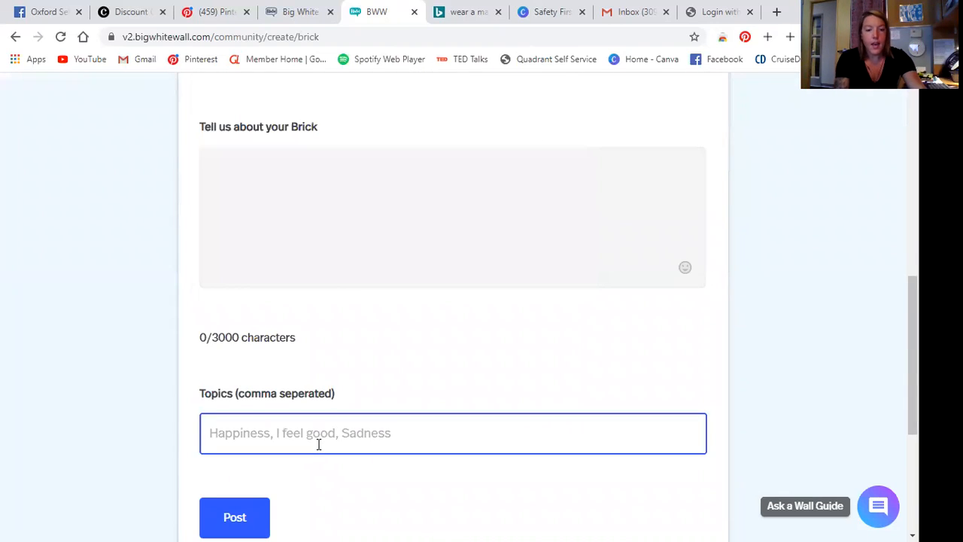
text(I feel happy)
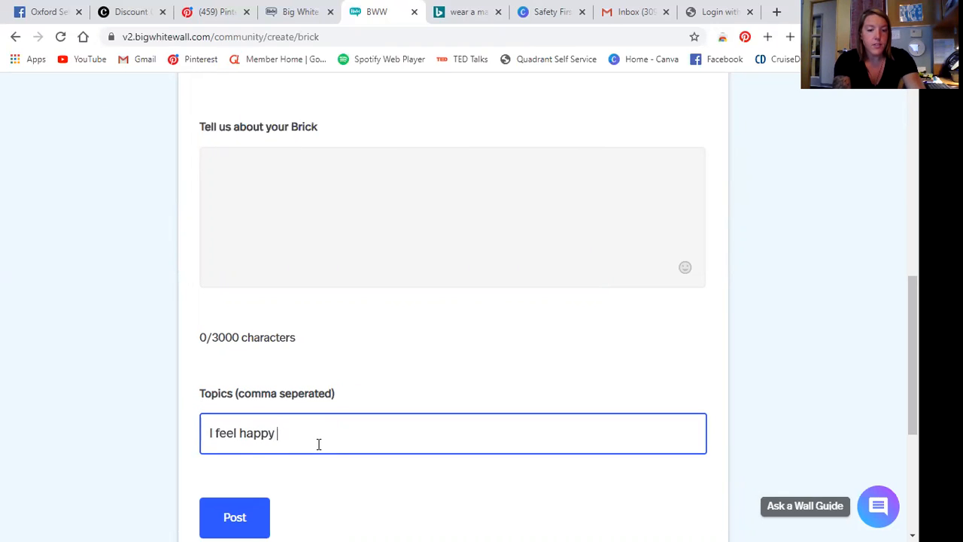
text(today!)
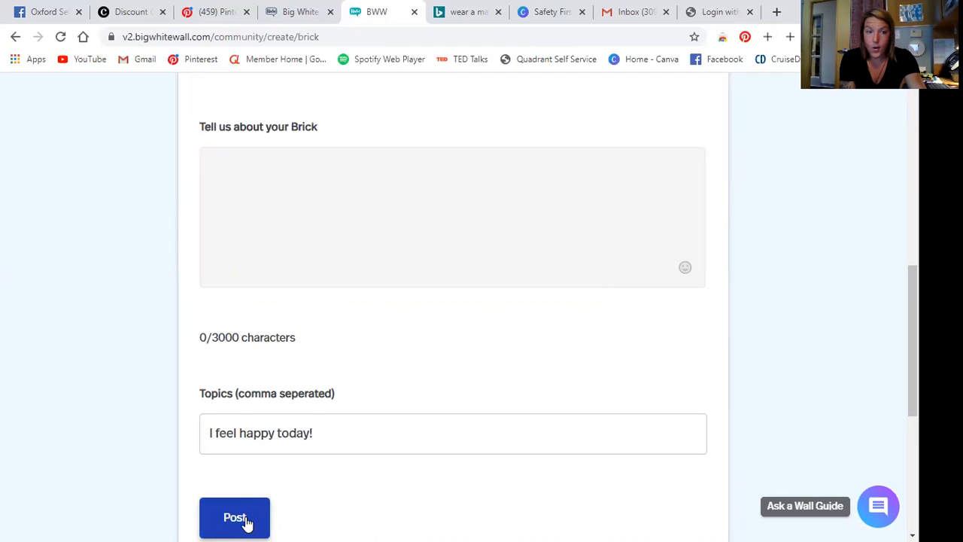
click(389, 432)
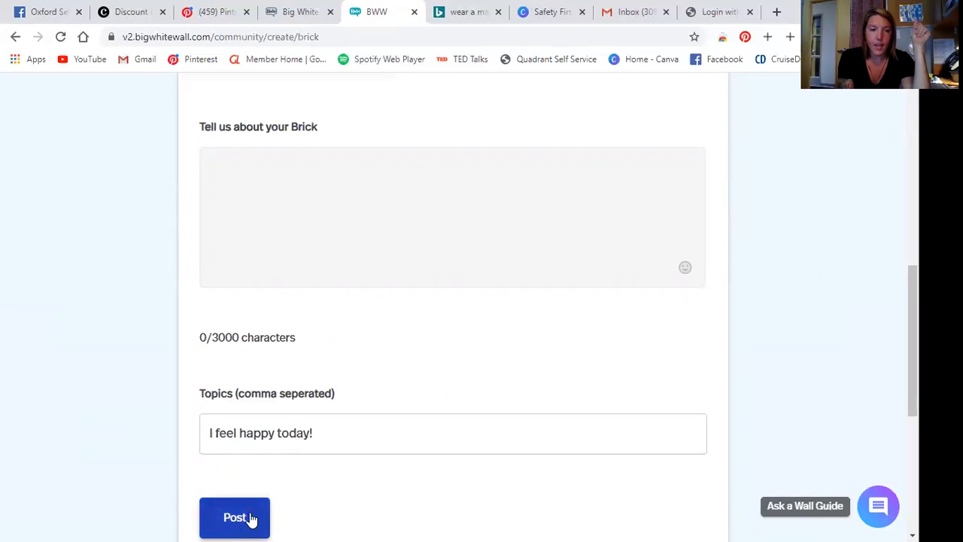
- Write the description 'testing this out to post for online content. Have a great day everyone'
click(452, 217)
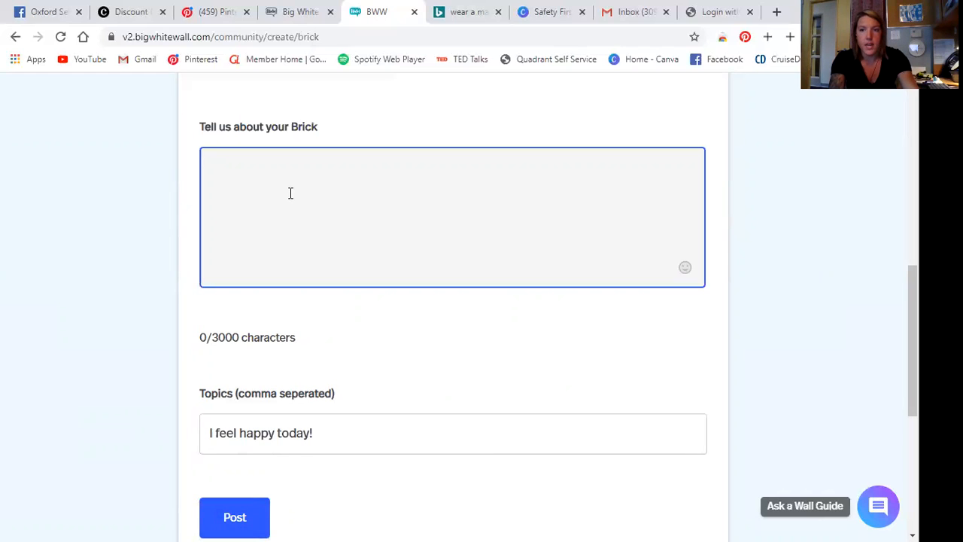
text(testing this out to)
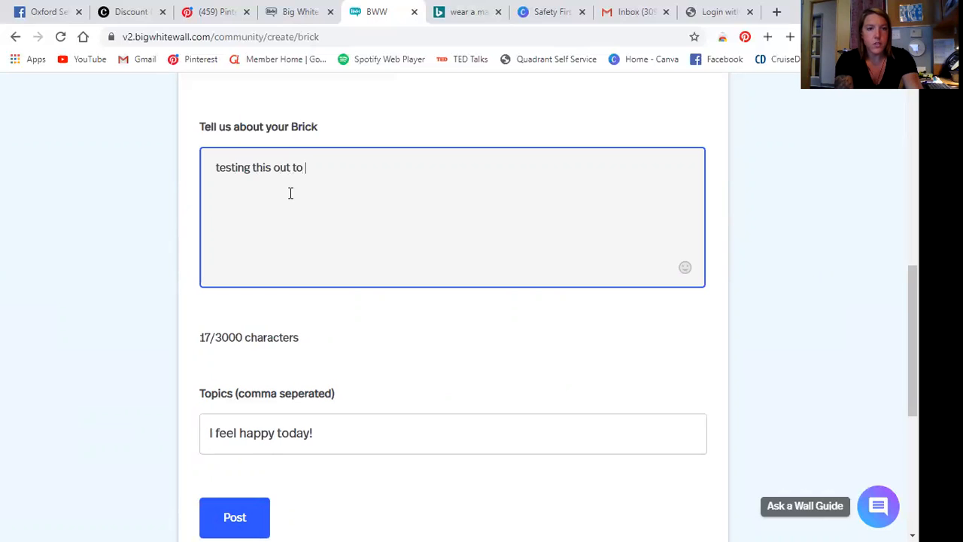
text(post fo)
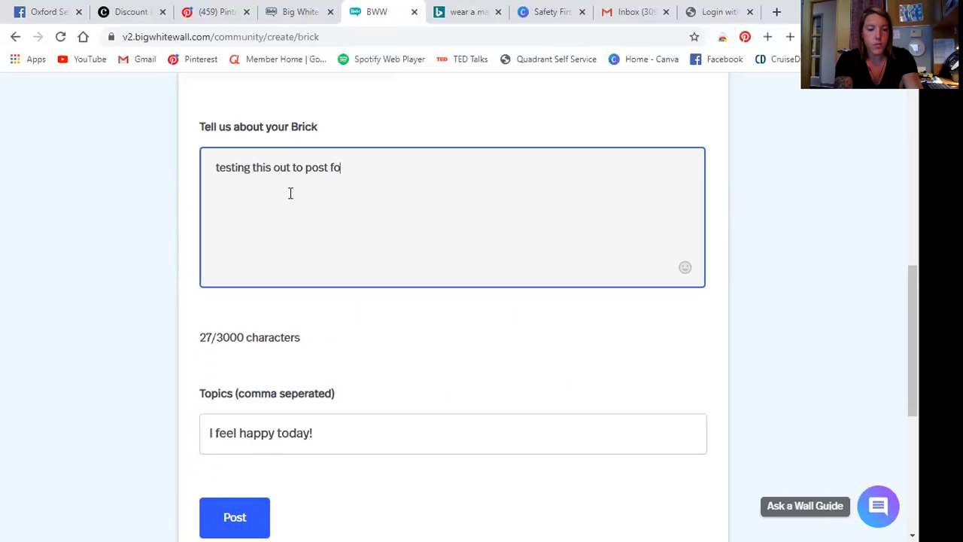
text(r online content)
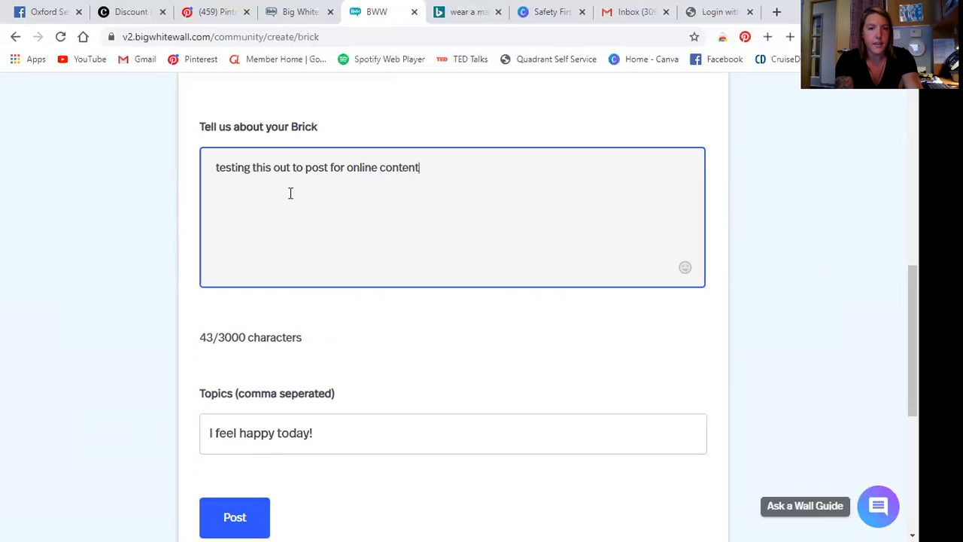
text(. have a)
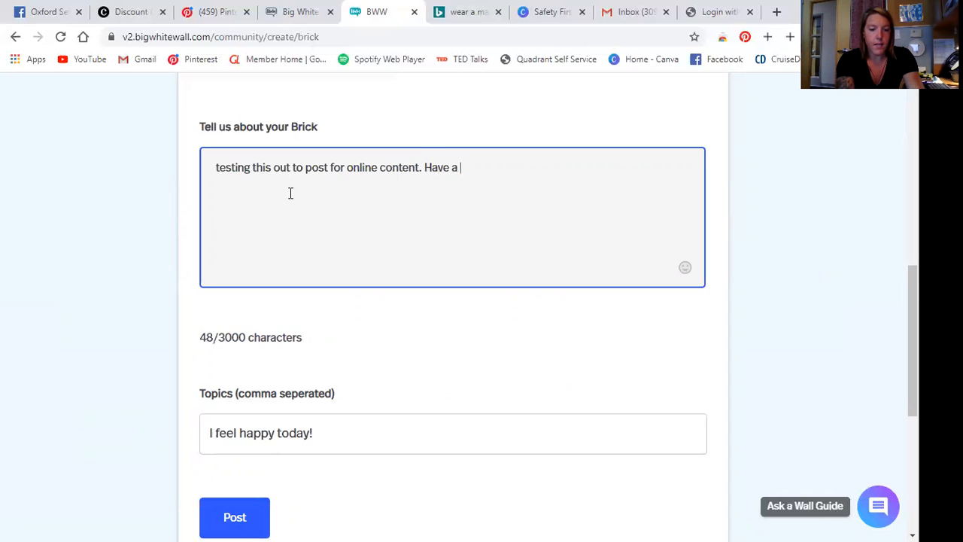
text(great da)
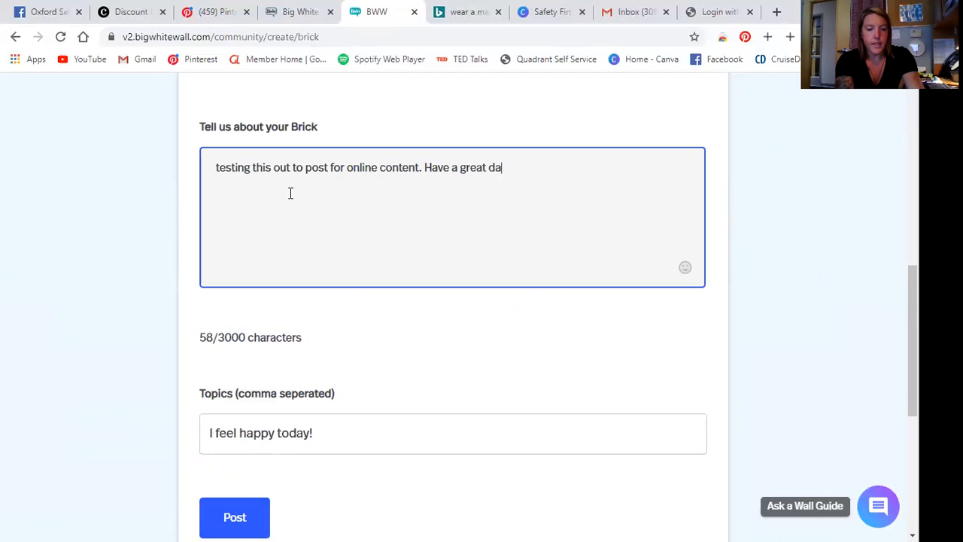
text(y everyone)
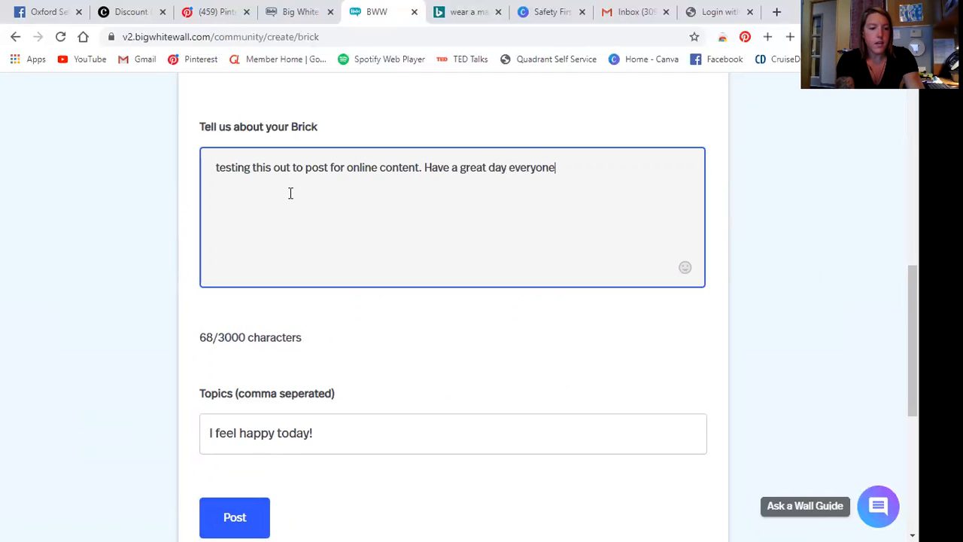
- Post the Brick, retrying after the 'Network error: Failed to fetch' message
click(235, 517)
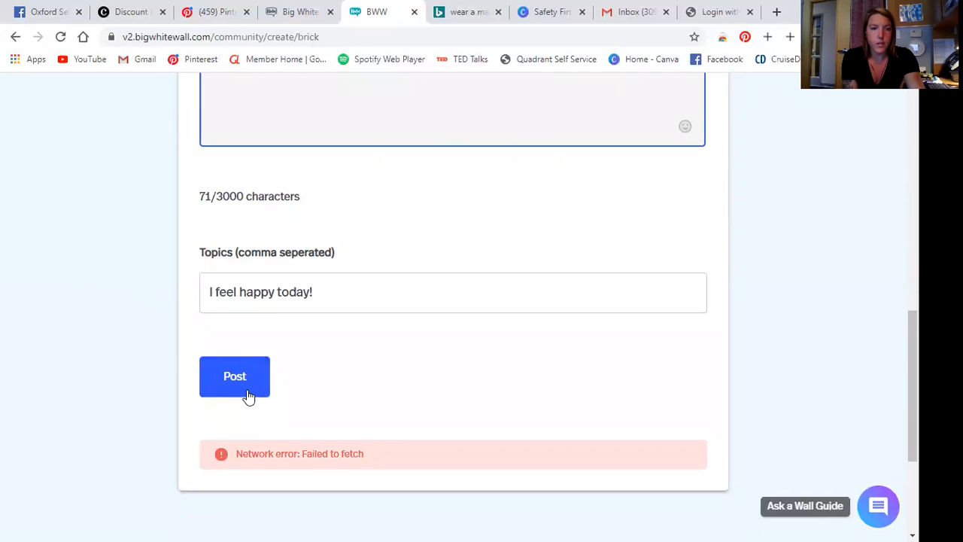
click(235, 376)
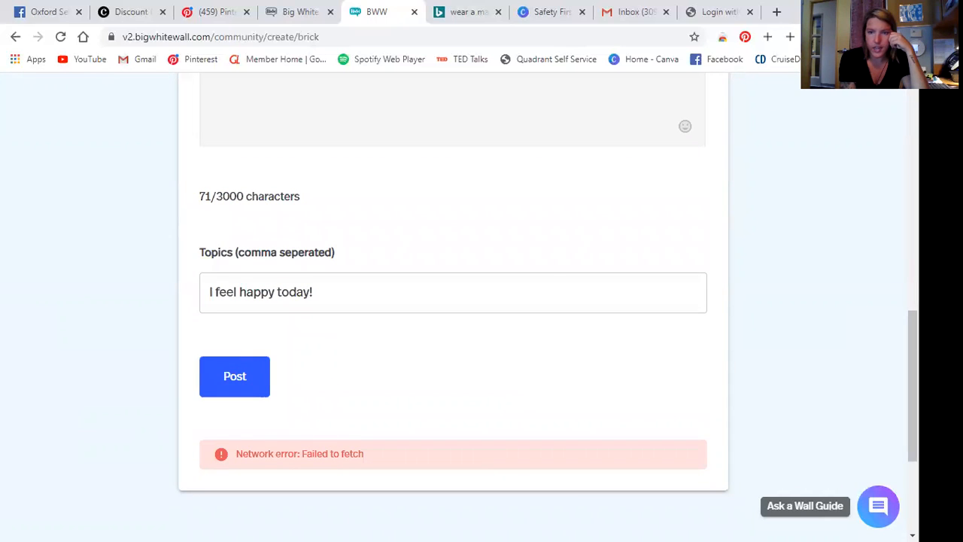
mouse_move(408, 350)
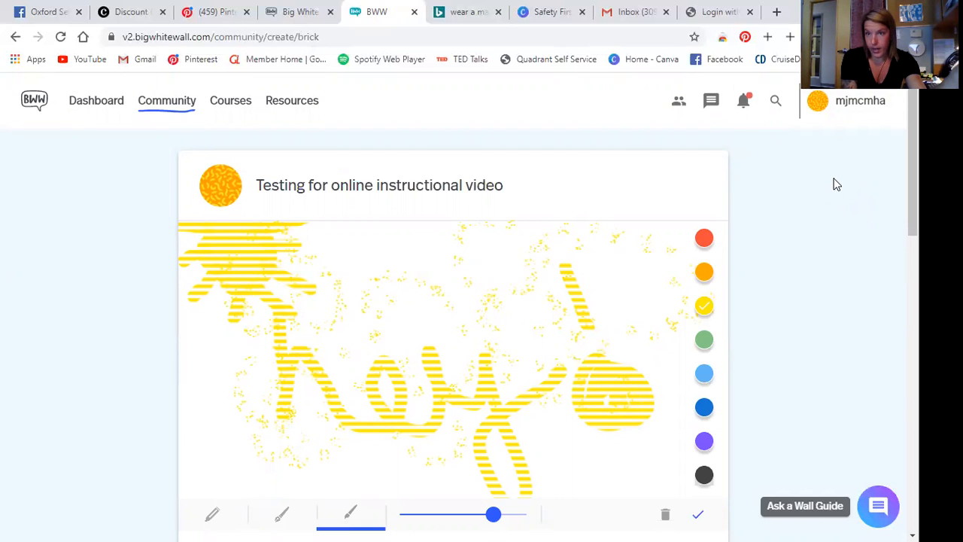
click(234, 164)
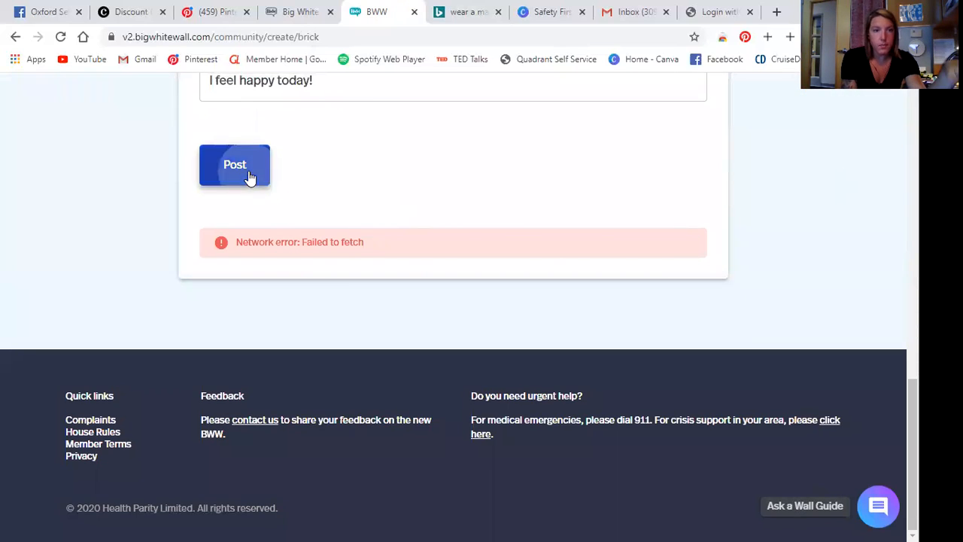
click(234, 164)
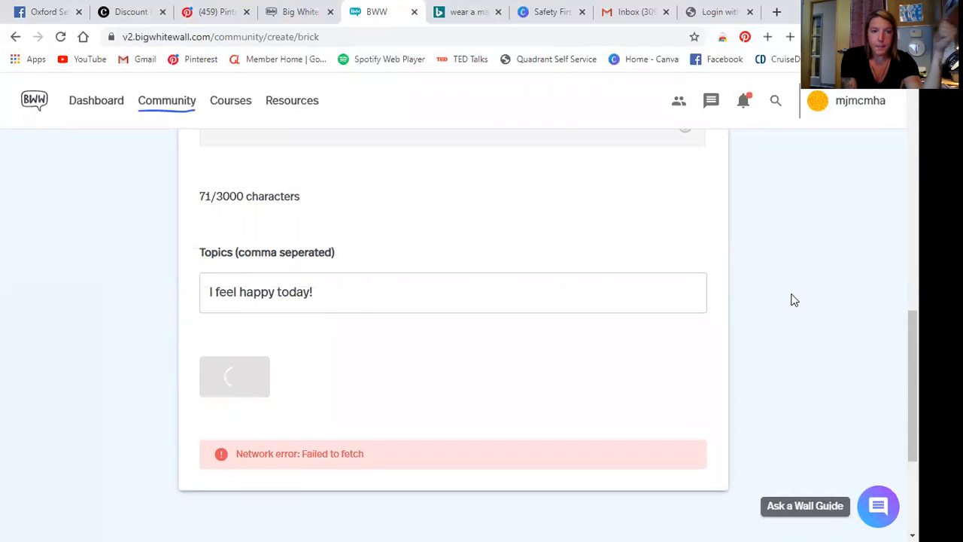
mouse_move(781, 247)
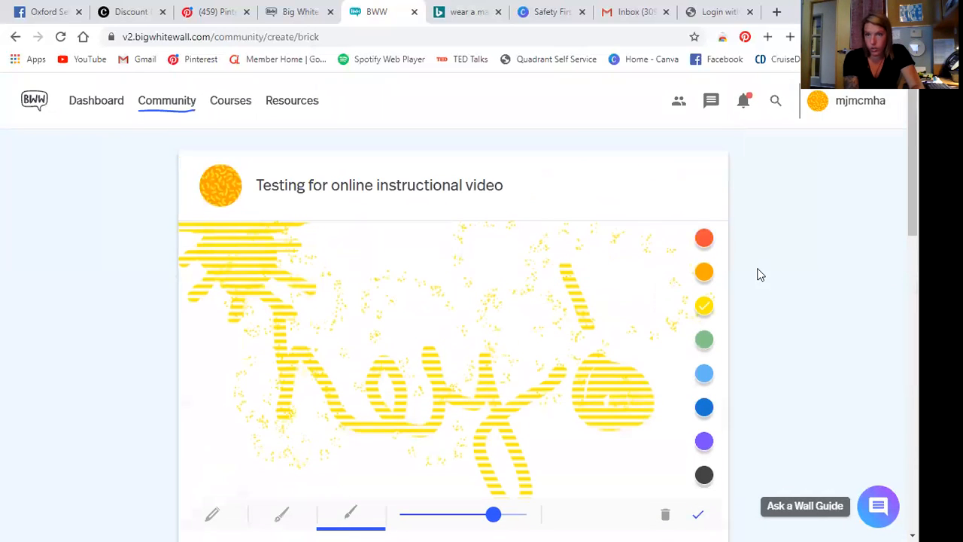
mouse_move(878, 295)
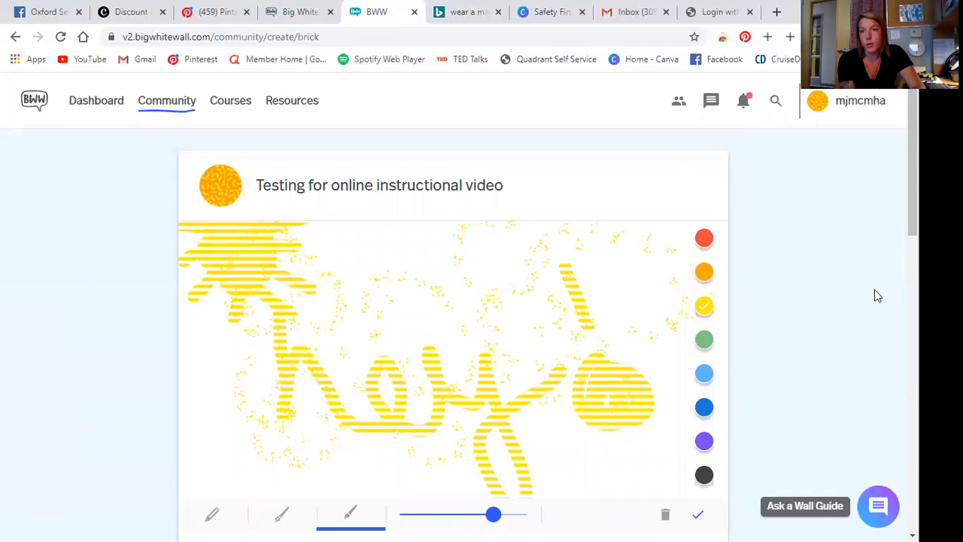
scroll(down, 3)
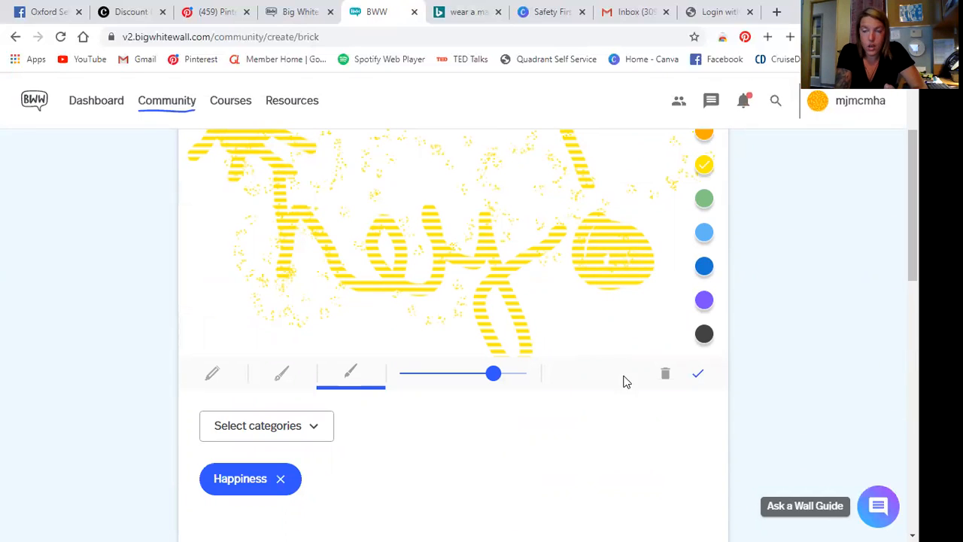
mouse_move(616, 363)
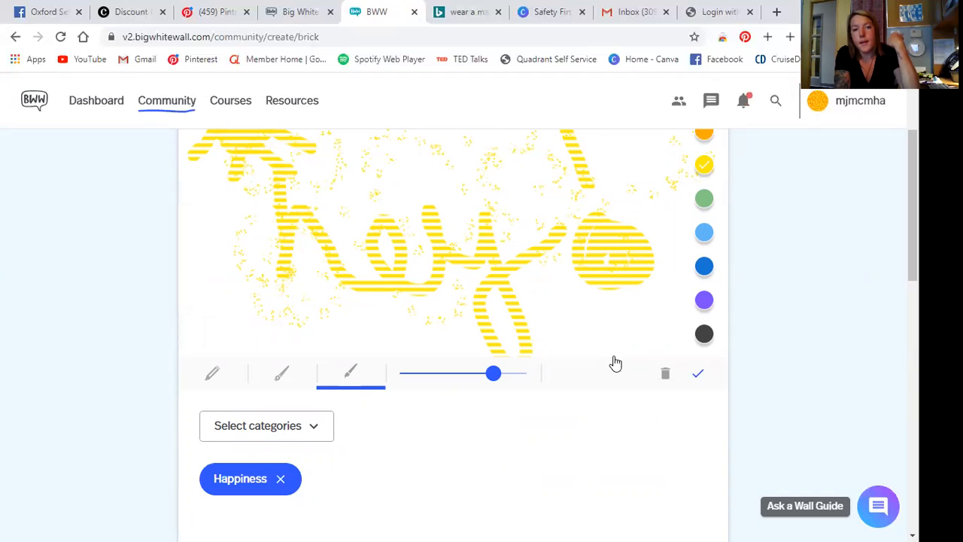
mouse_move(463, 399)
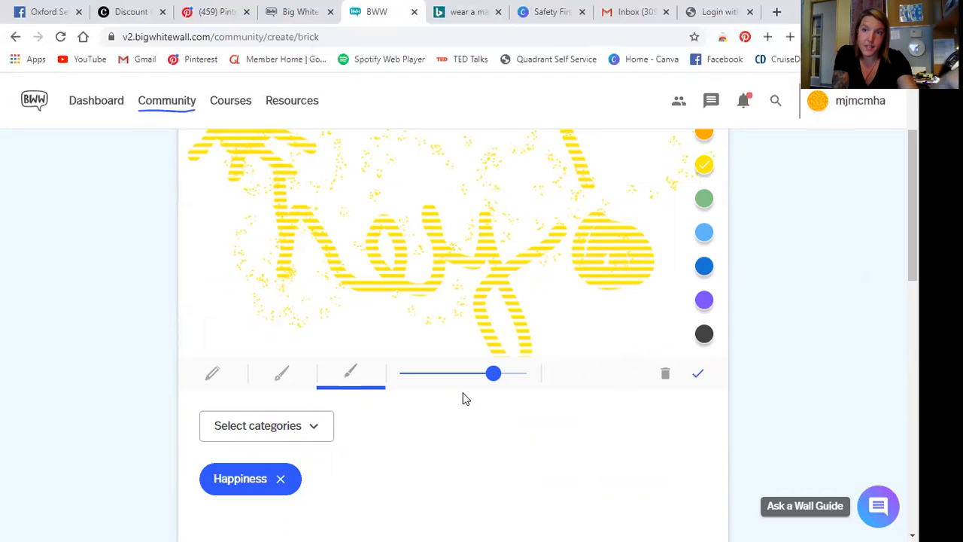
mouse_move(427, 347)
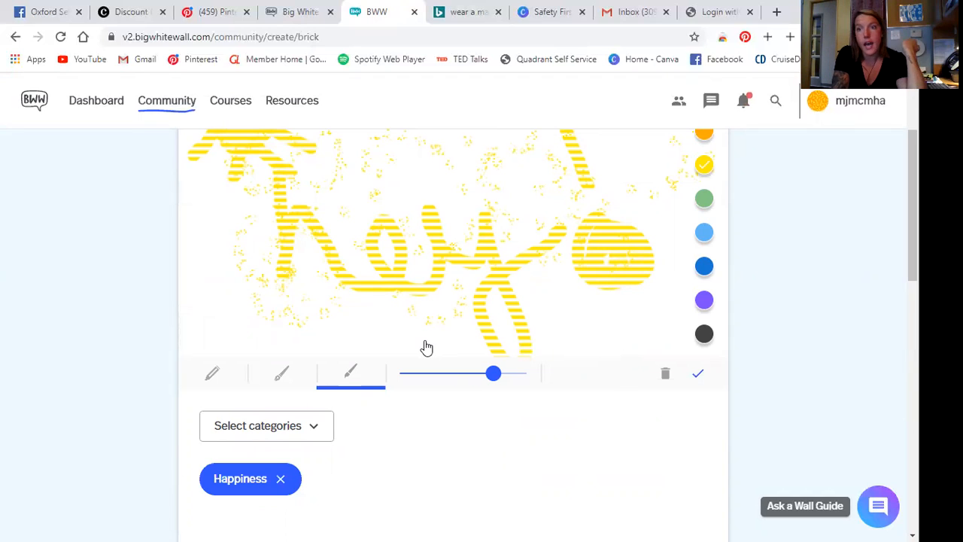
mouse_move(427, 389)
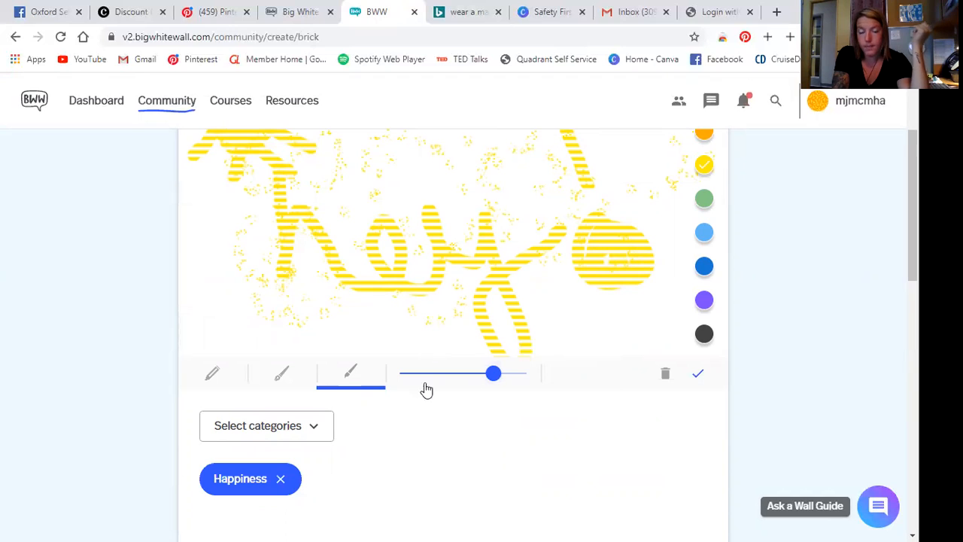
click(350, 373)
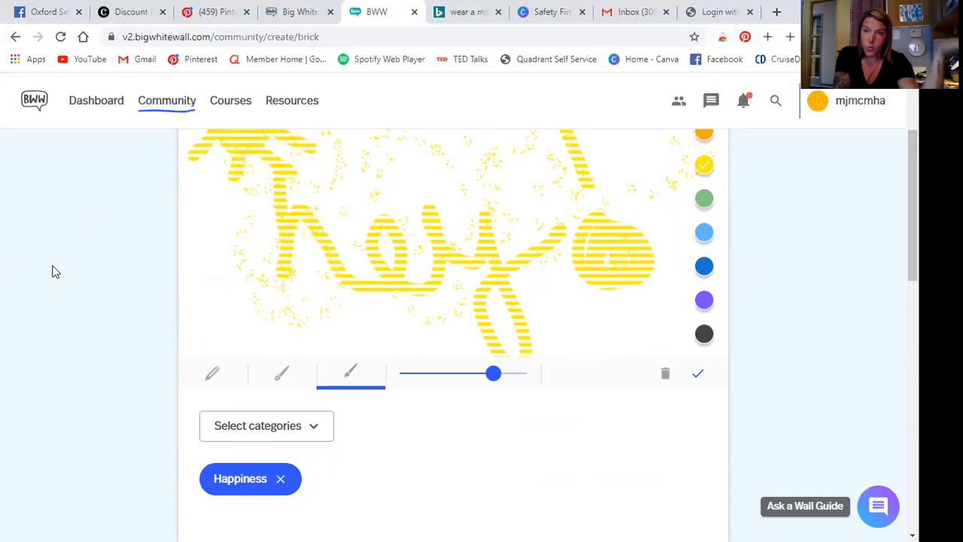
mouse_move(40, 273)
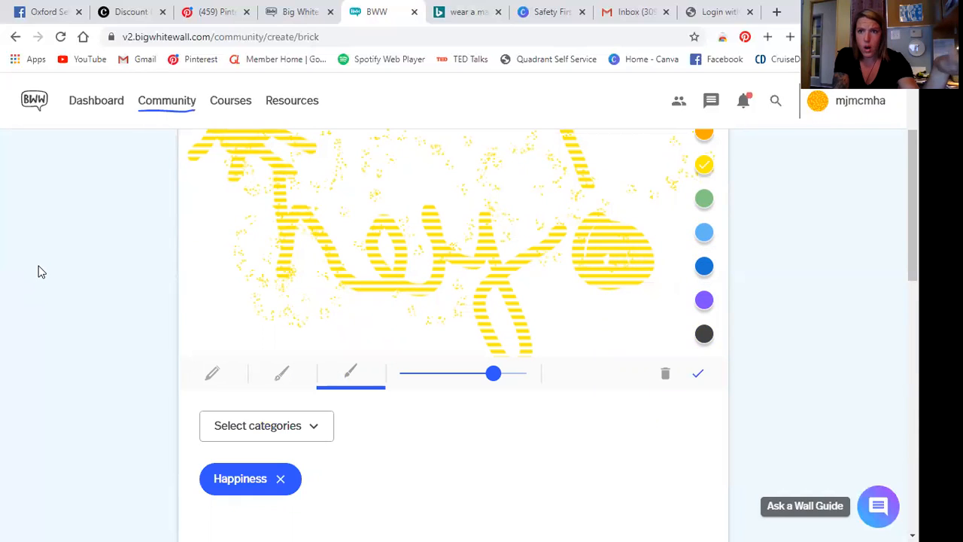
mouse_move(49, 284)
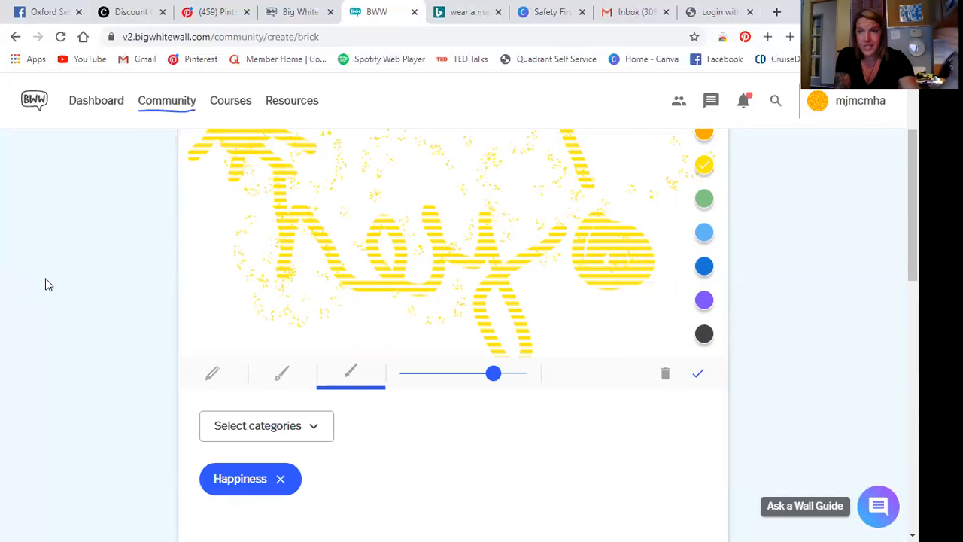
mouse_move(319, 446)
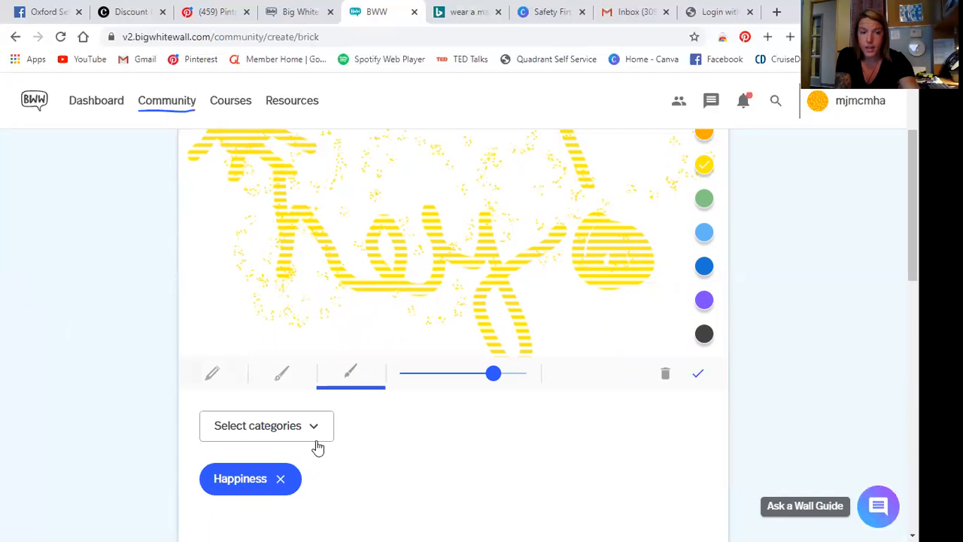
mouse_move(222, 359)
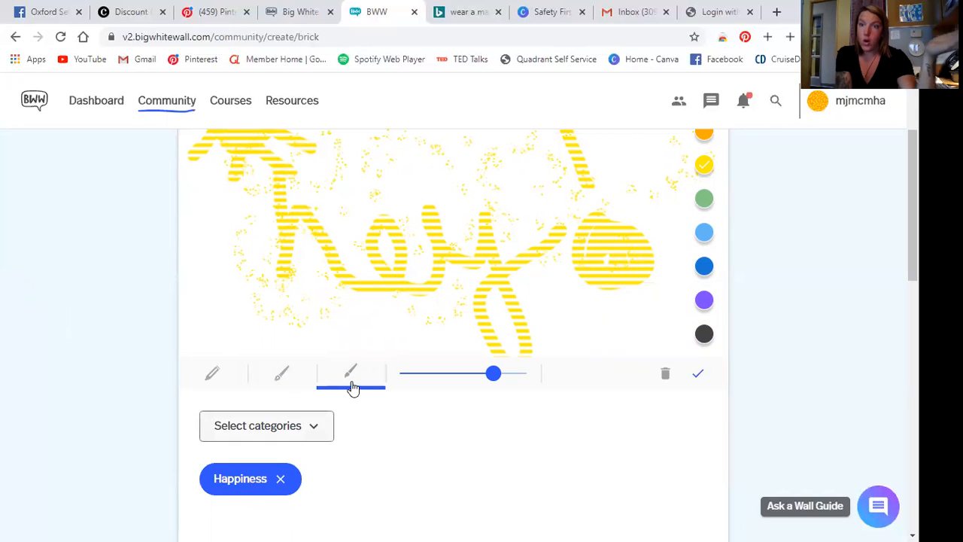
mouse_move(354, 363)
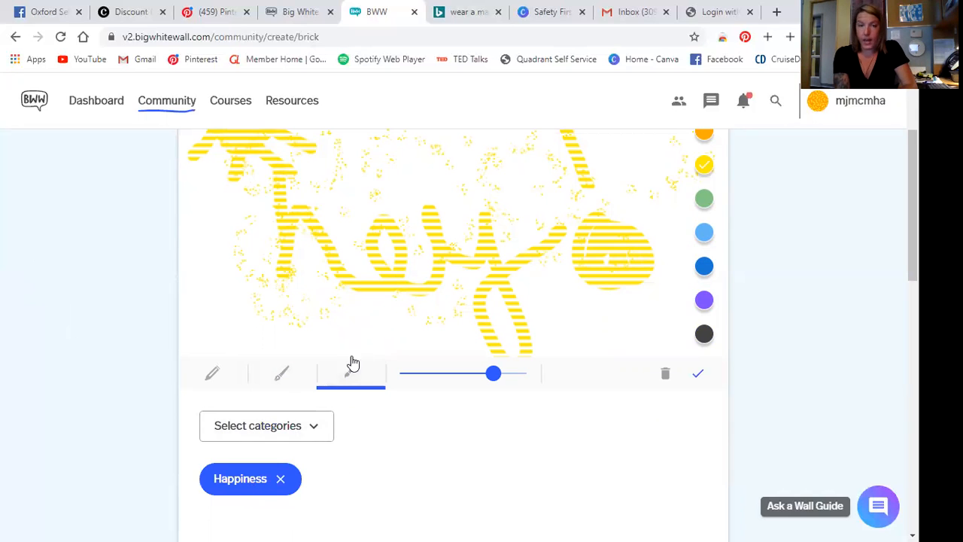
- Leave the Brick form for Community and show the Talkabout, Group Talkabout and Brick options
click(167, 100)
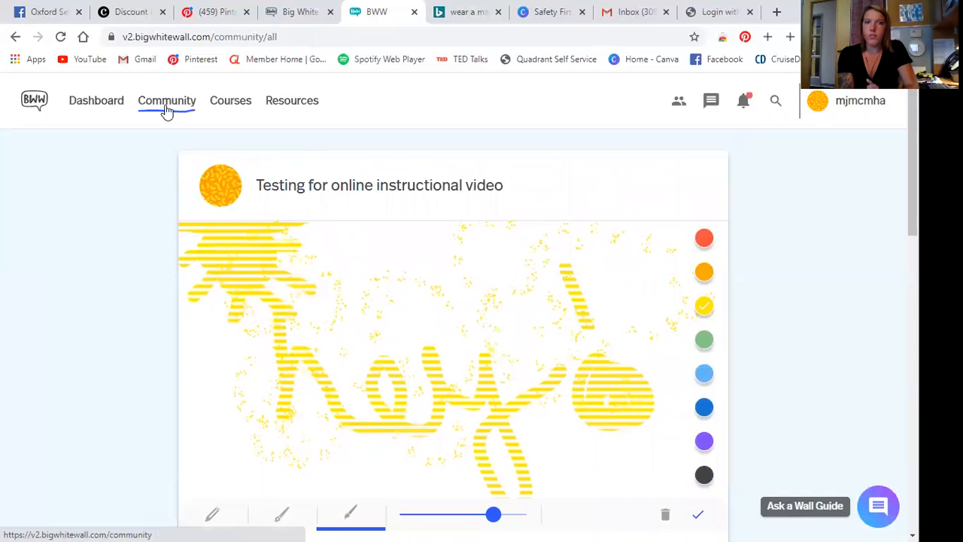
click(166, 100)
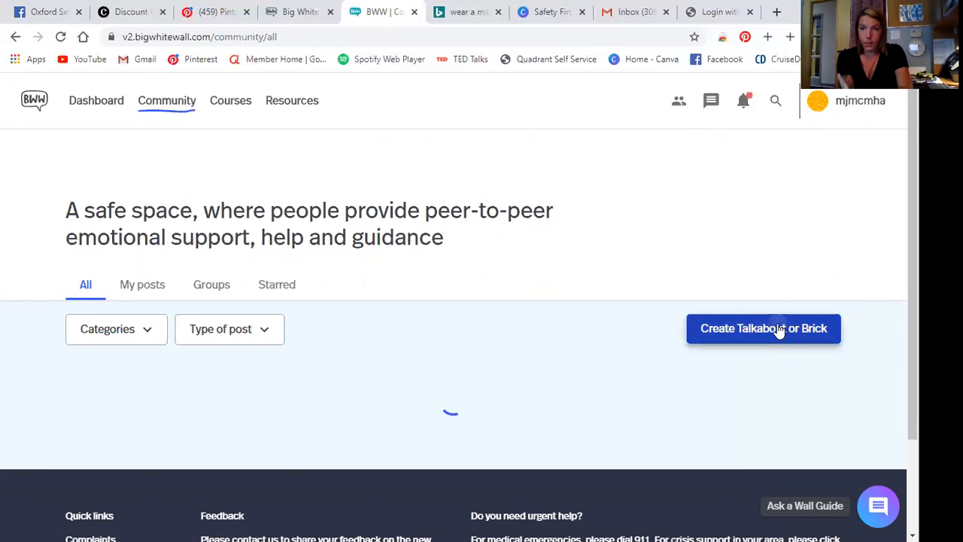
click(763, 328)
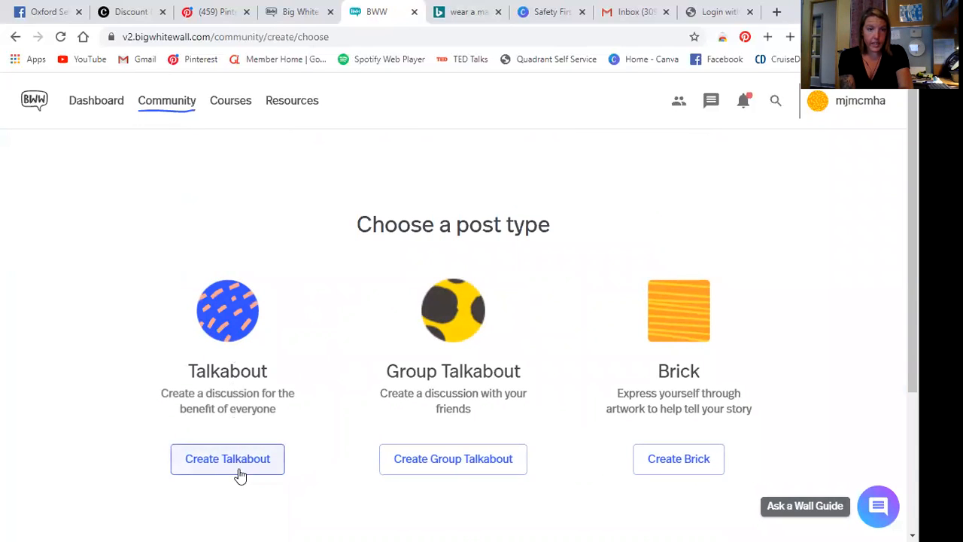
- Start a Talkabout tagged General Chat and place the cursor in its message box
click(228, 458)
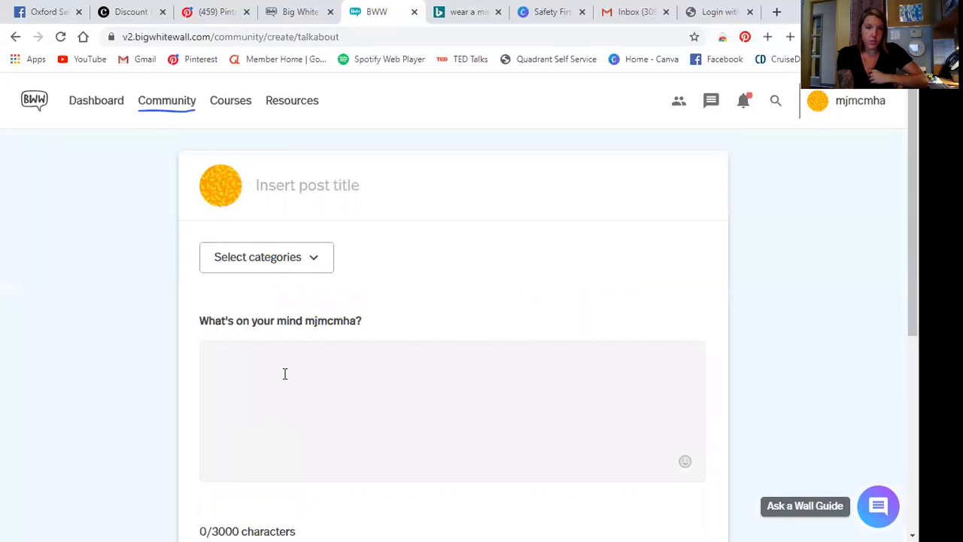
click(266, 257)
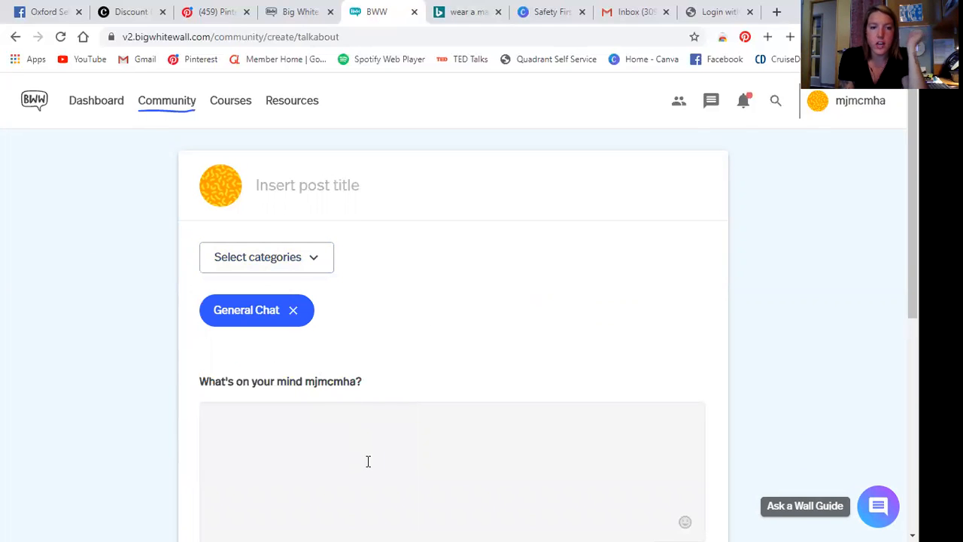
click(368, 461)
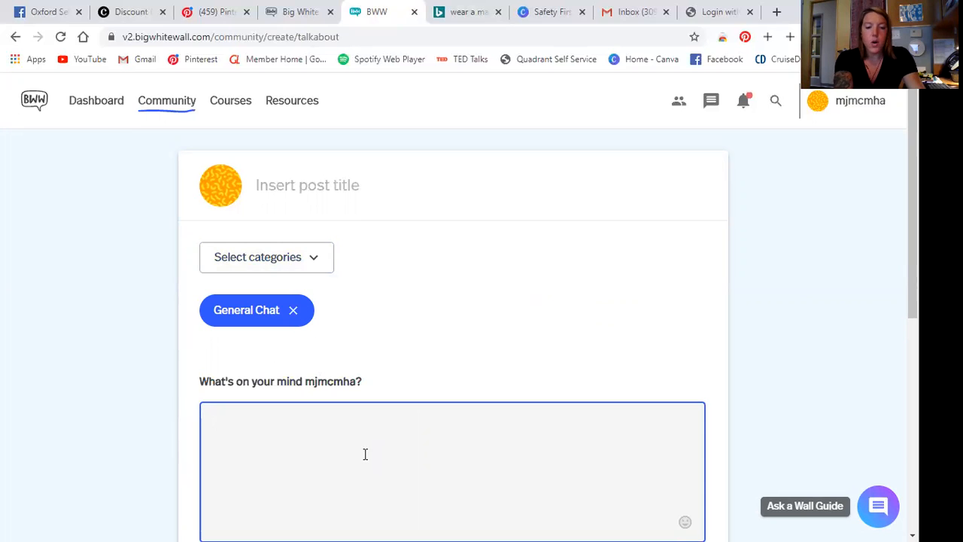
- Type the message asking what one thing you'd learn to add to your wellness toolbox
text(If you could choose one thing to learn to add t)
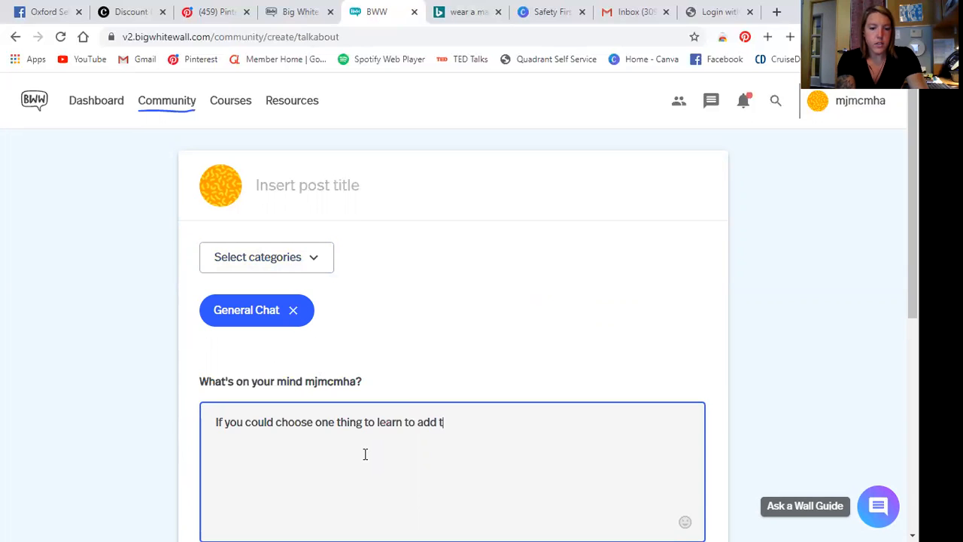
text(o your)
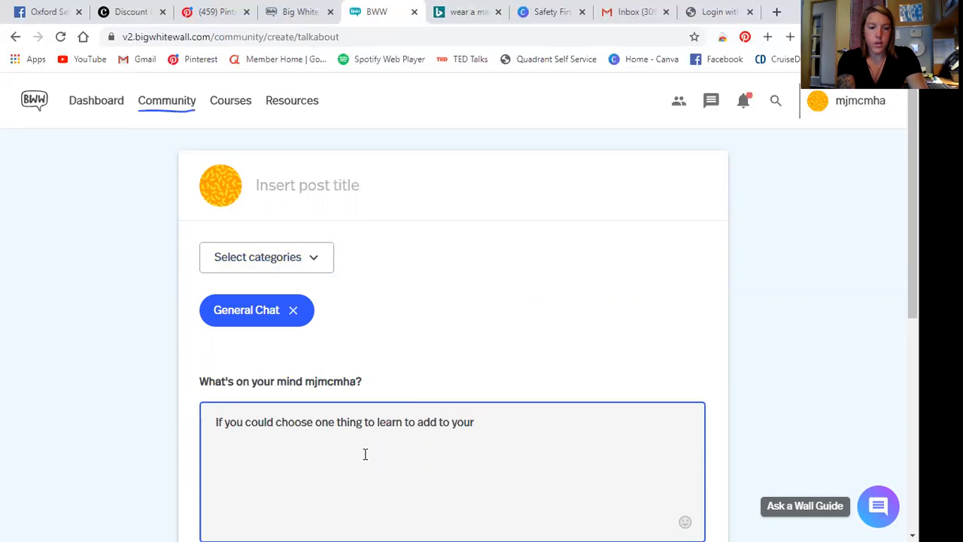
text(wellness tool)
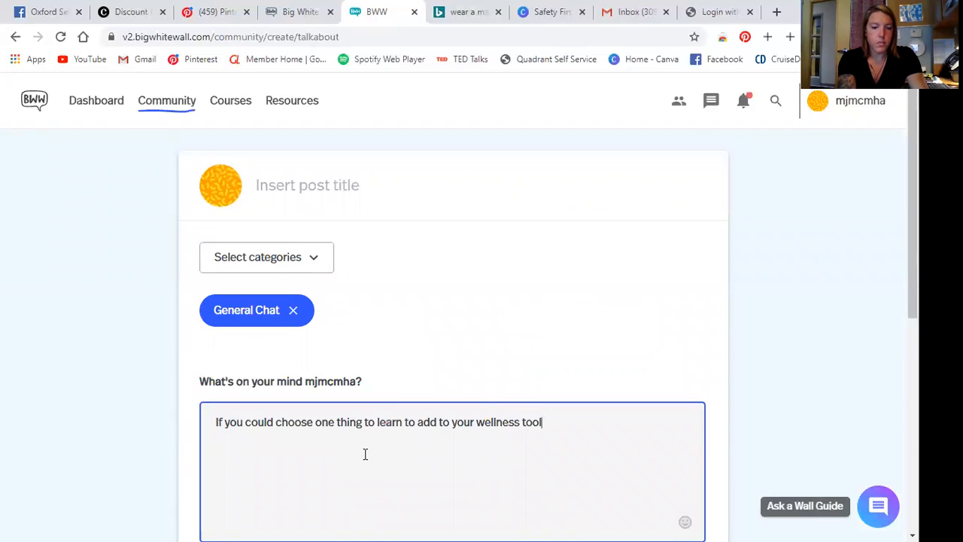
text(box, what would it be?)
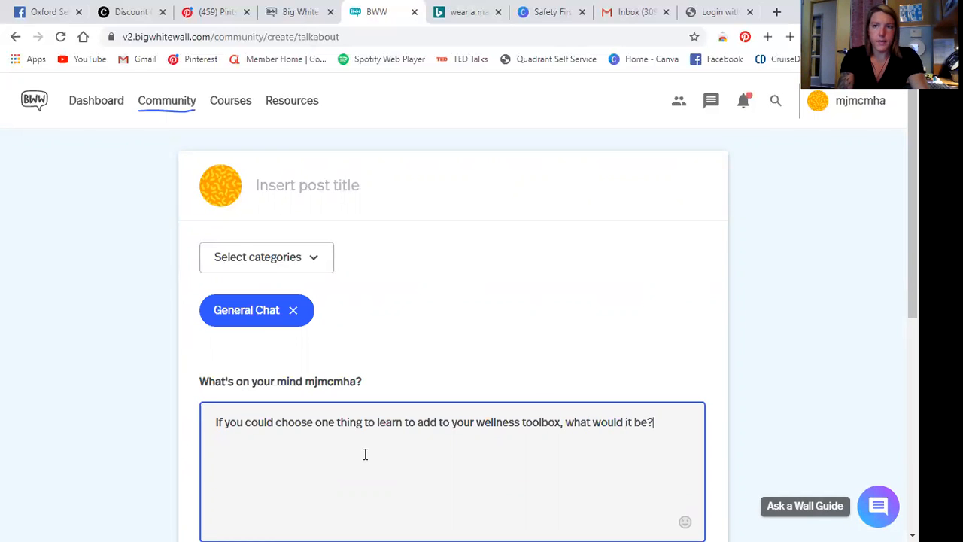
scroll(down, 3)
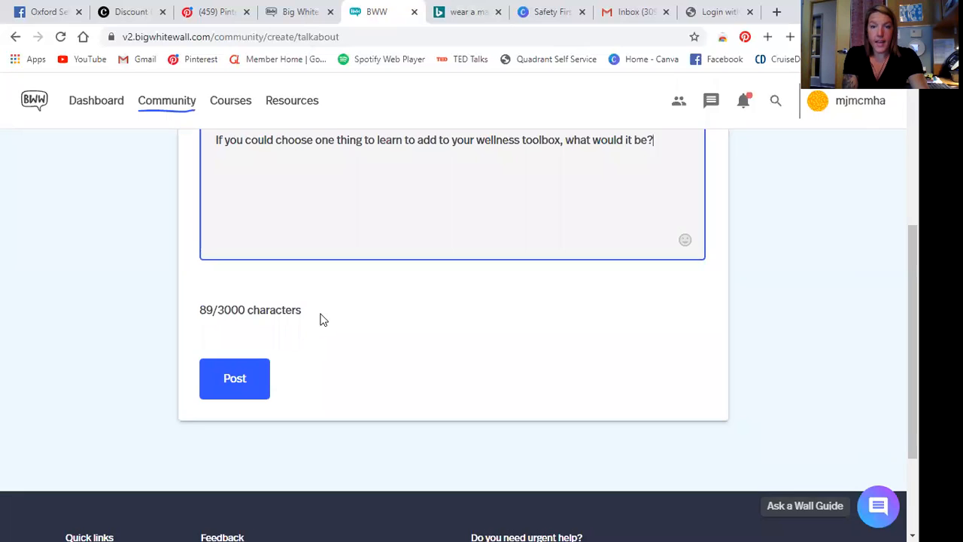
click(267, 187)
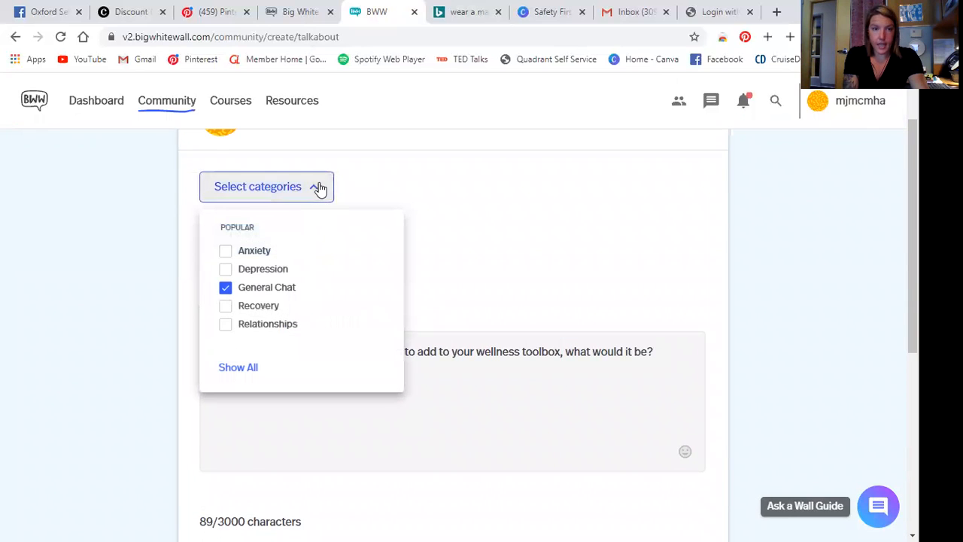
click(267, 185)
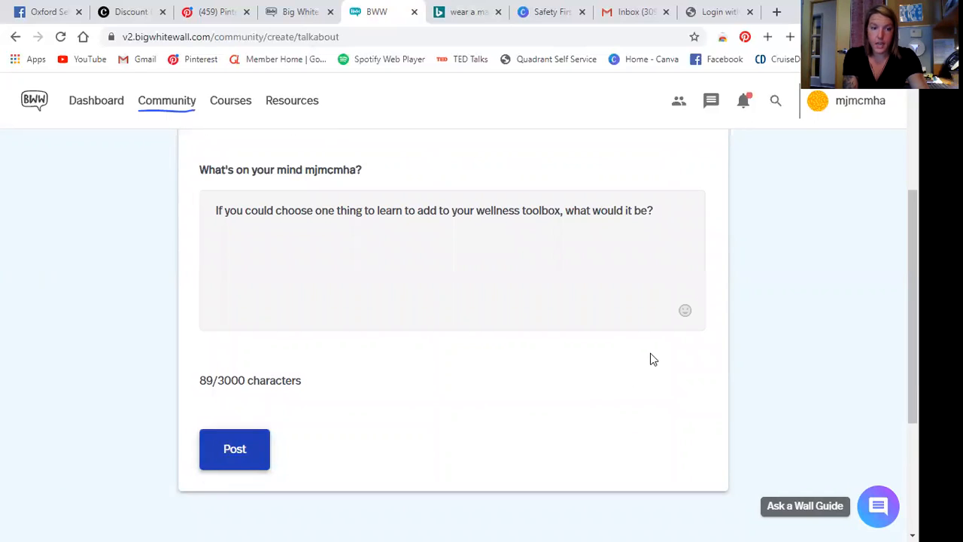
scroll(down, 3)
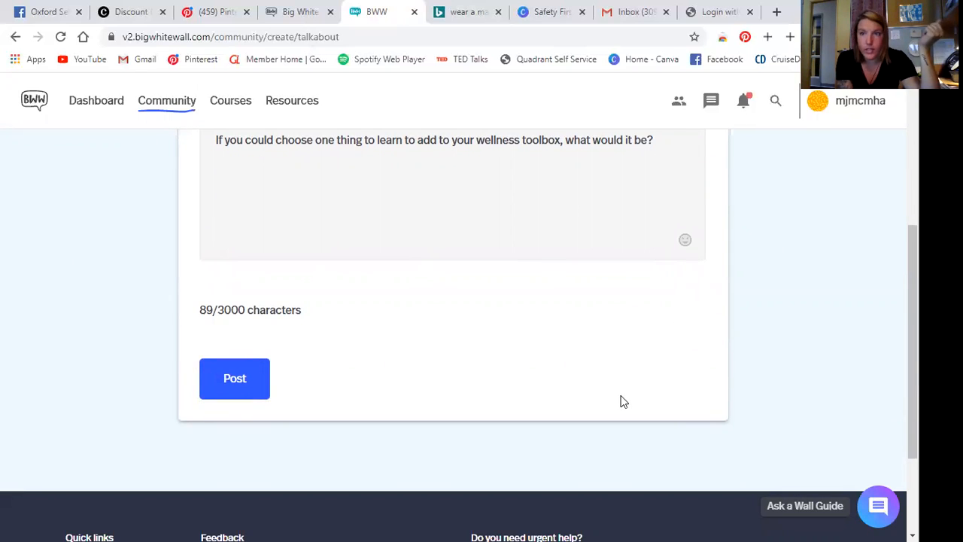
mouse_move(635, 318)
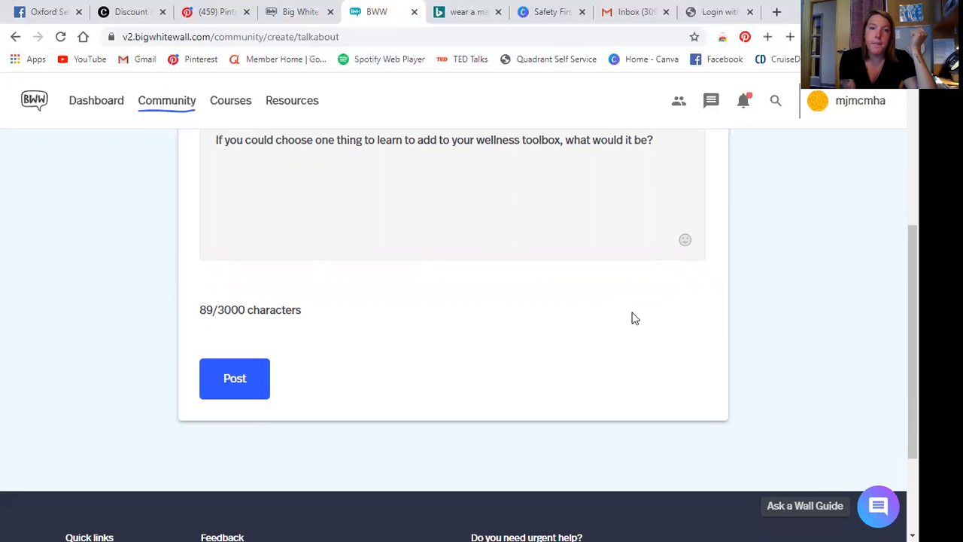
scroll(up, 3)
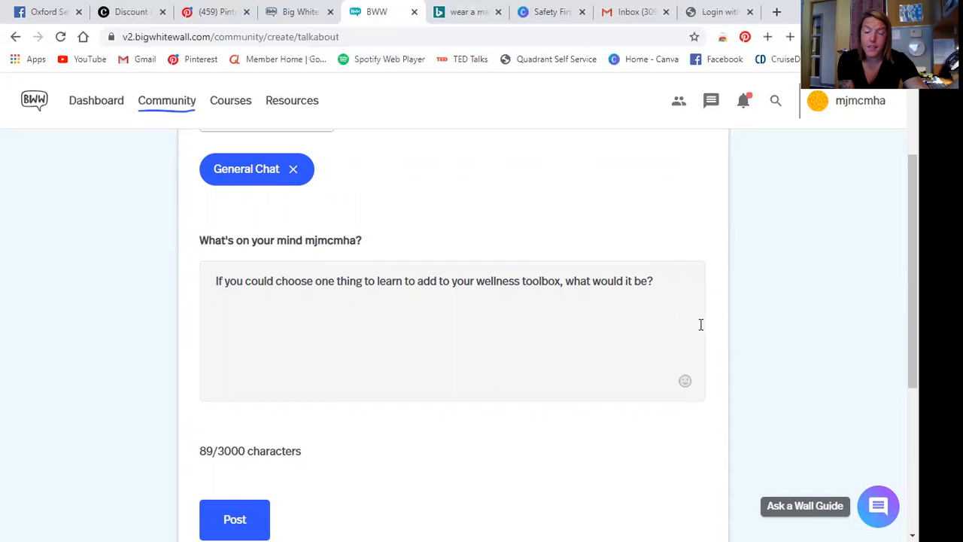
mouse_move(677, 327)
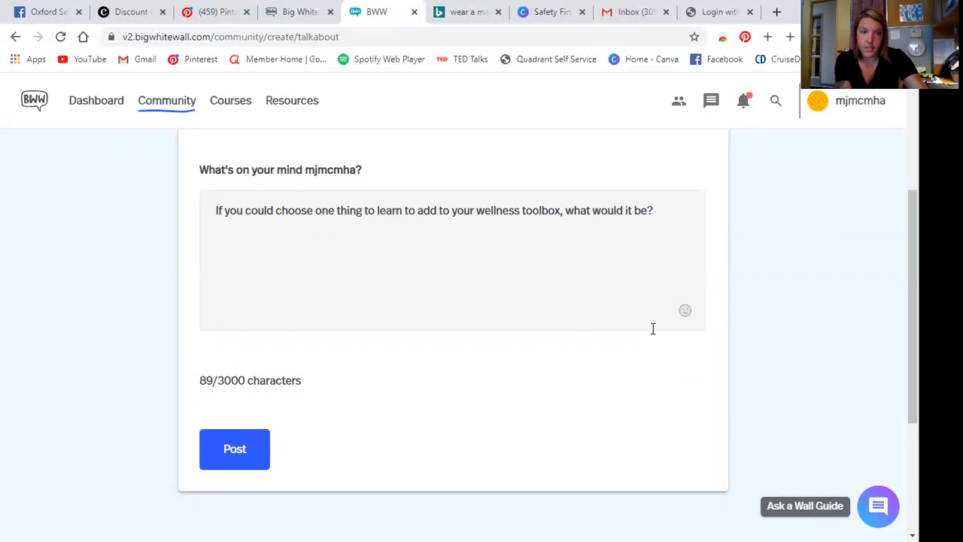
mouse_move(549, 343)
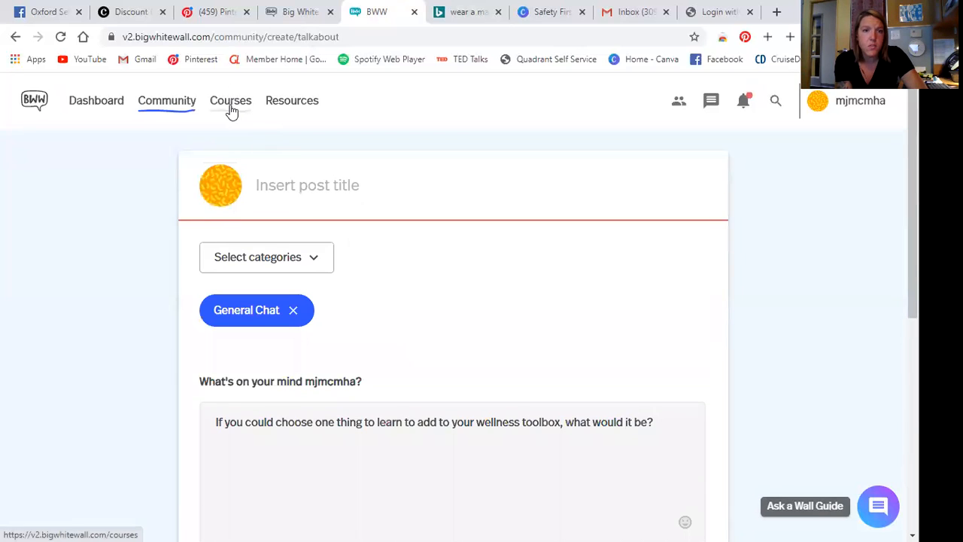
click(231, 100)
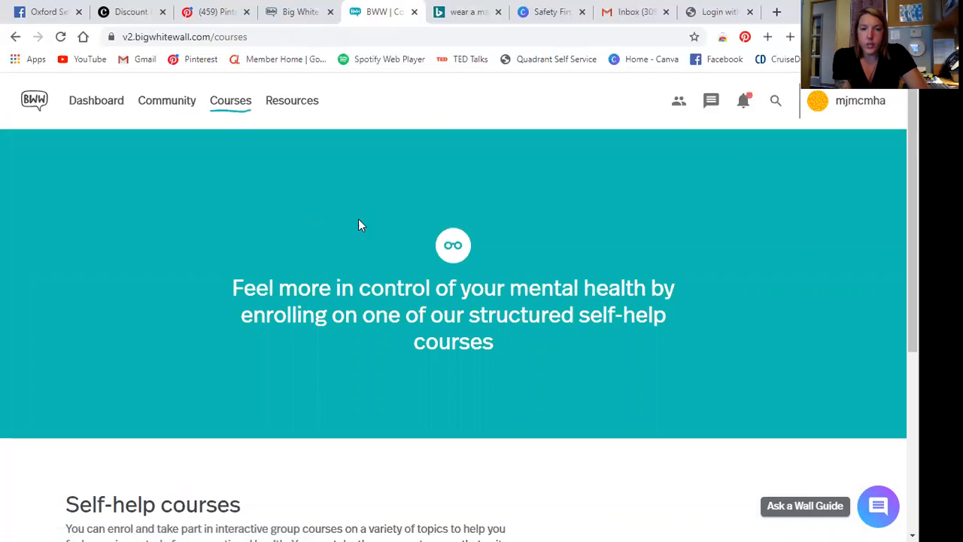
mouse_move(564, 212)
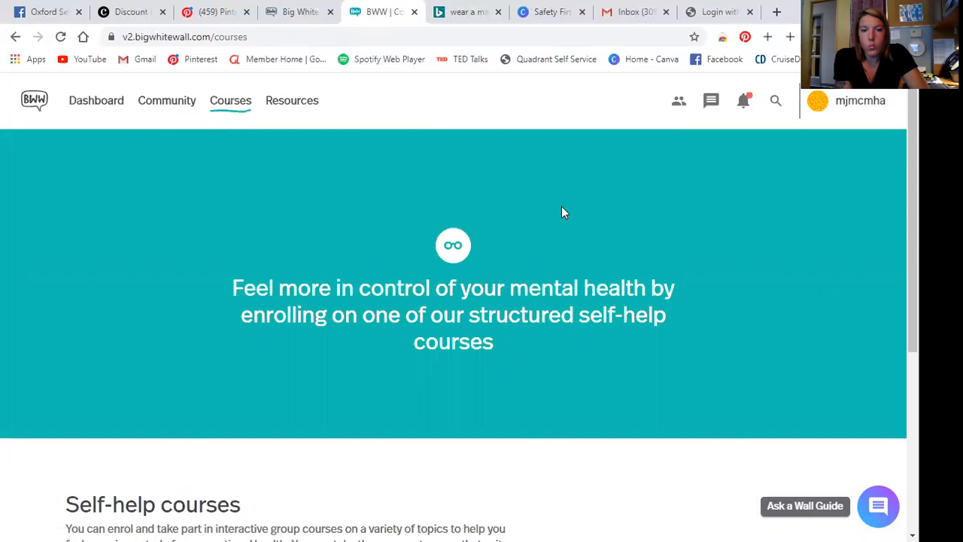
scroll(down, 3)
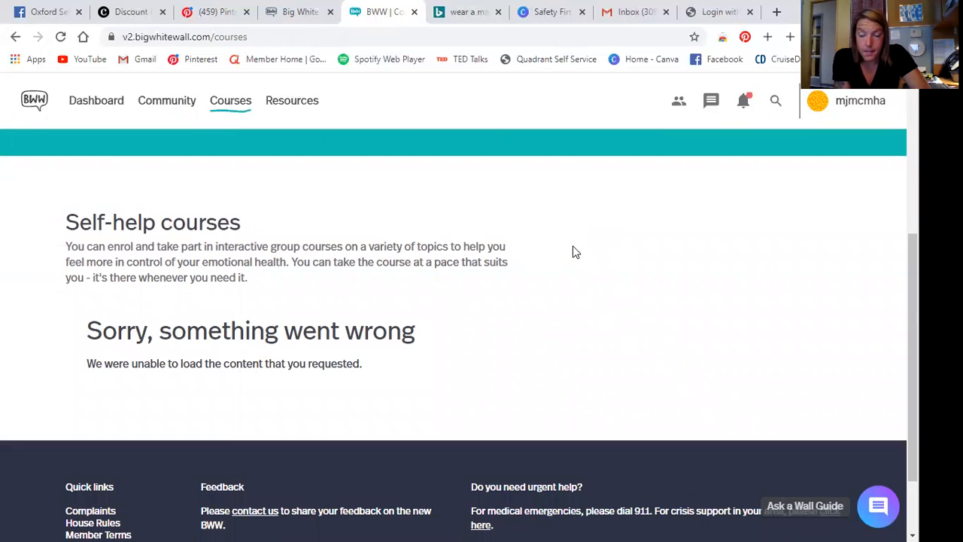
mouse_move(648, 363)
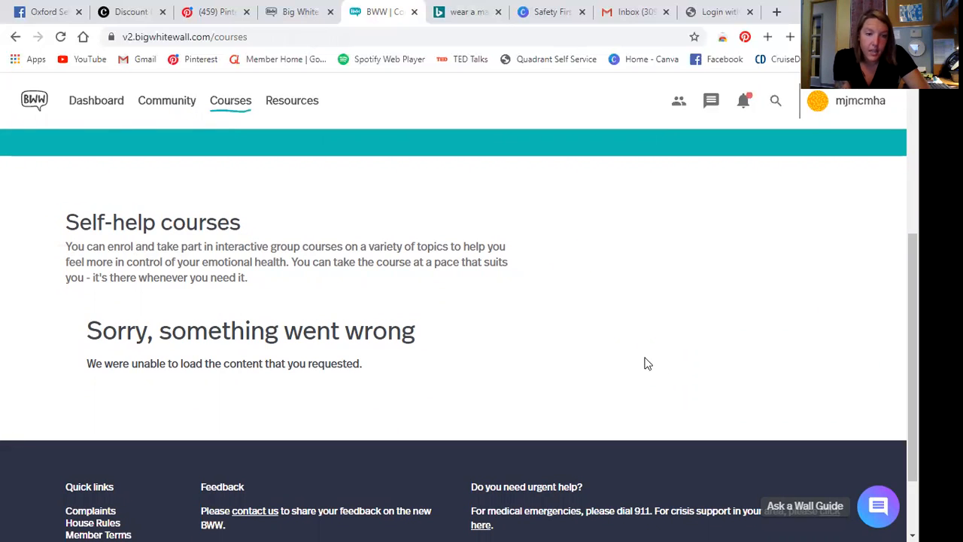
mouse_move(474, 275)
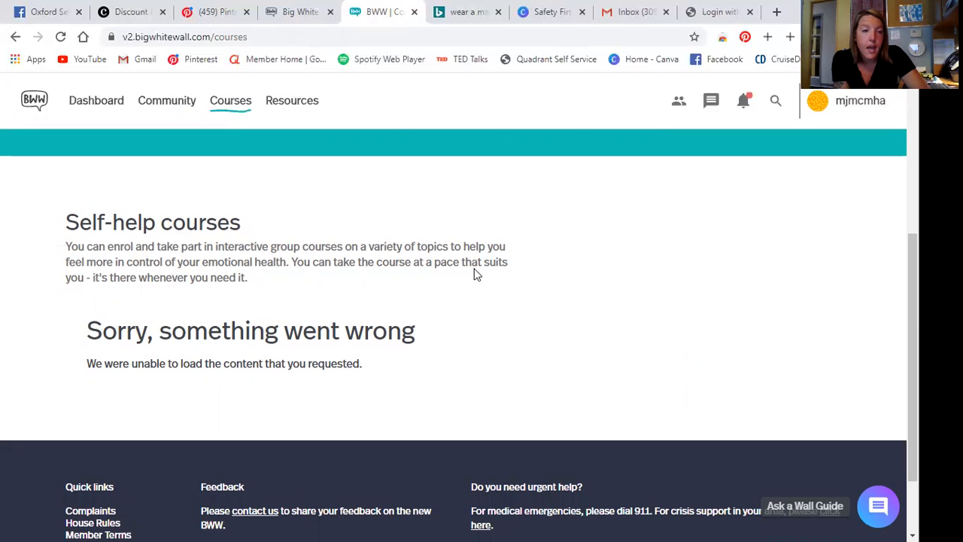
mouse_move(386, 292)
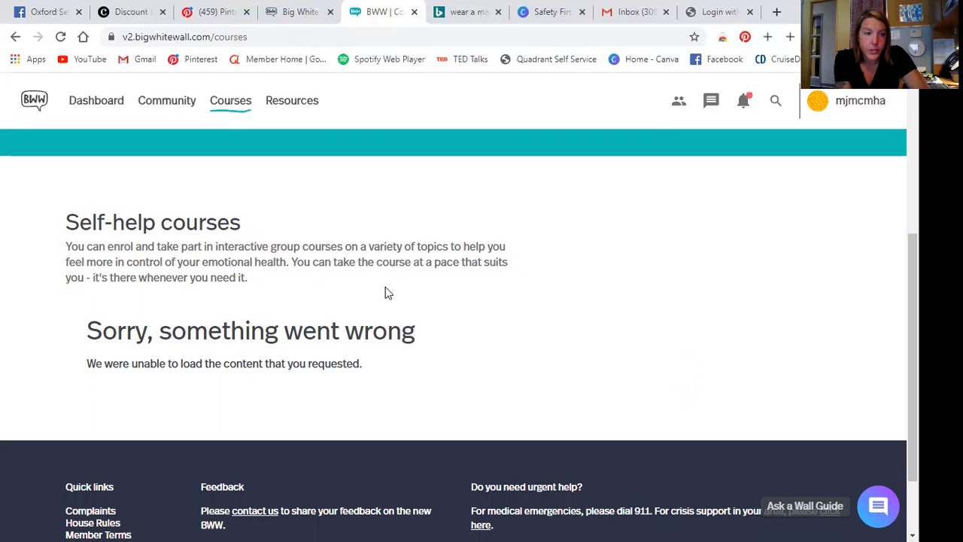
mouse_move(458, 301)
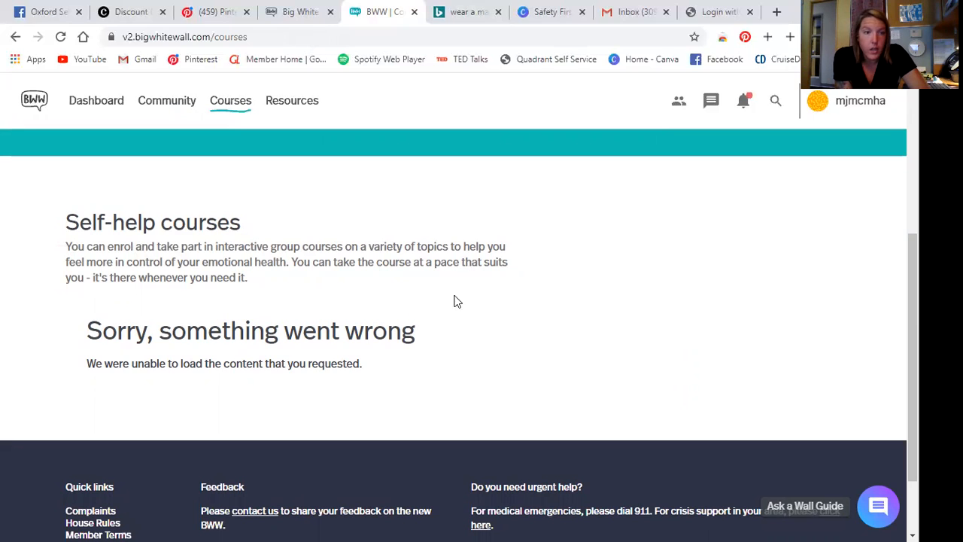
mouse_move(403, 235)
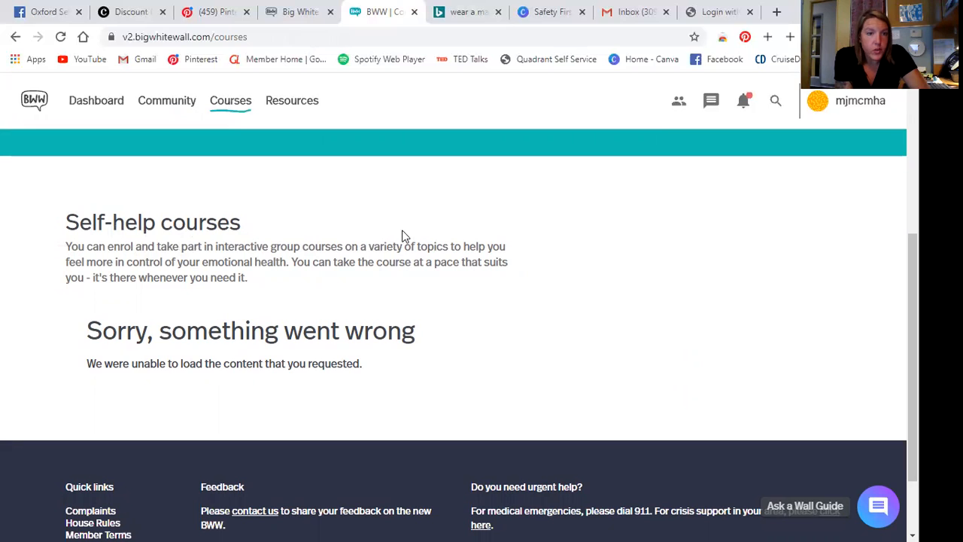
mouse_move(666, 264)
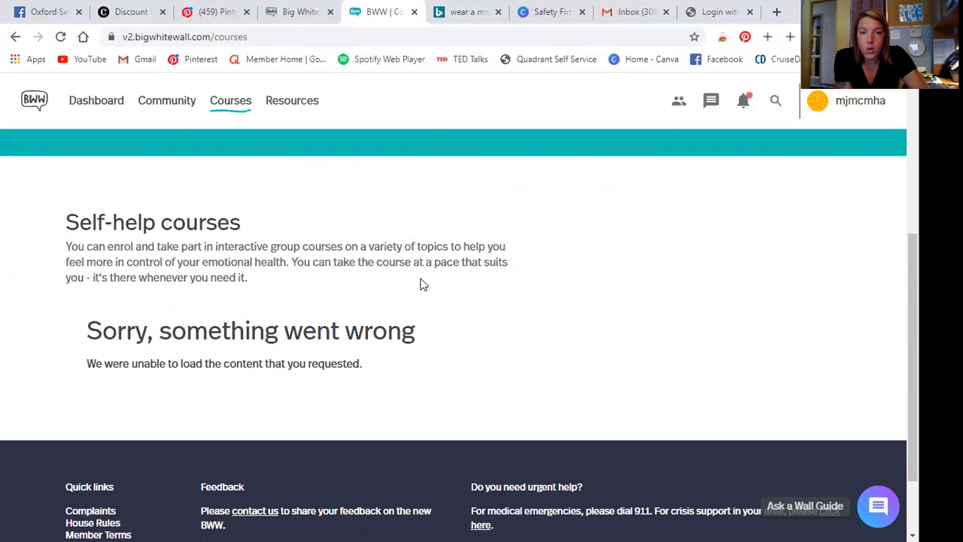
mouse_move(255, 301)
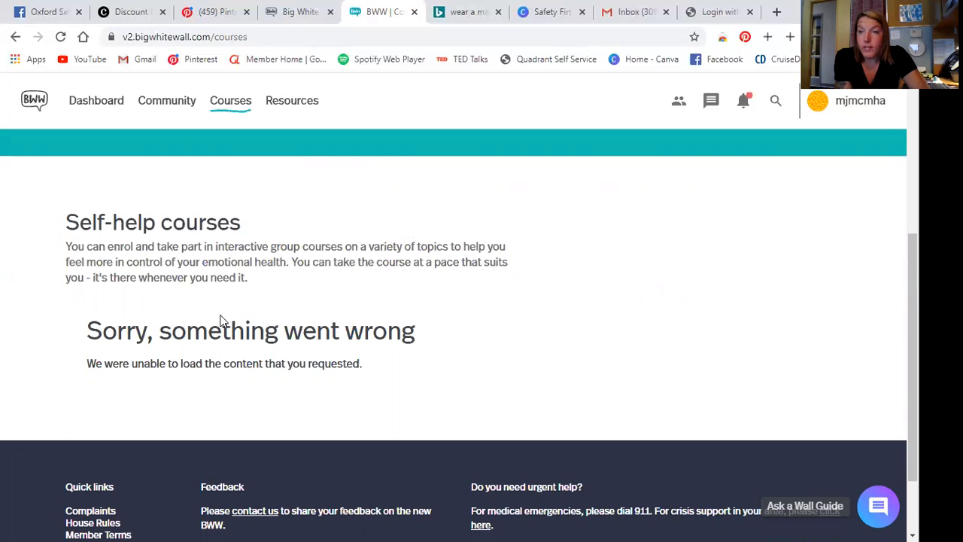
mouse_move(209, 310)
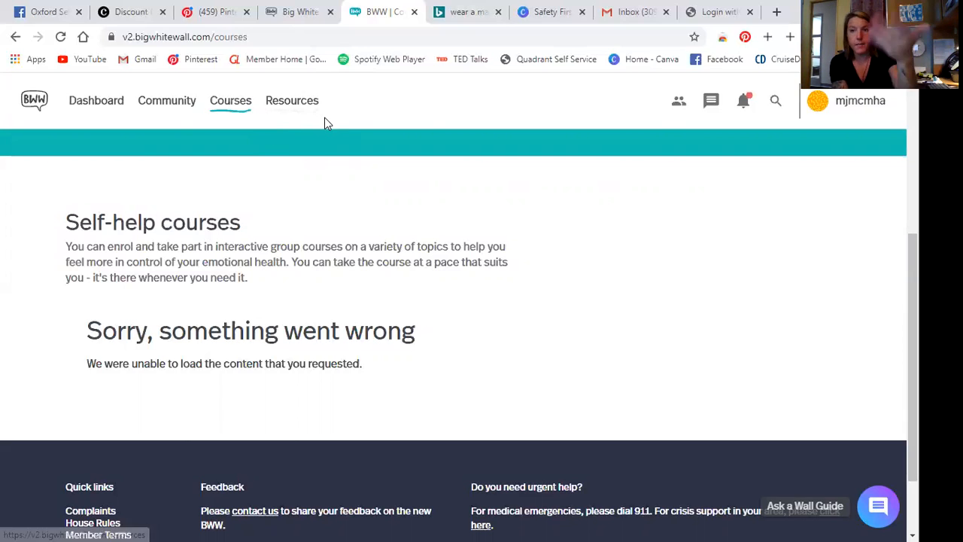
mouse_move(316, 229)
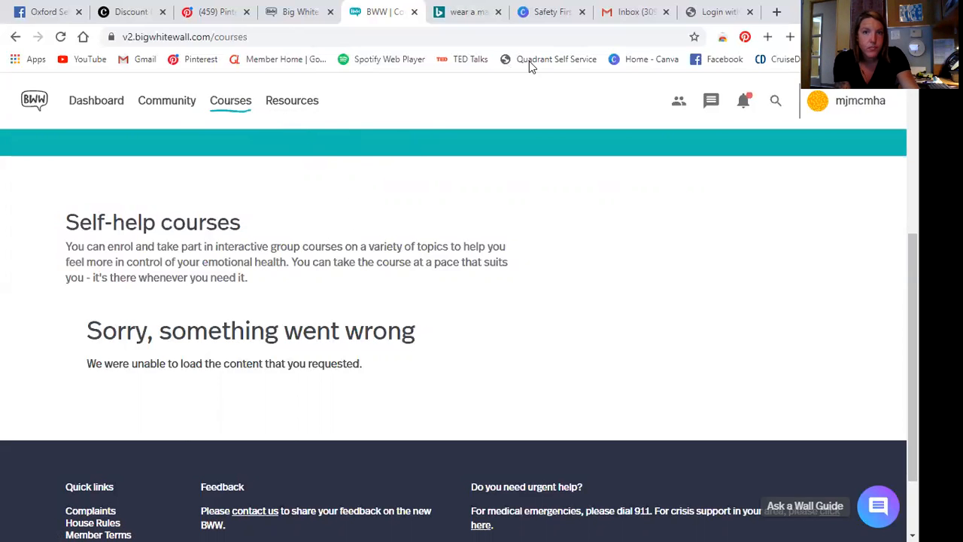
mouse_move(292, 106)
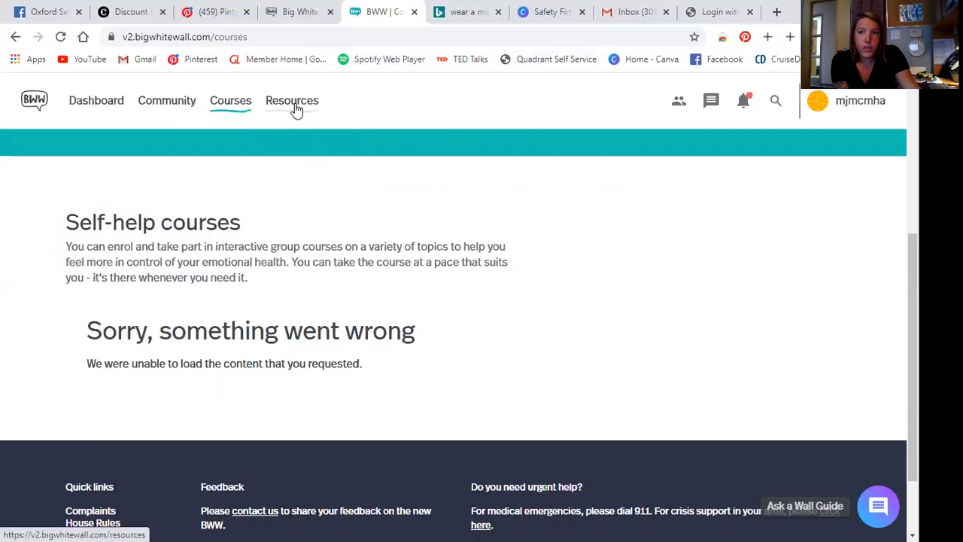
- Go to Resources and scroll to its tools introduction and content-loading error
click(292, 100)
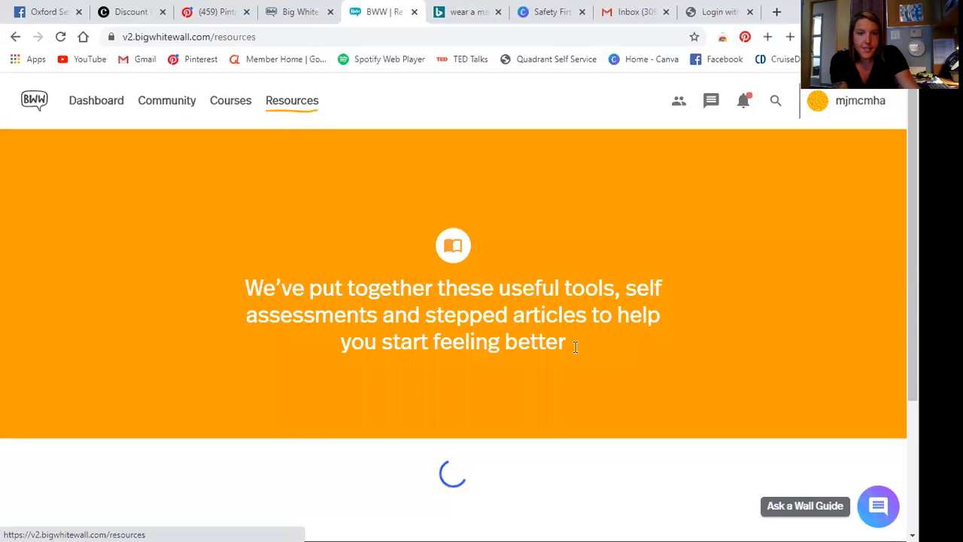
mouse_move(715, 230)
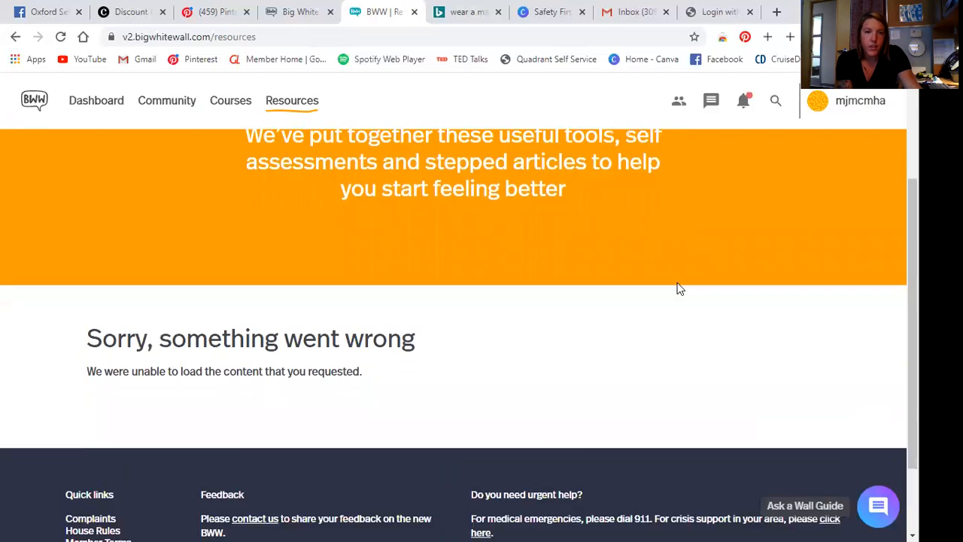
scroll(up, 3)
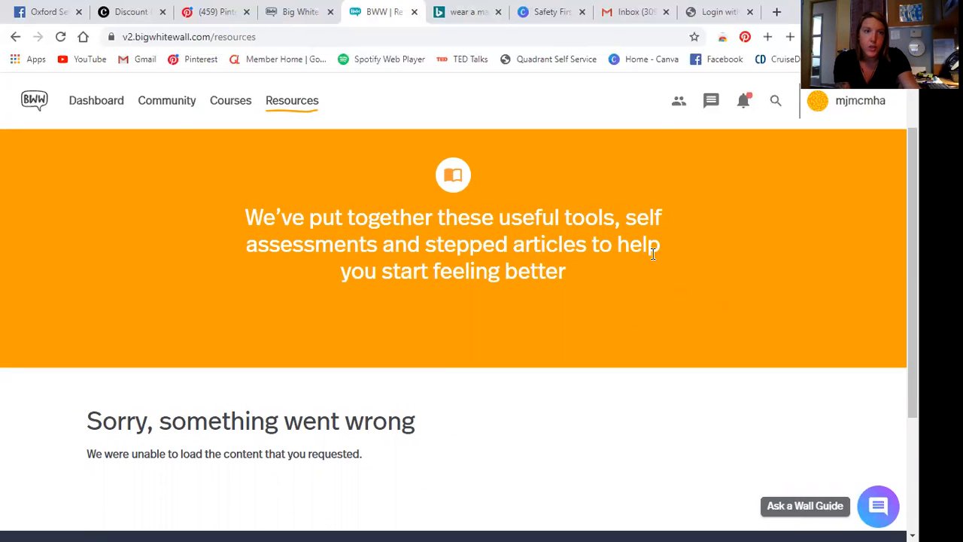
mouse_move(495, 334)
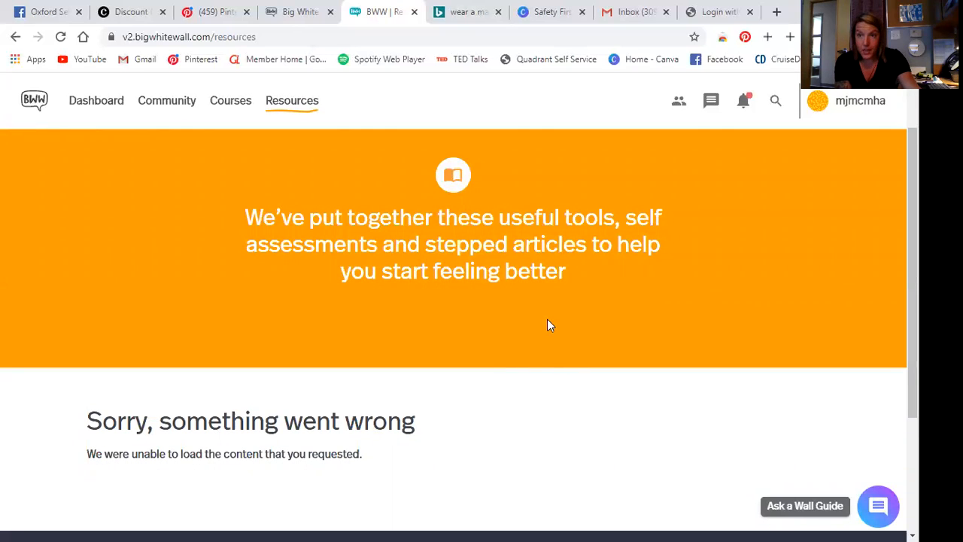
mouse_move(404, 384)
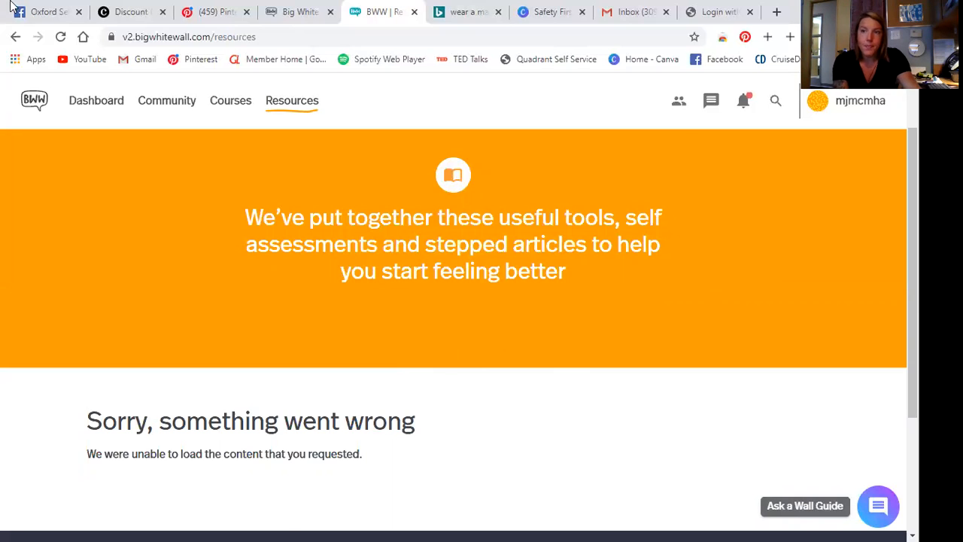
mouse_move(45, 11)
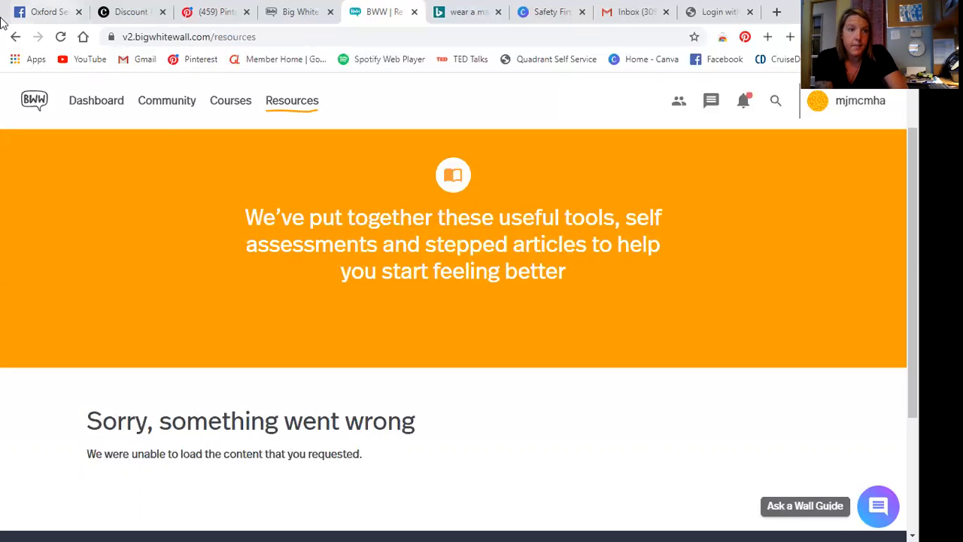
- Go to the Dashboard showing the welcome-back greeting and daily mood check-in
click(96, 101)
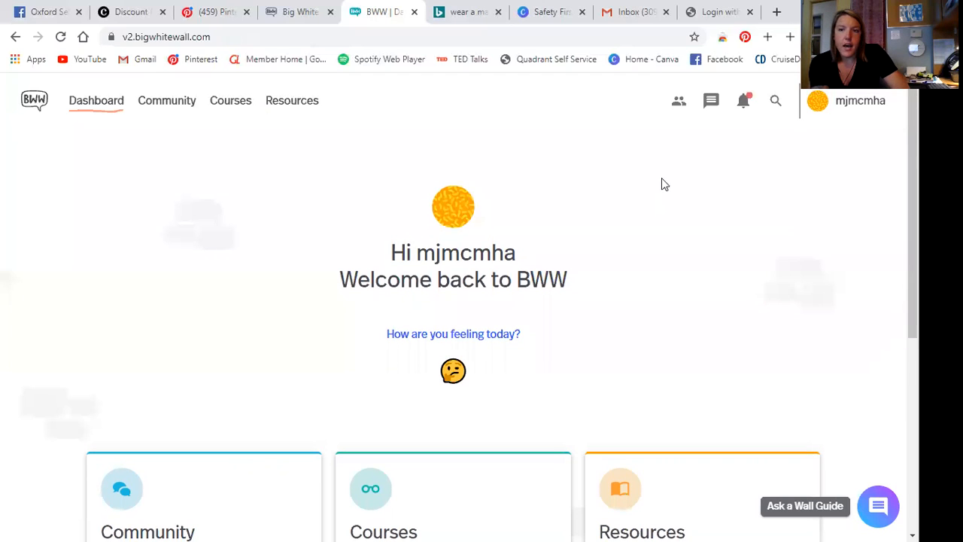
mouse_move(818, 119)
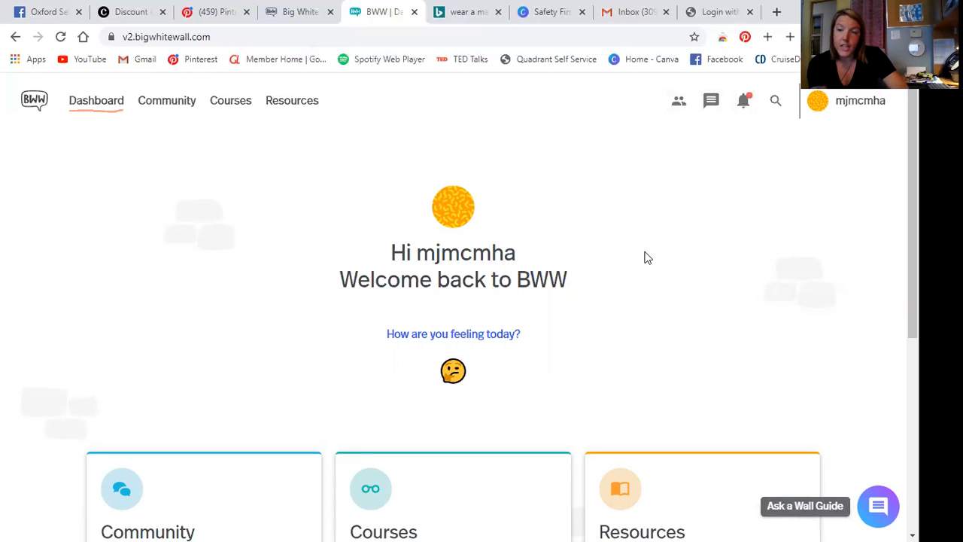
mouse_move(602, 191)
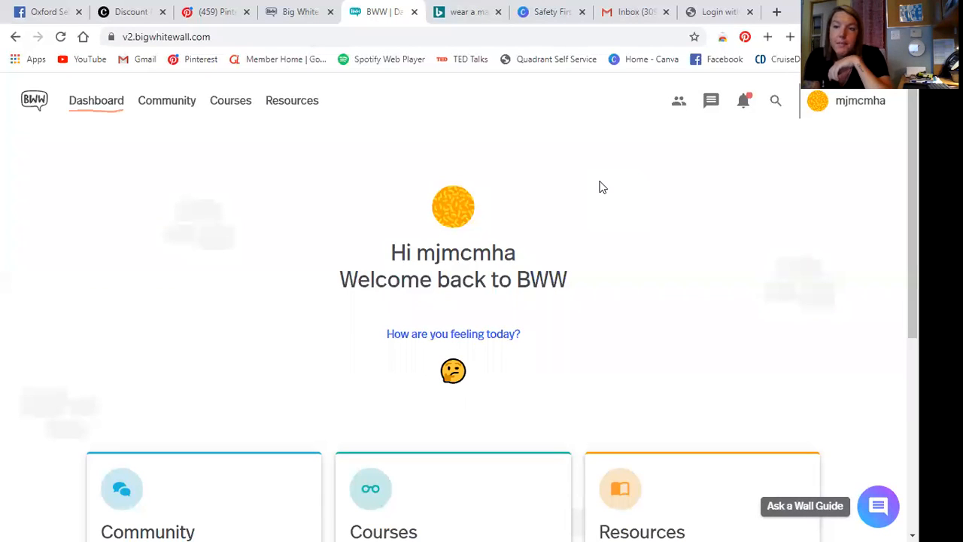
mouse_move(427, 189)
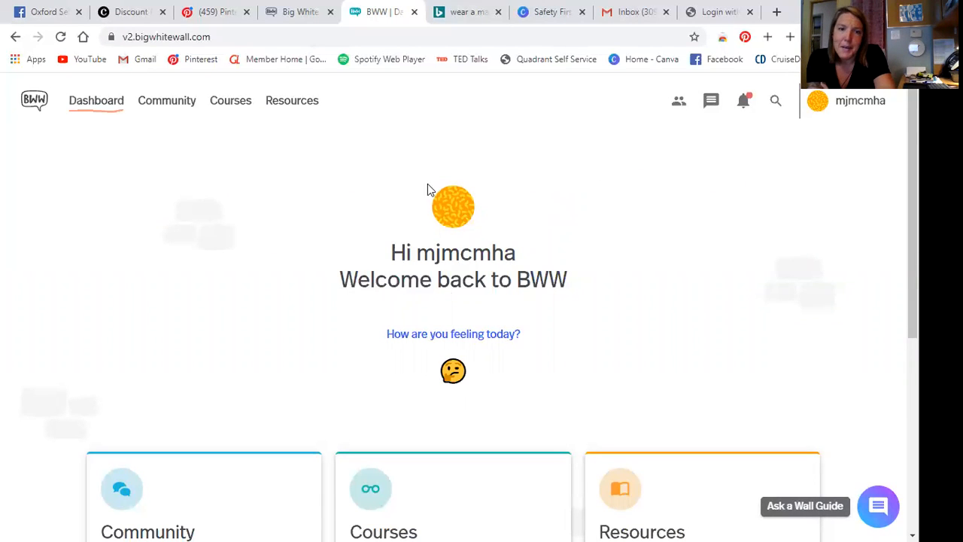
mouse_move(621, 198)
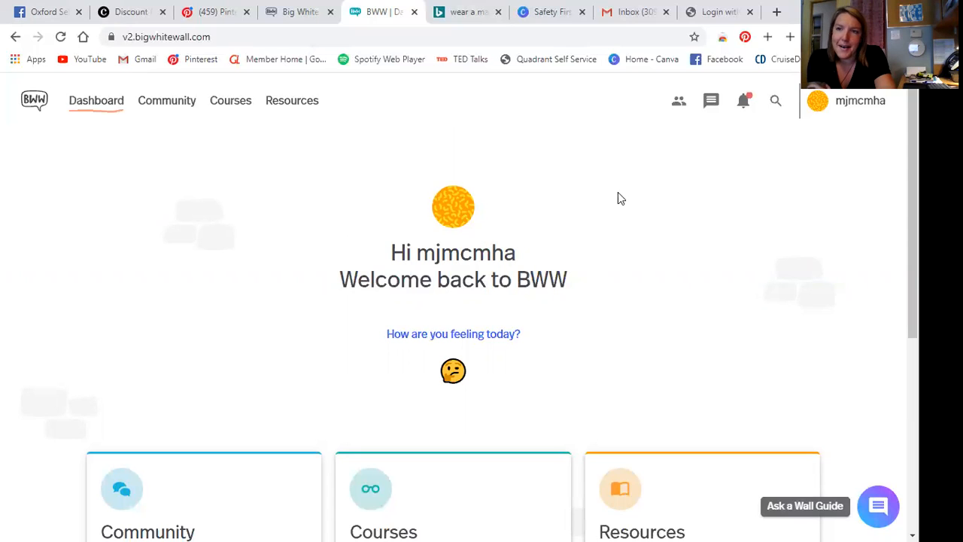
mouse_move(536, 269)
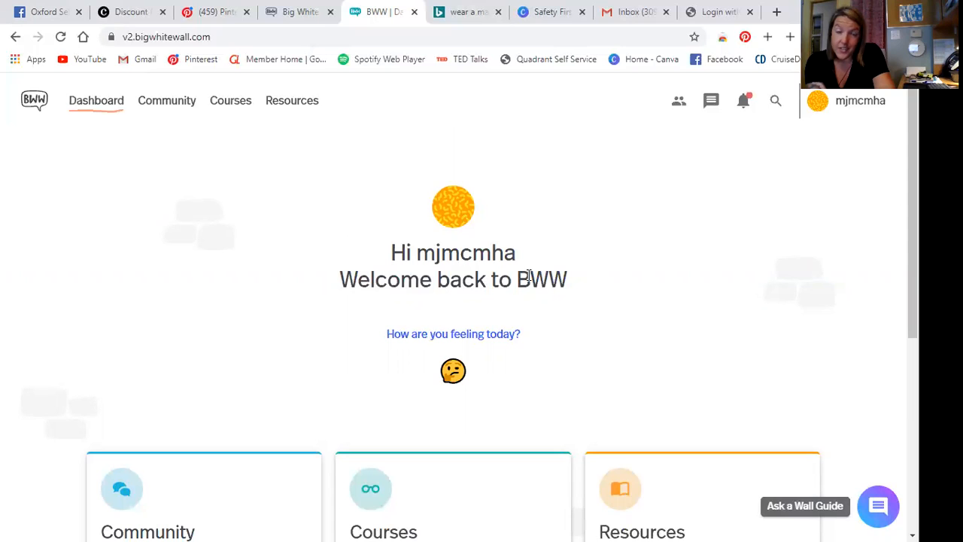
mouse_move(528, 323)
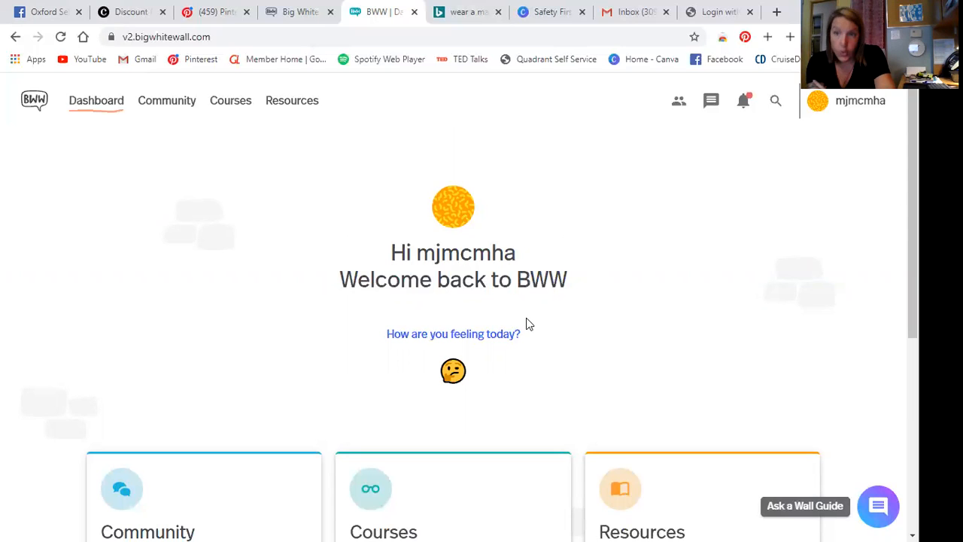
mouse_move(680, 251)
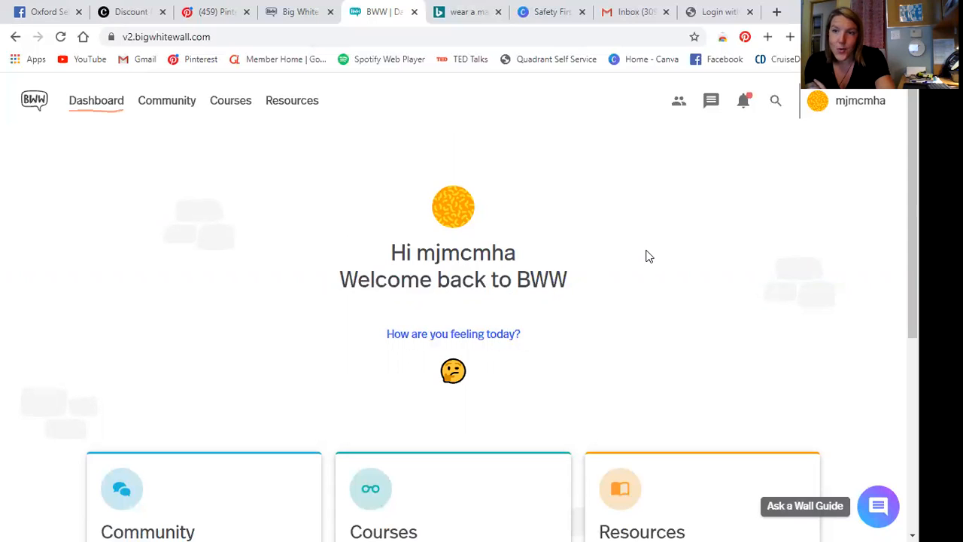
mouse_move(670, 236)
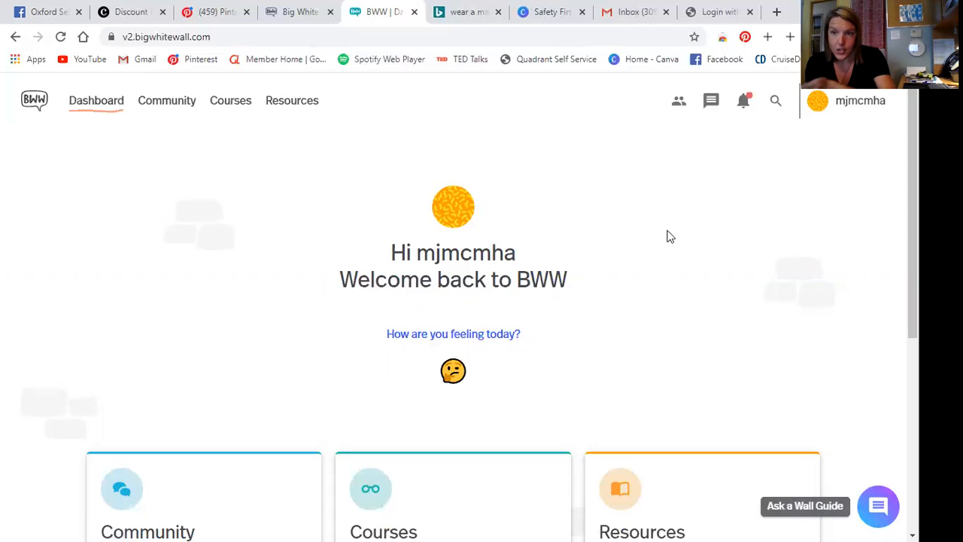
mouse_move(672, 247)
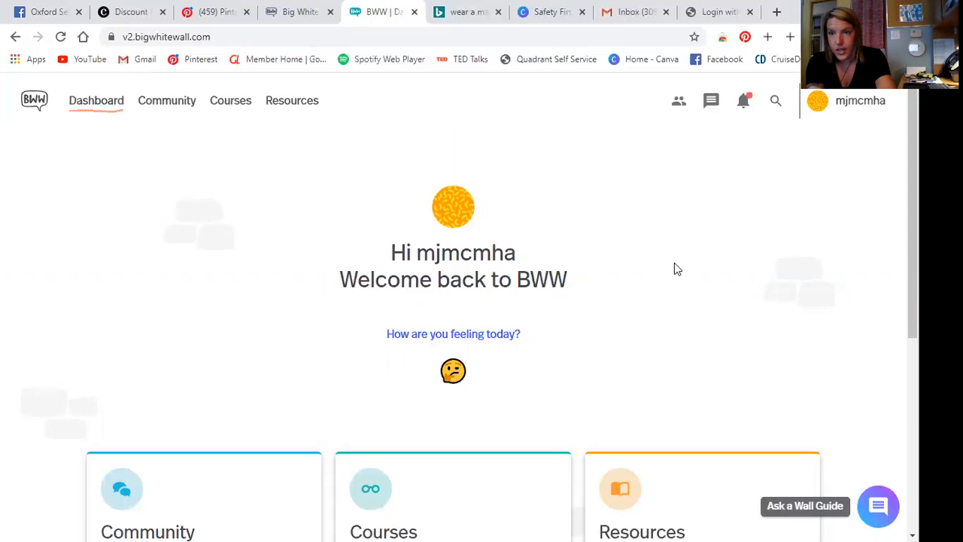
mouse_move(640, 381)
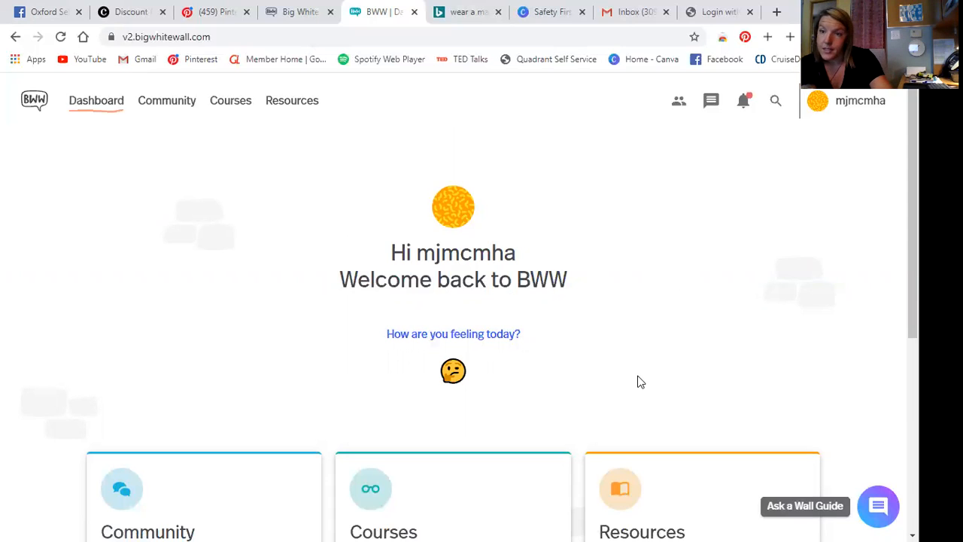
mouse_move(649, 411)
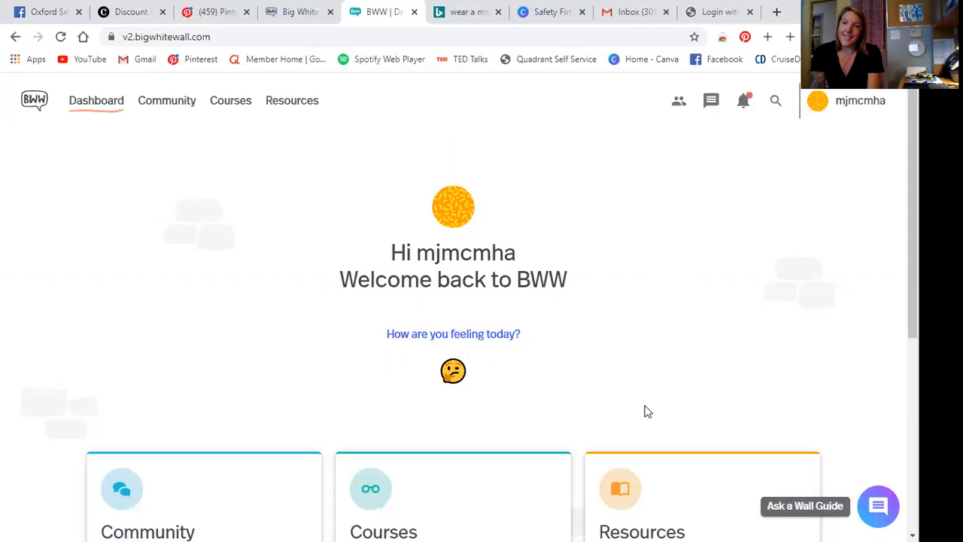